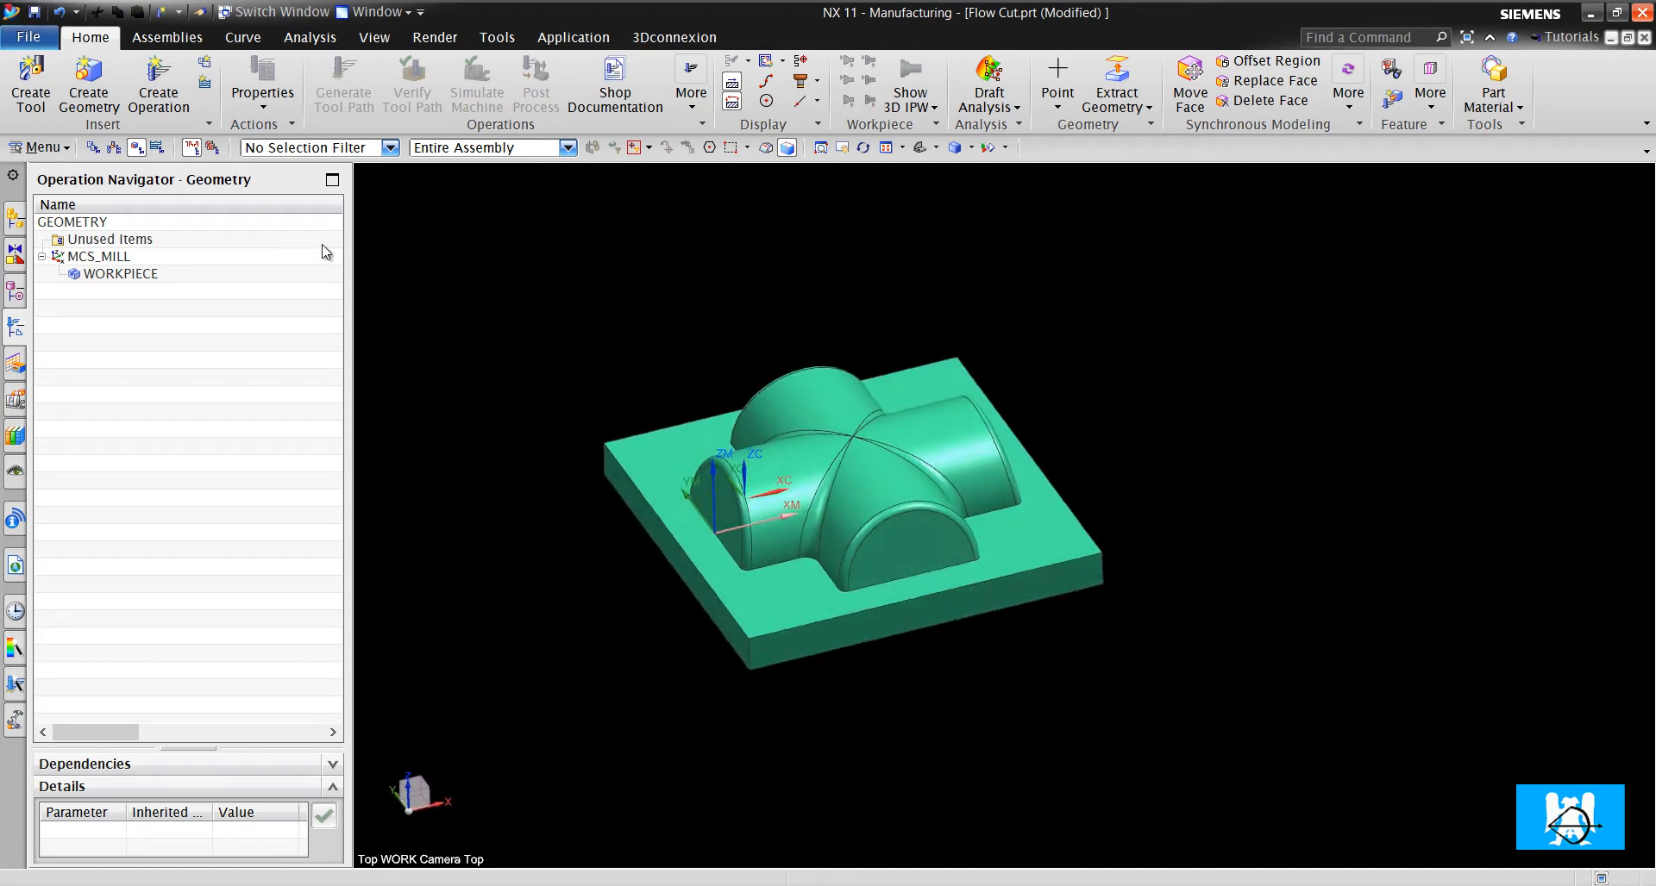
# - Abandon a new operation, then place a note reading NX CAM TRAINING on the upright cylinder
pyautogui.click(156, 84)
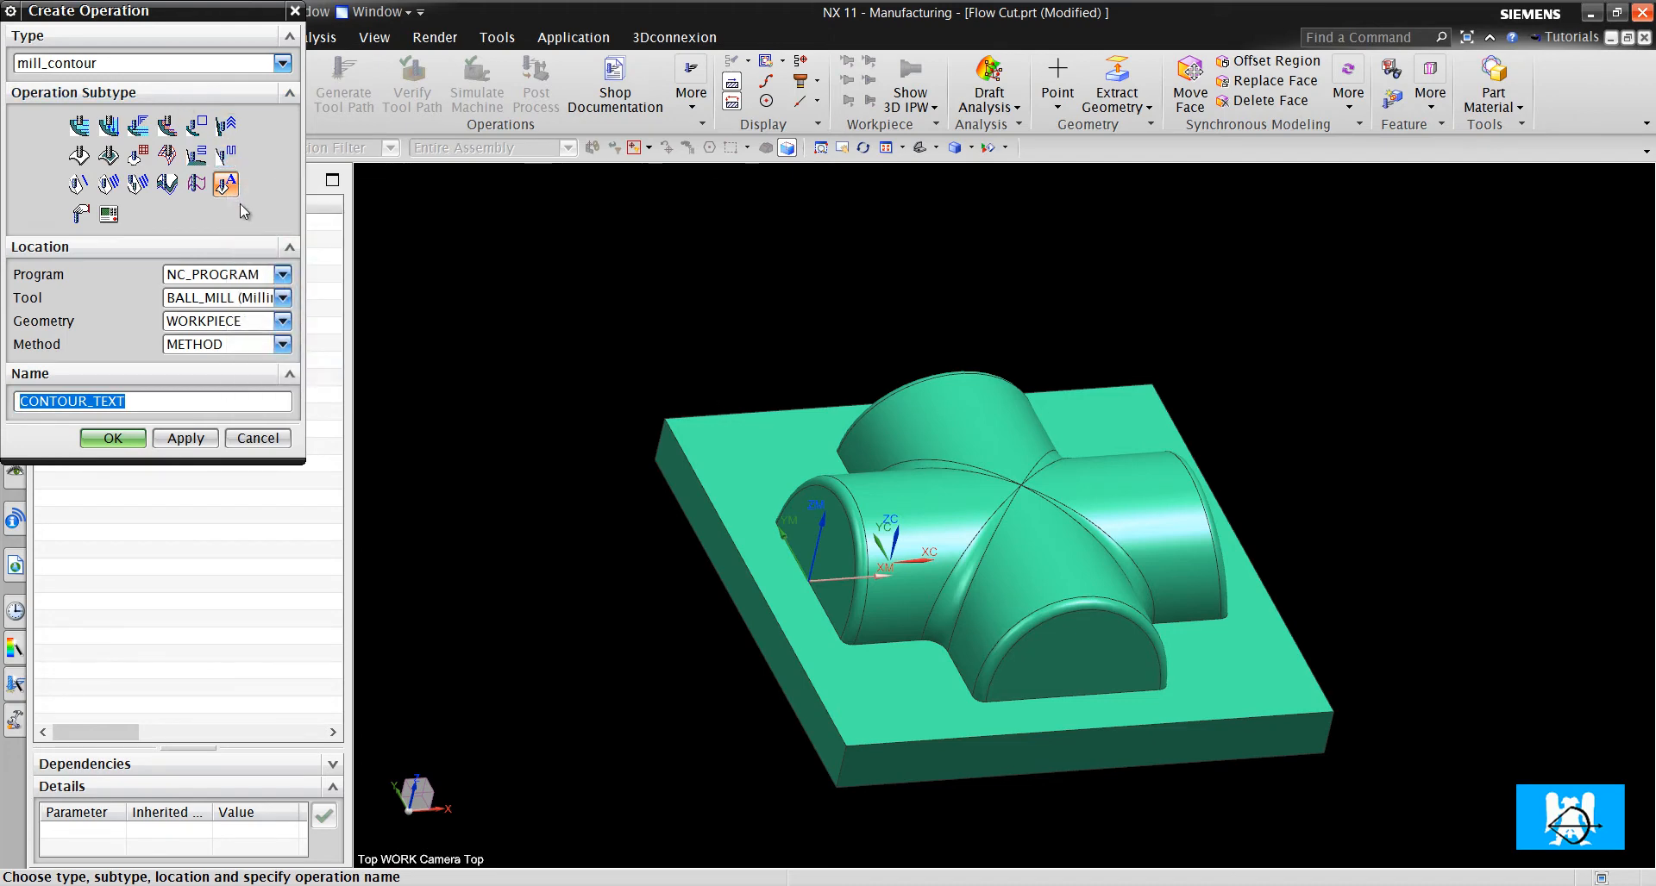
pyautogui.moveTo(225, 184)
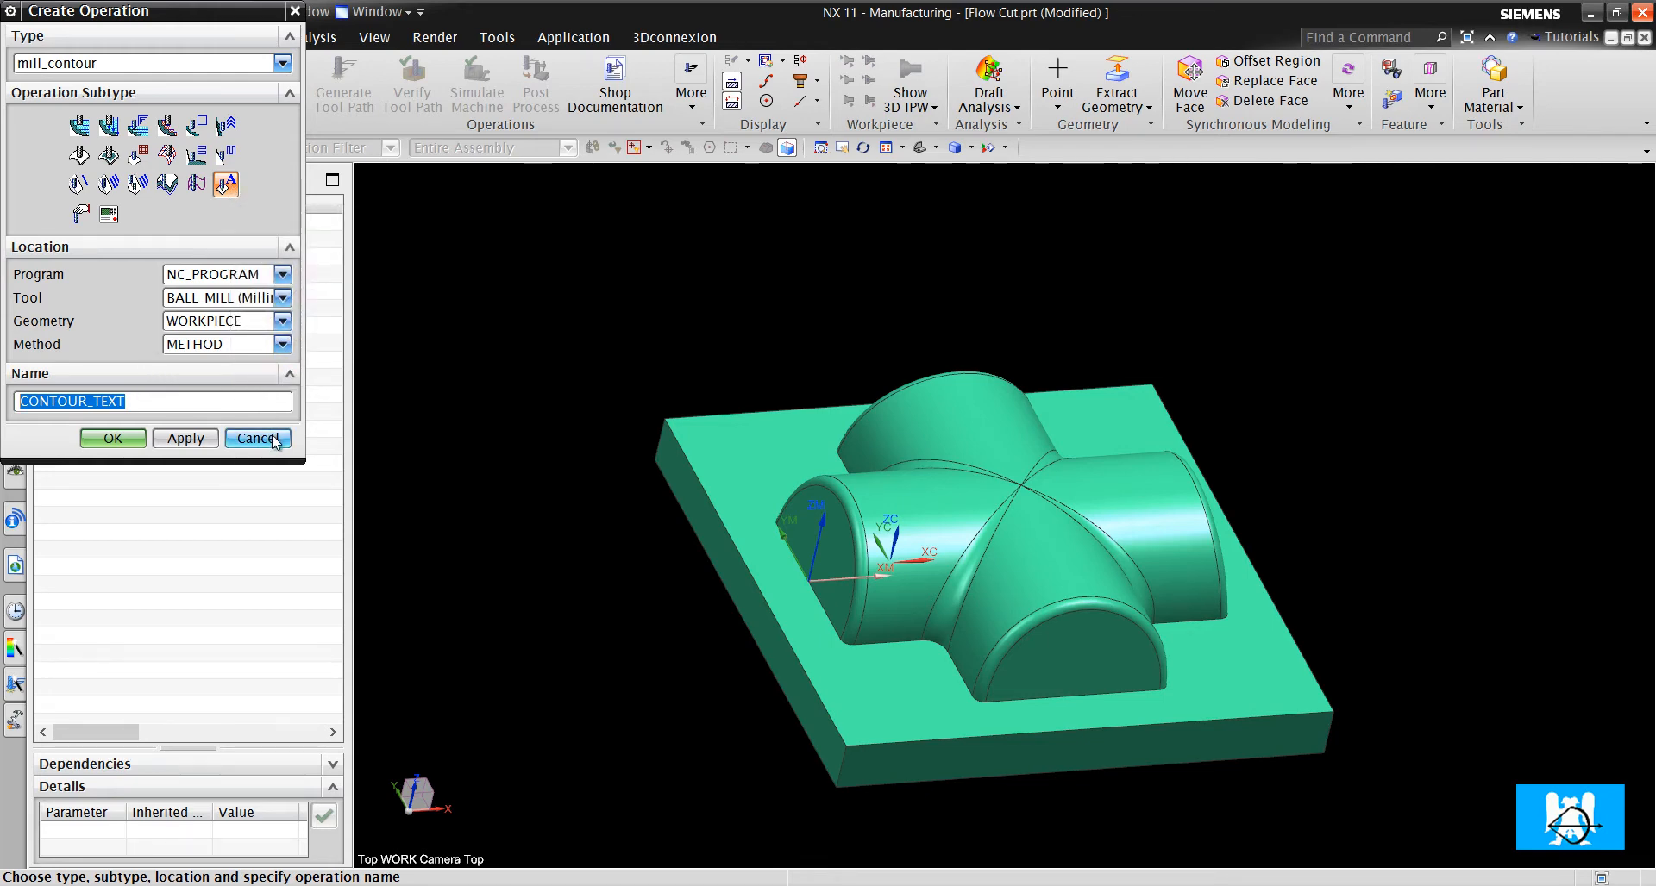
pyautogui.click(255, 439)
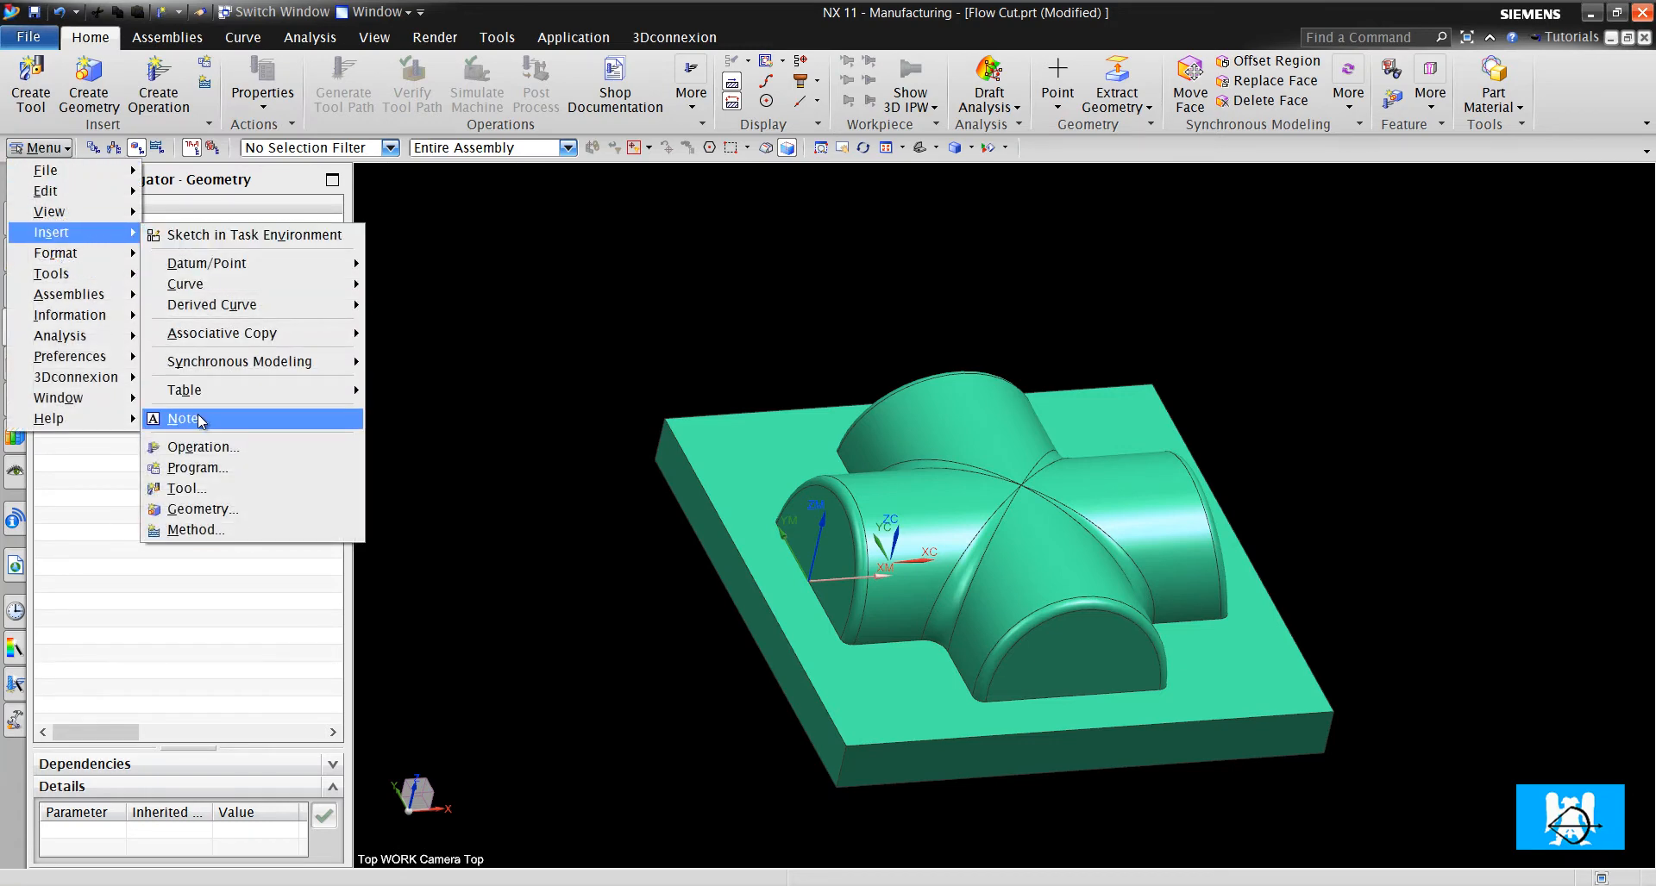
pyautogui.click(182, 419)
pyautogui.write('NX CAM EGITIMI')
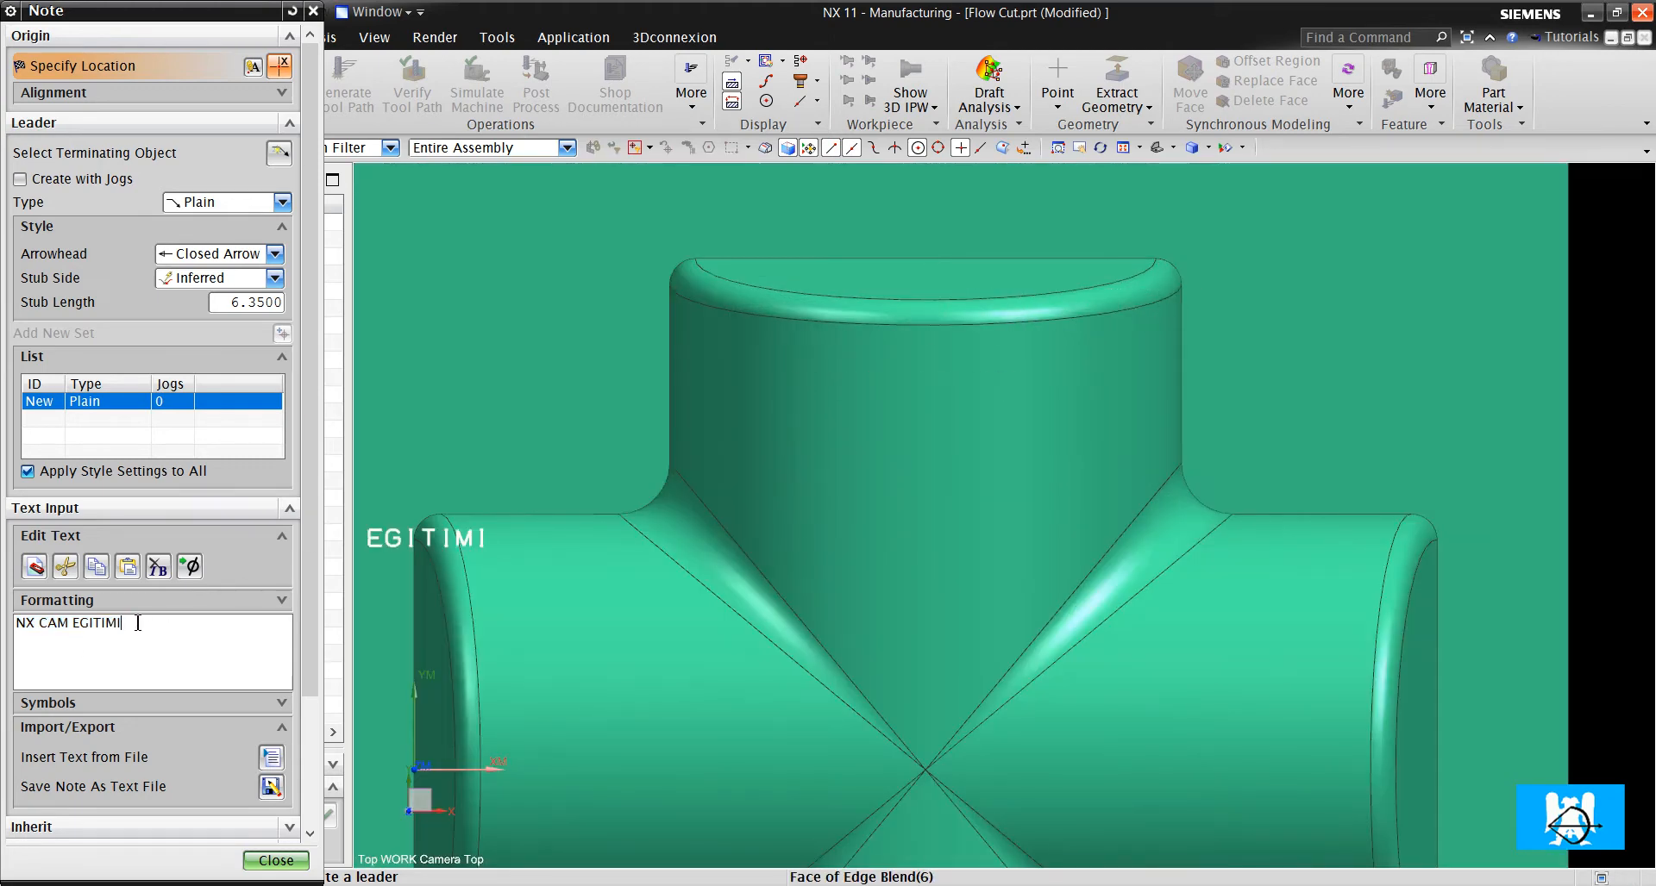
pyautogui.doubleClick(95, 623)
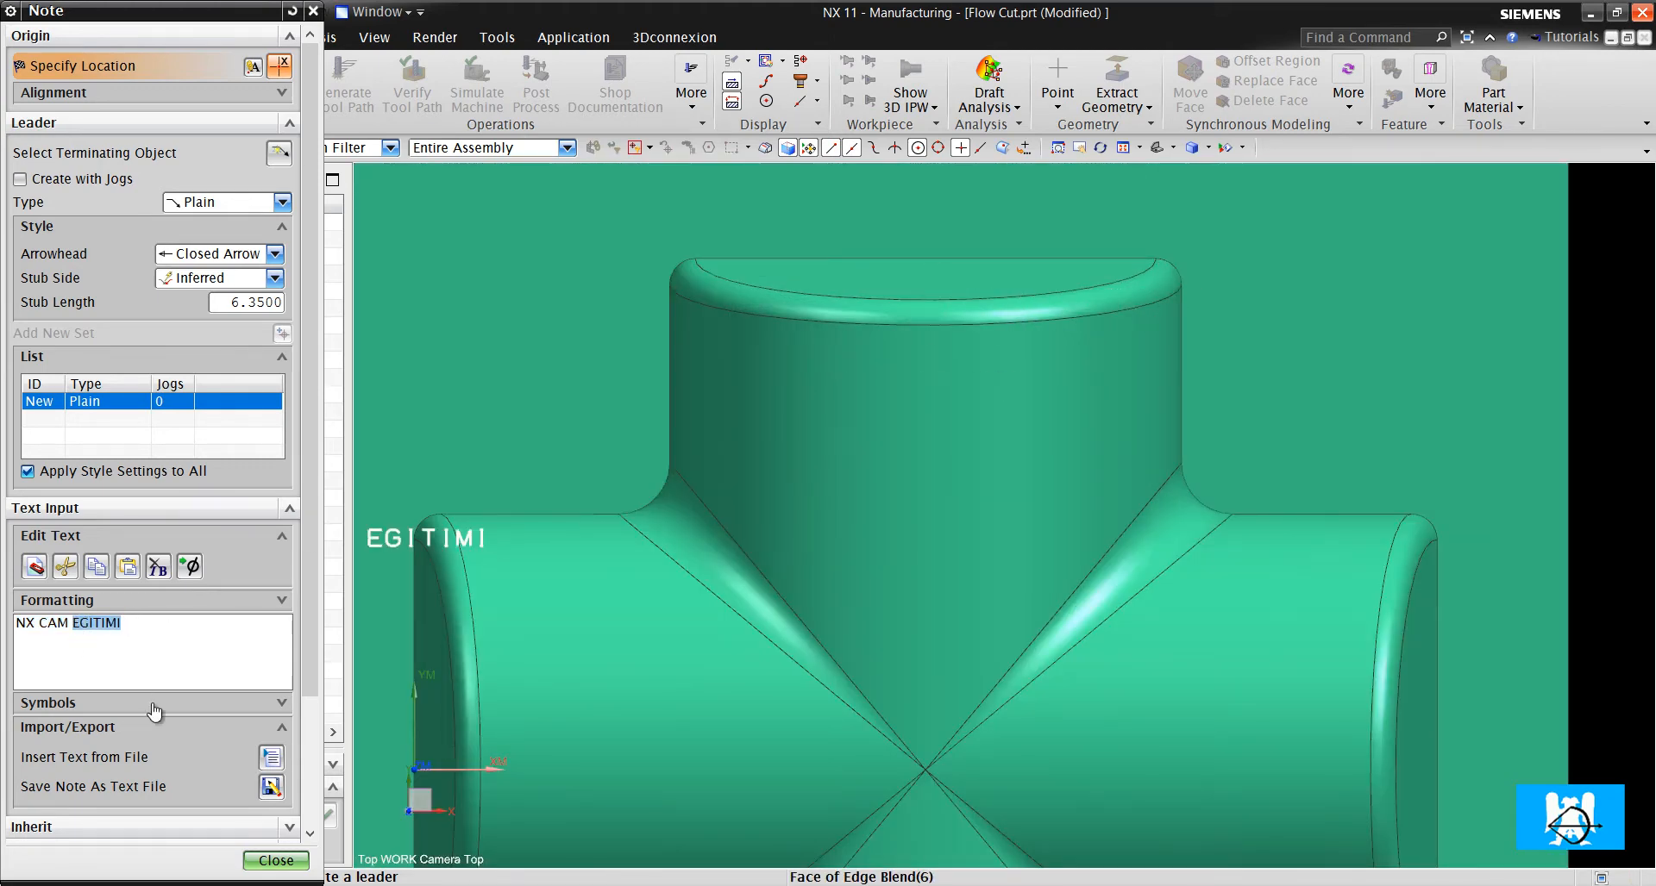
pyautogui.write('tra')
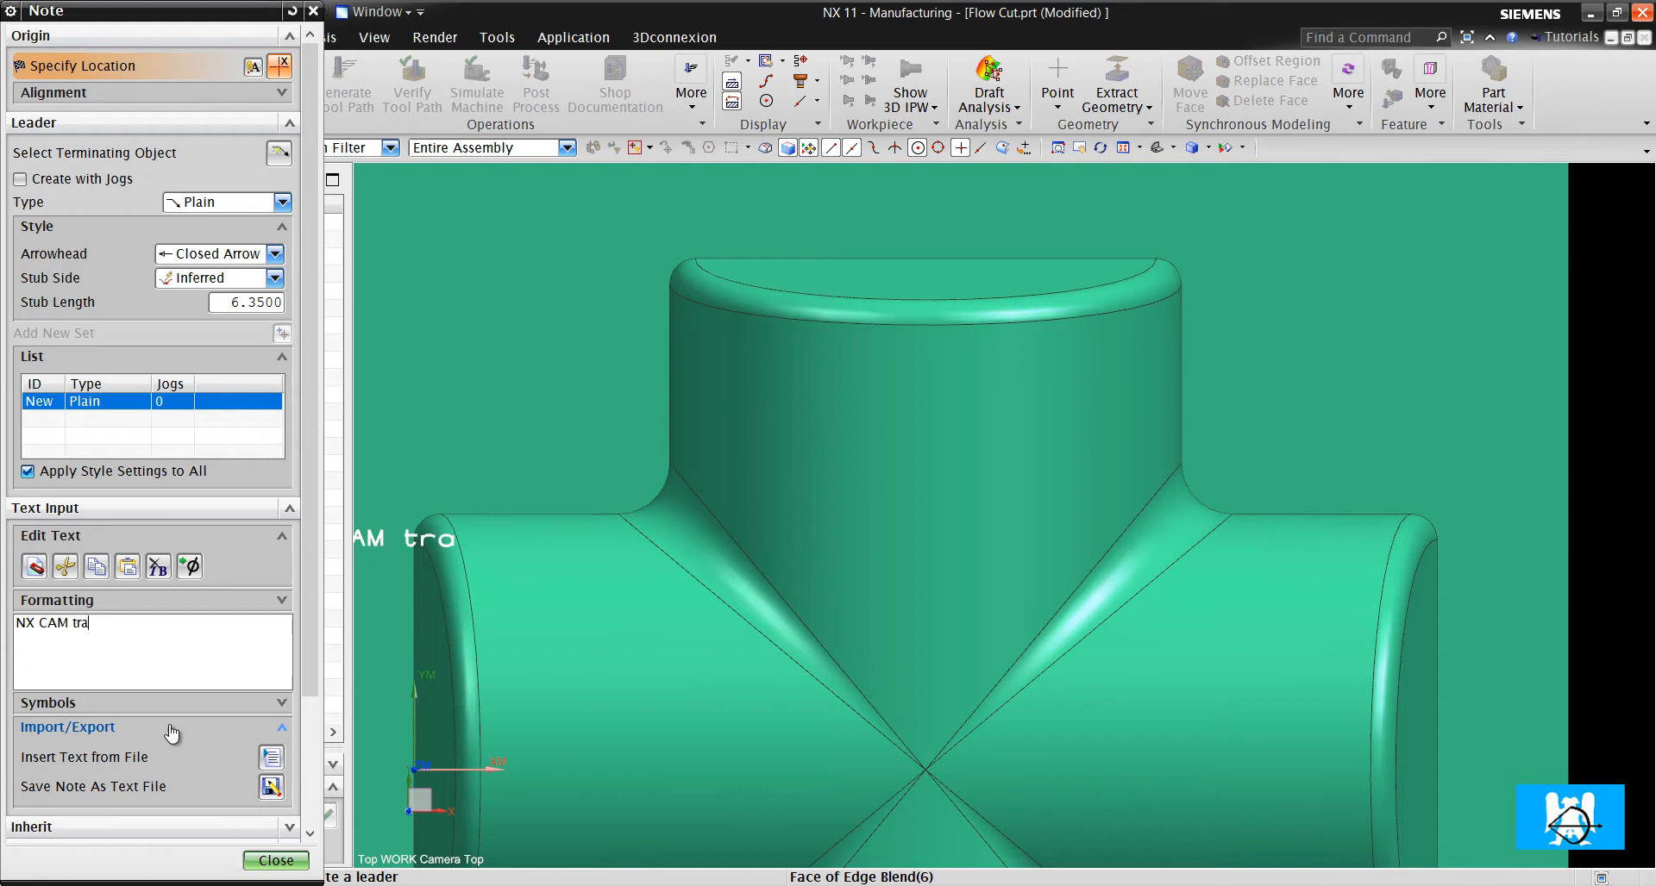
pyautogui.write('TR')
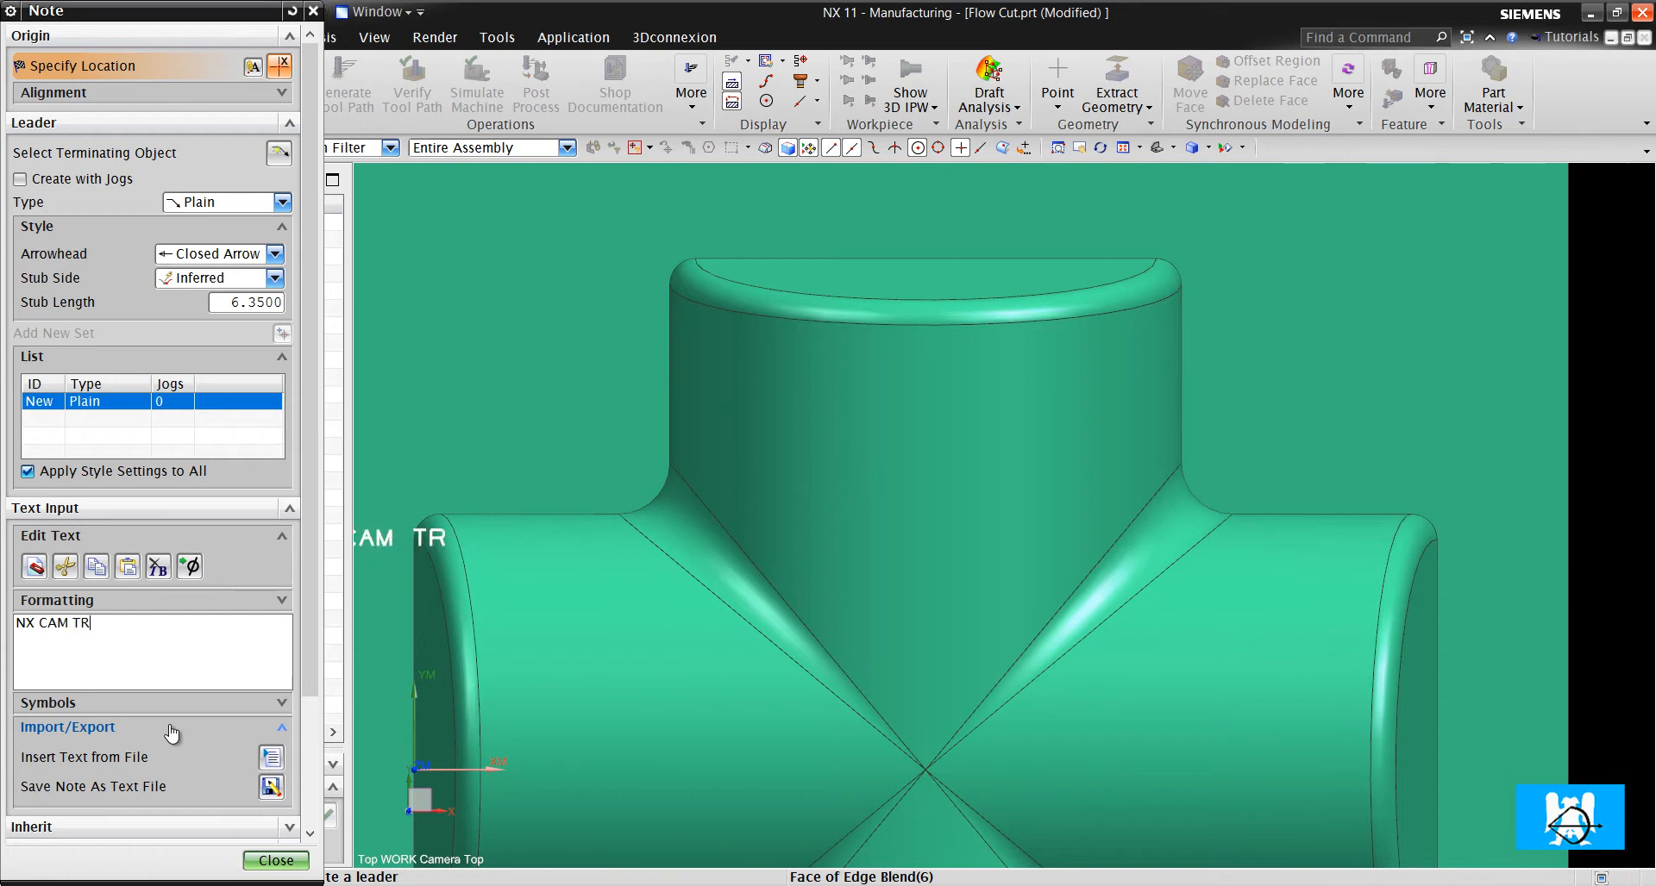
pyautogui.write('AINING')
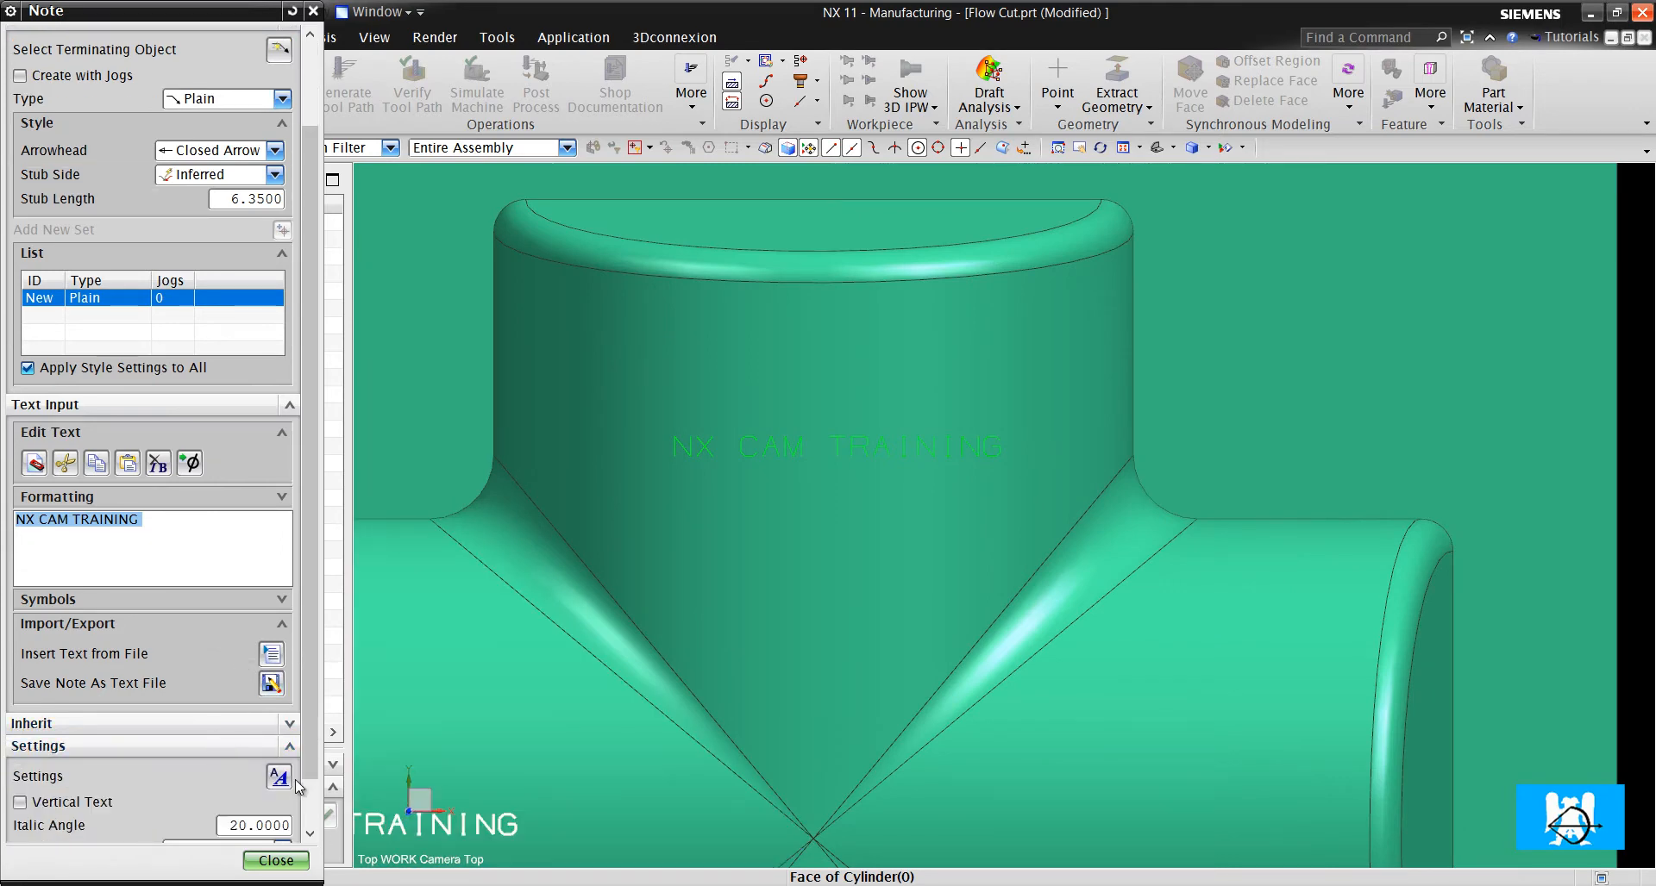
pyautogui.click(275, 860)
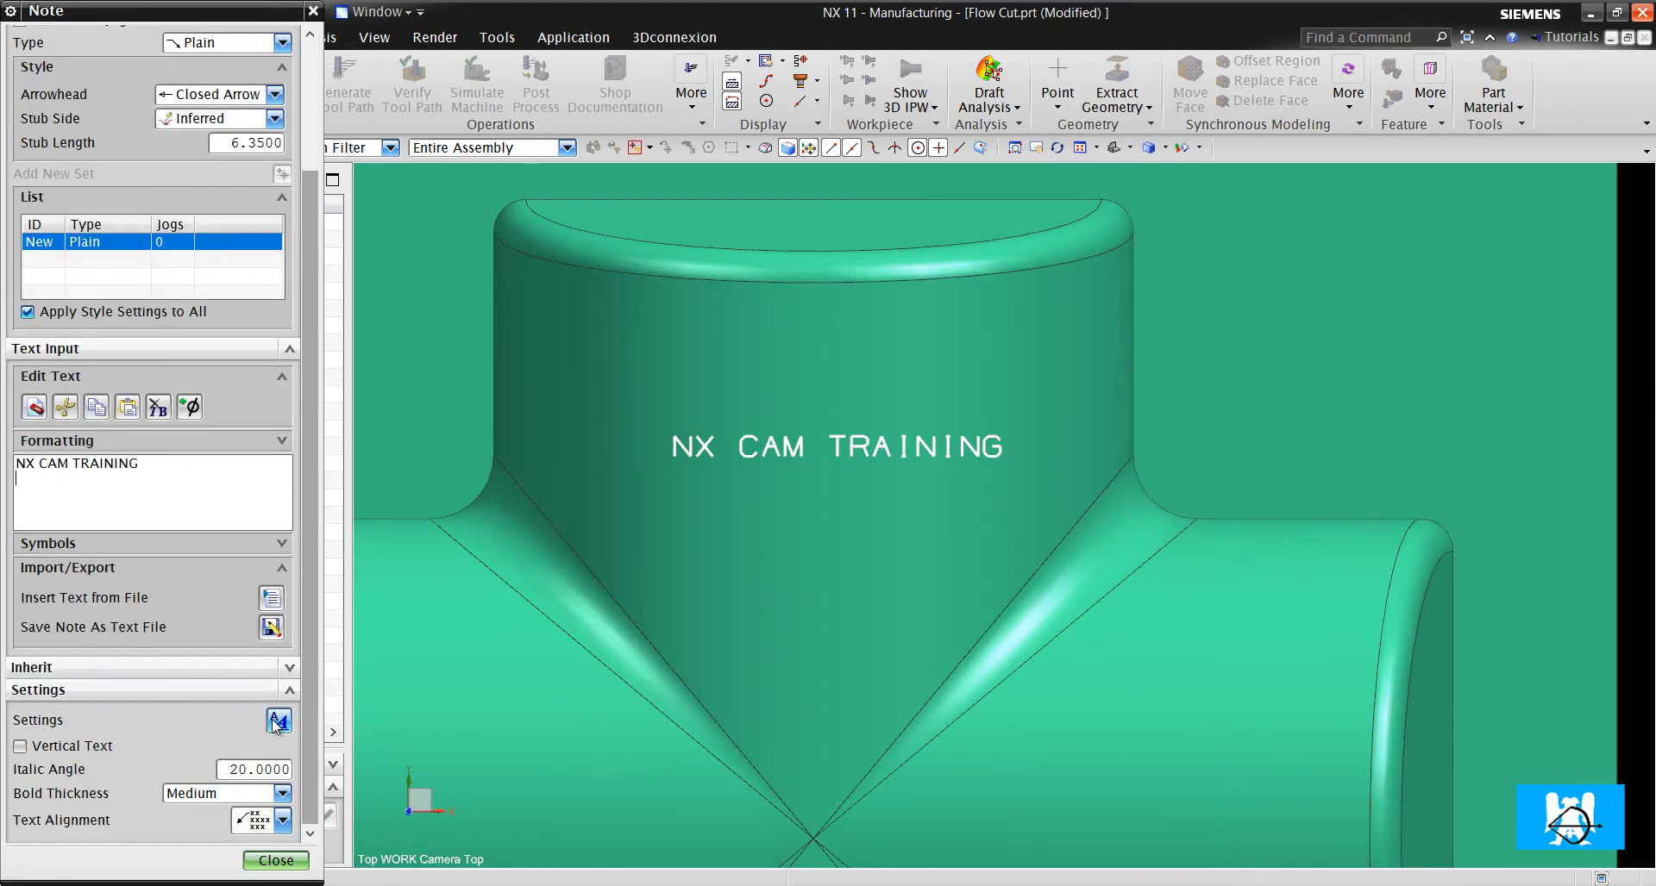
pyautogui.click(278, 720)
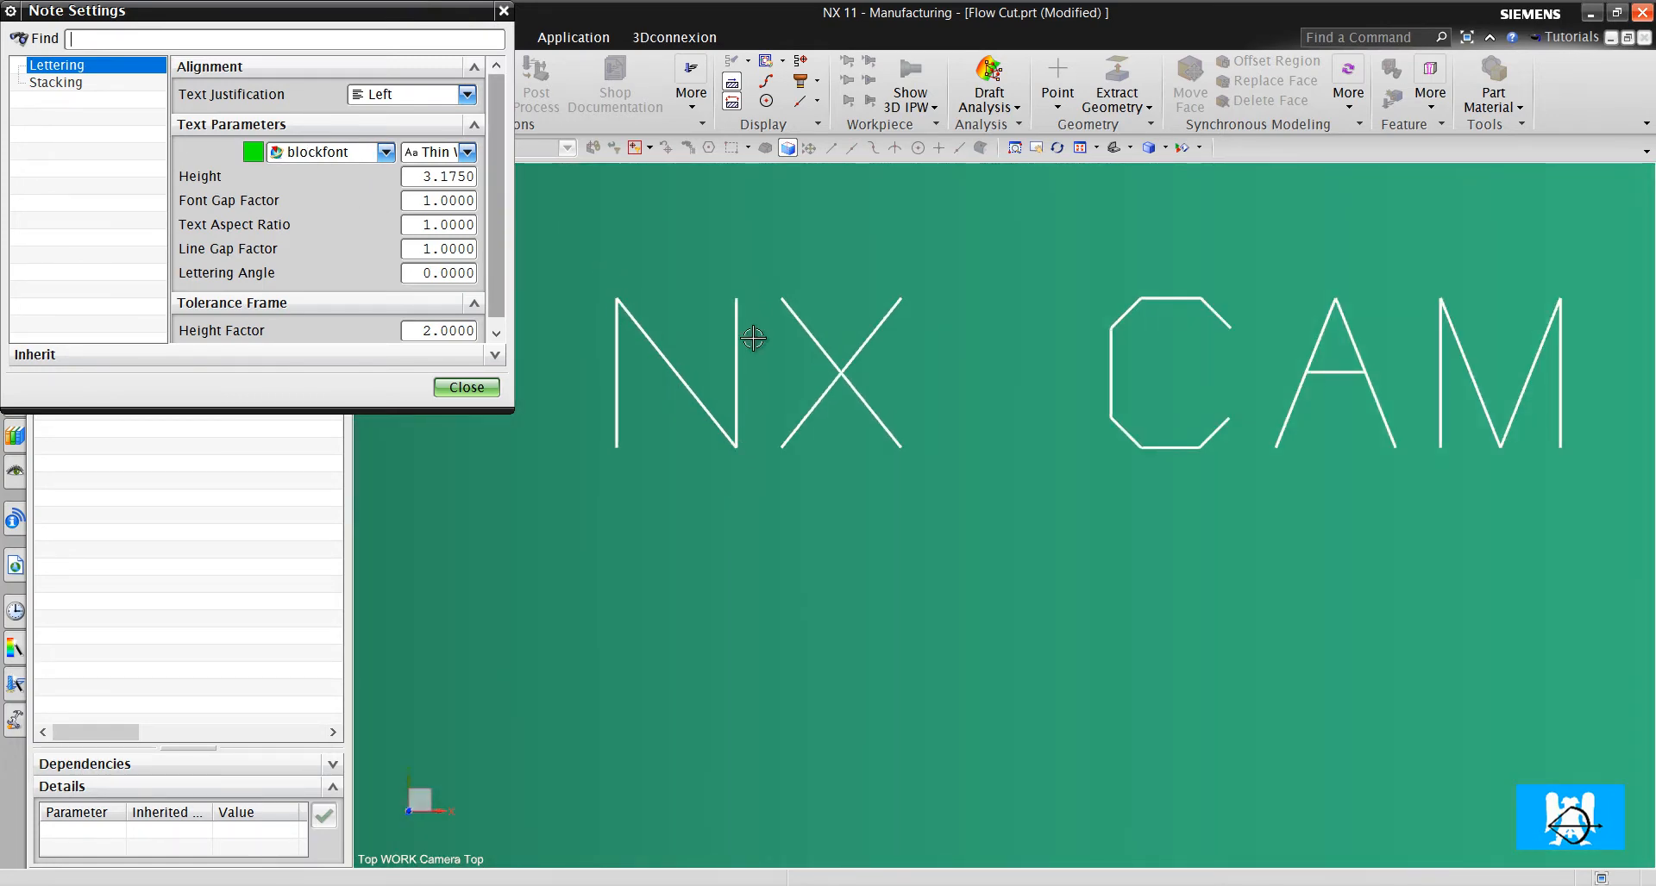
# - Try Bodoni MT, then set the note to blockfont, height 4, font gap factor 2
pyautogui.click(386, 151)
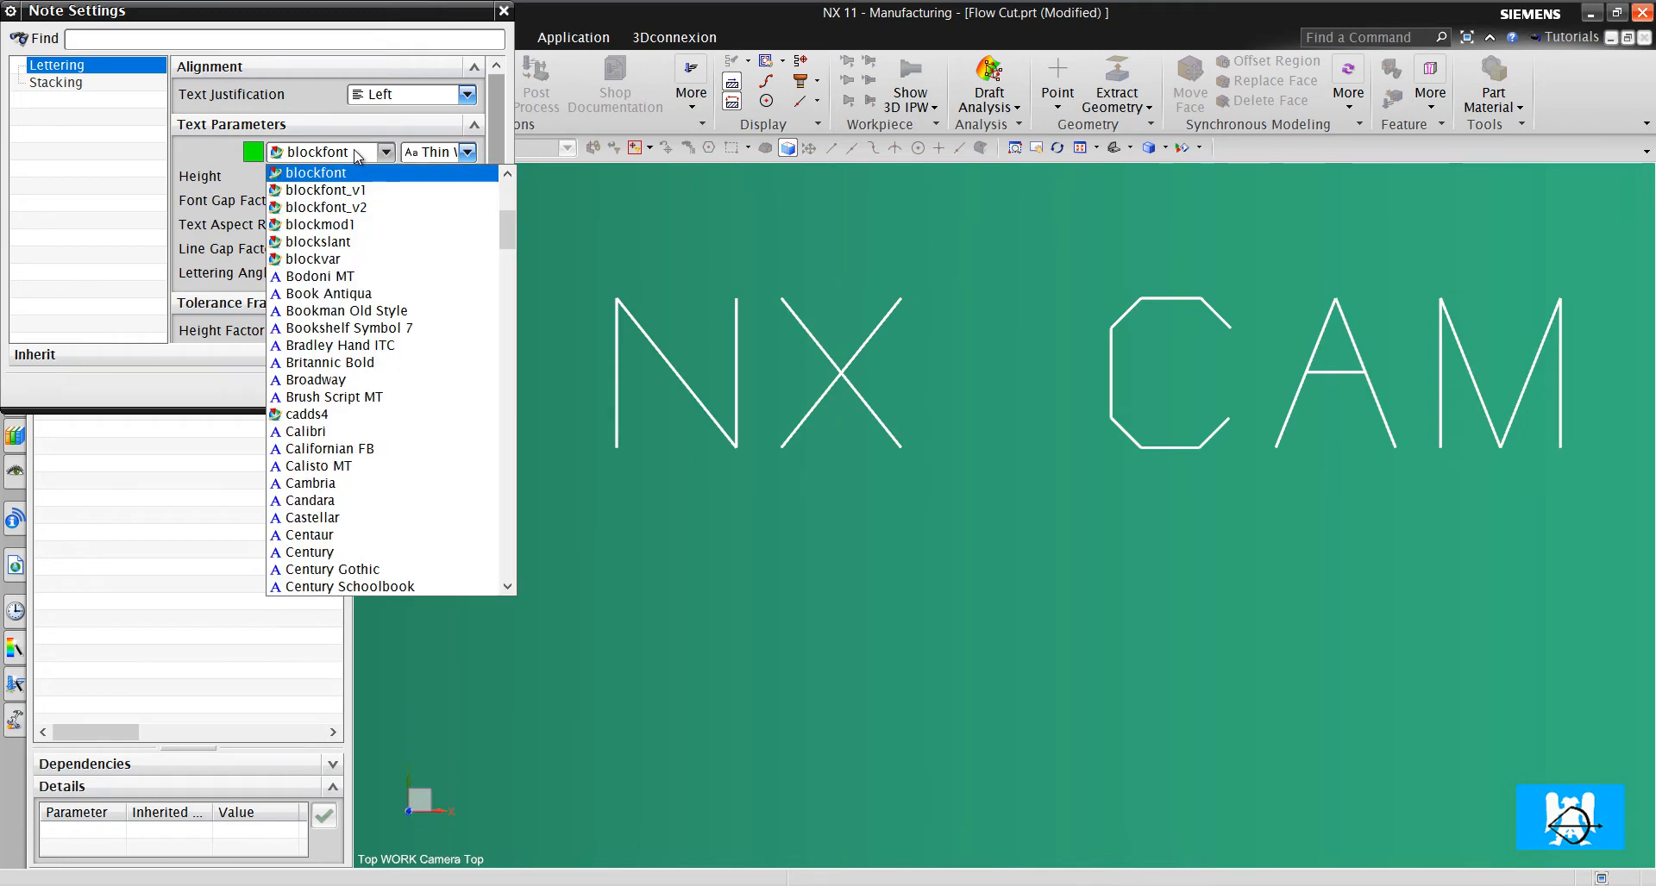
pyautogui.click(319, 275)
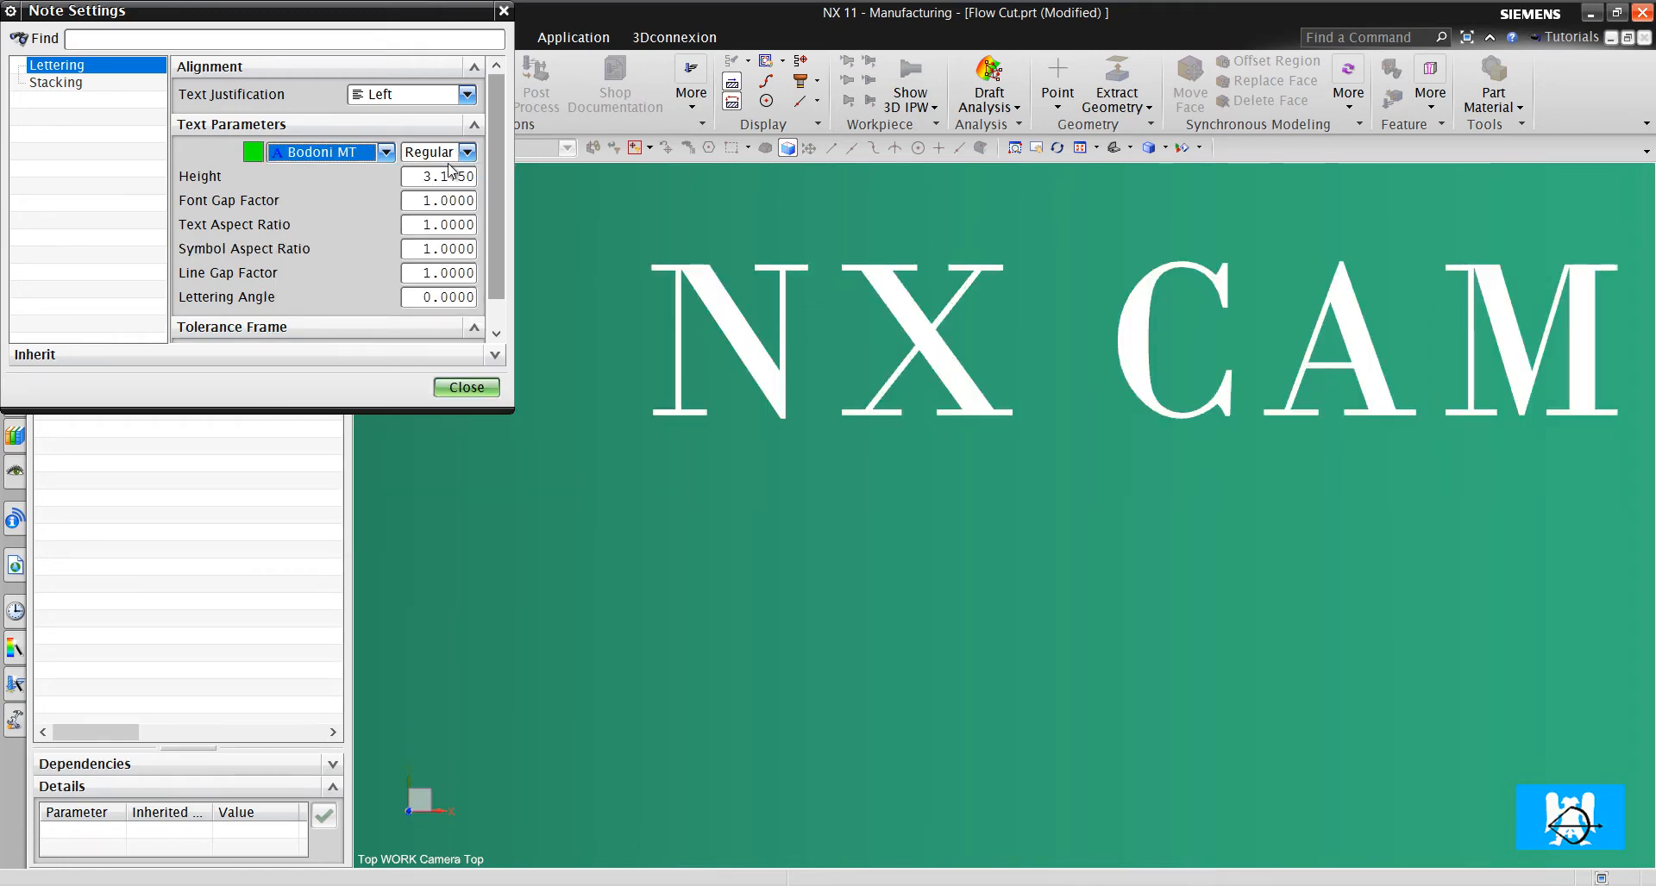
pyautogui.click(385, 152)
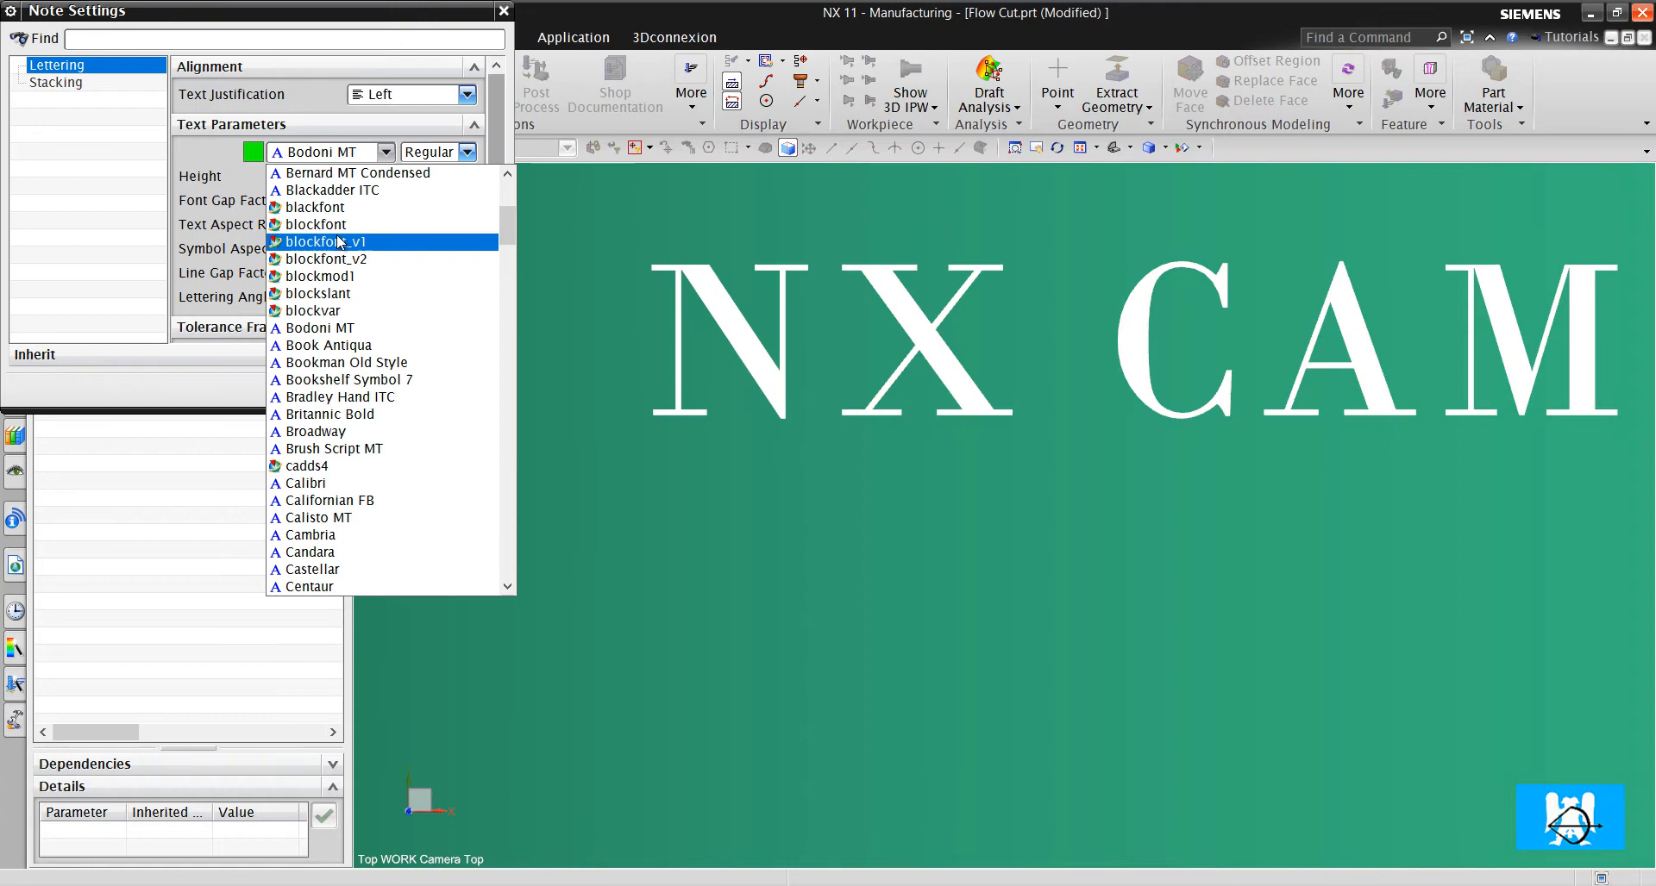
pyautogui.click(319, 206)
pyautogui.write('2')
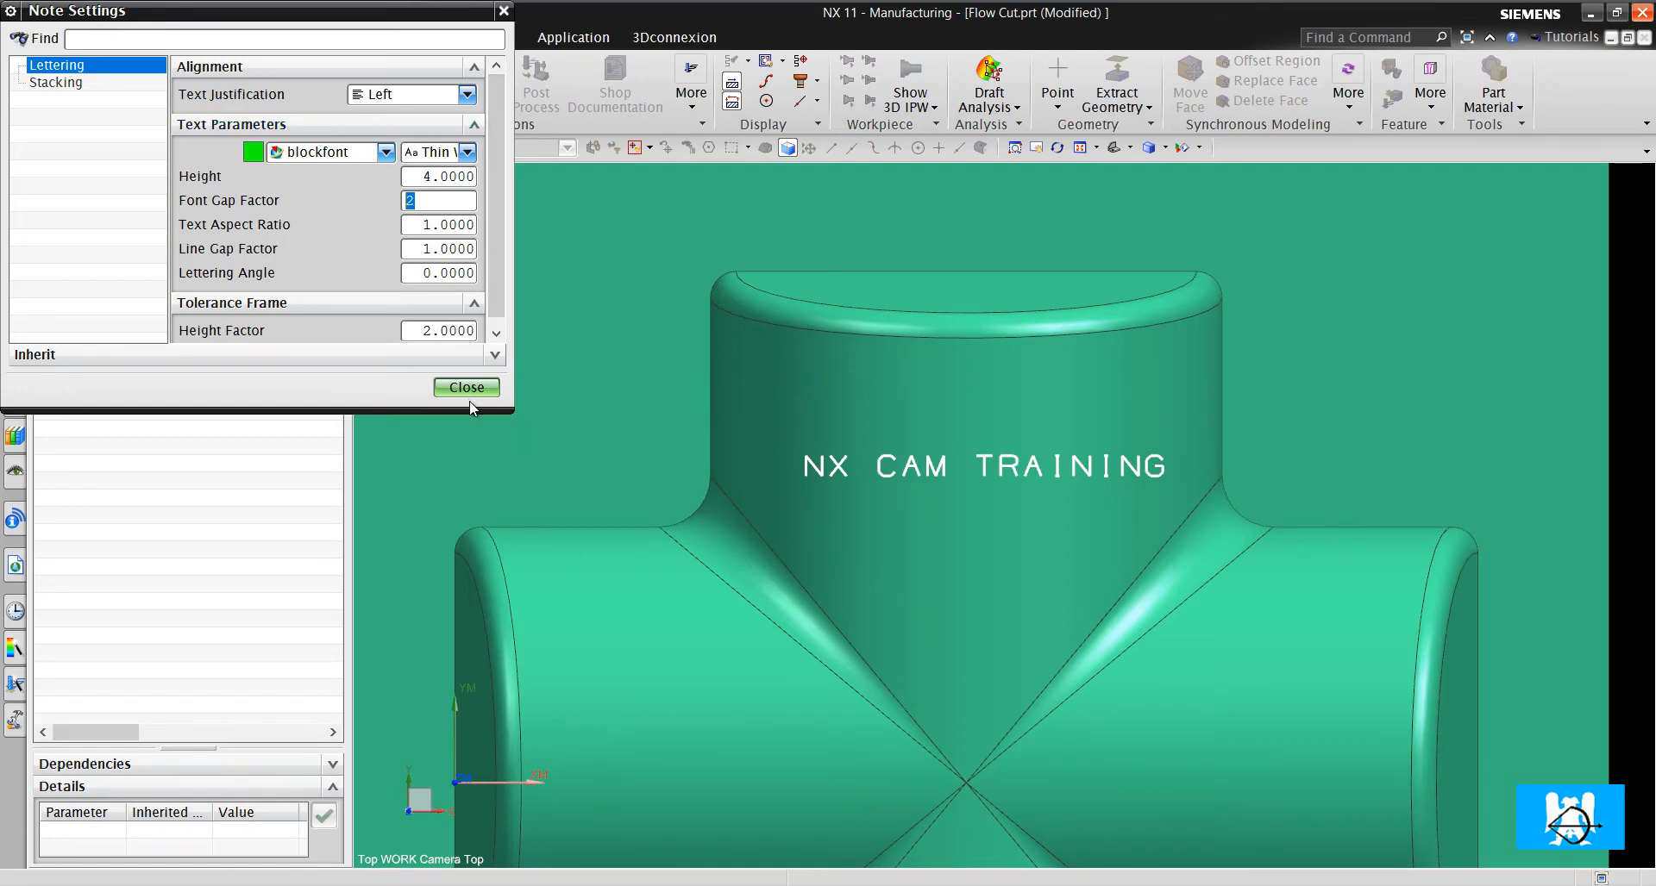
pyautogui.click(465, 387)
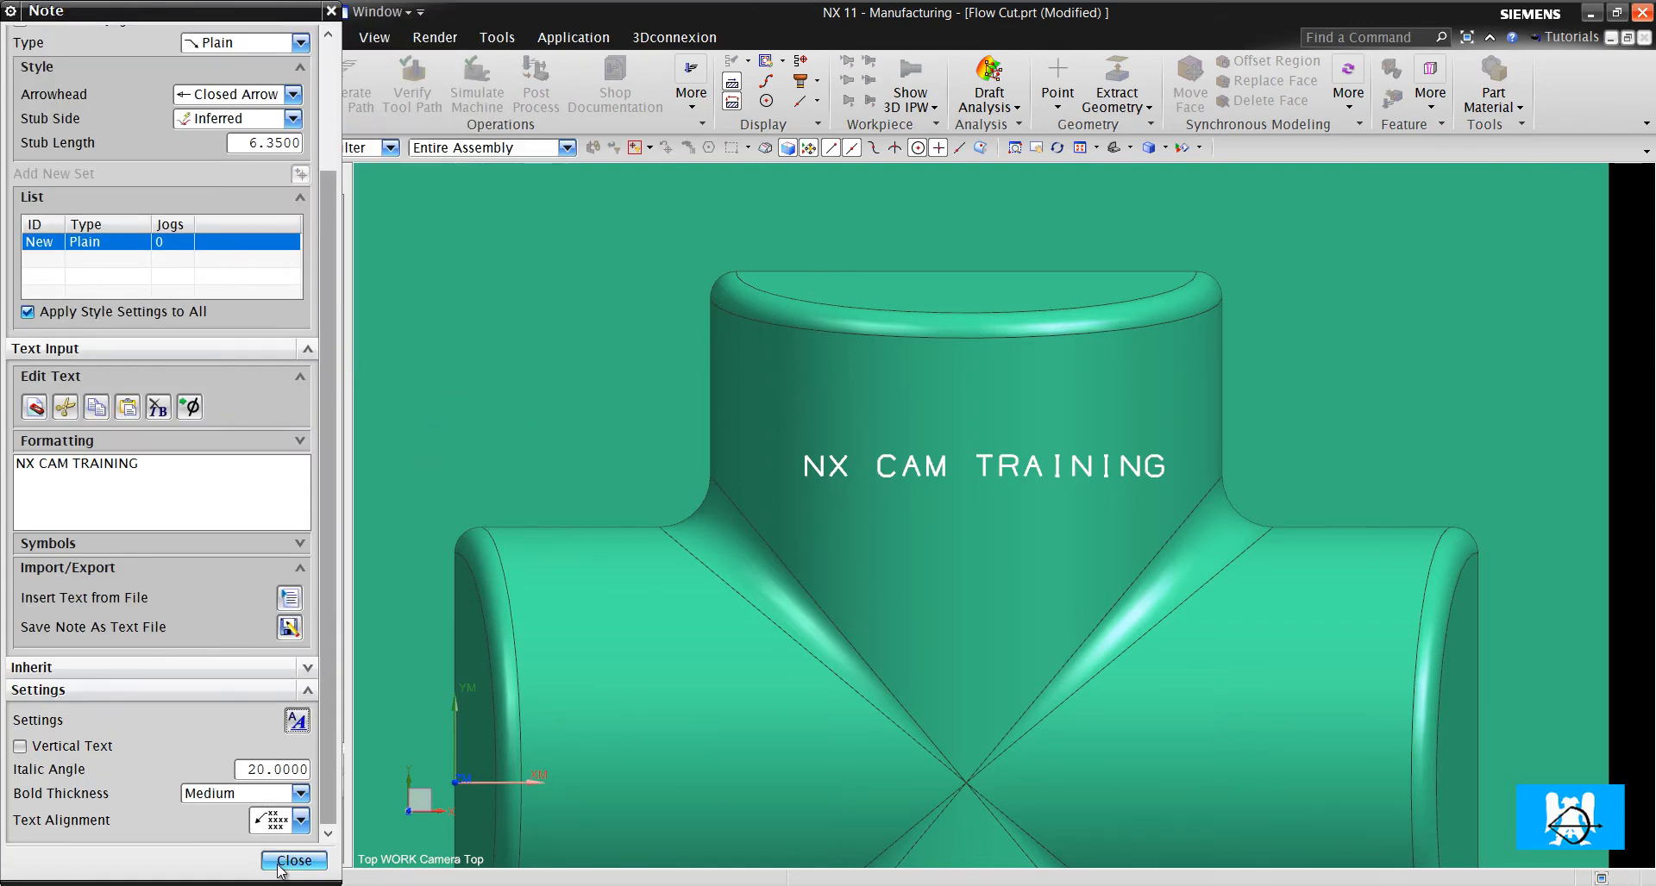
# - Close the note and create a CONTOUR_TEXT operation using the MILL tool
pyautogui.click(293, 860)
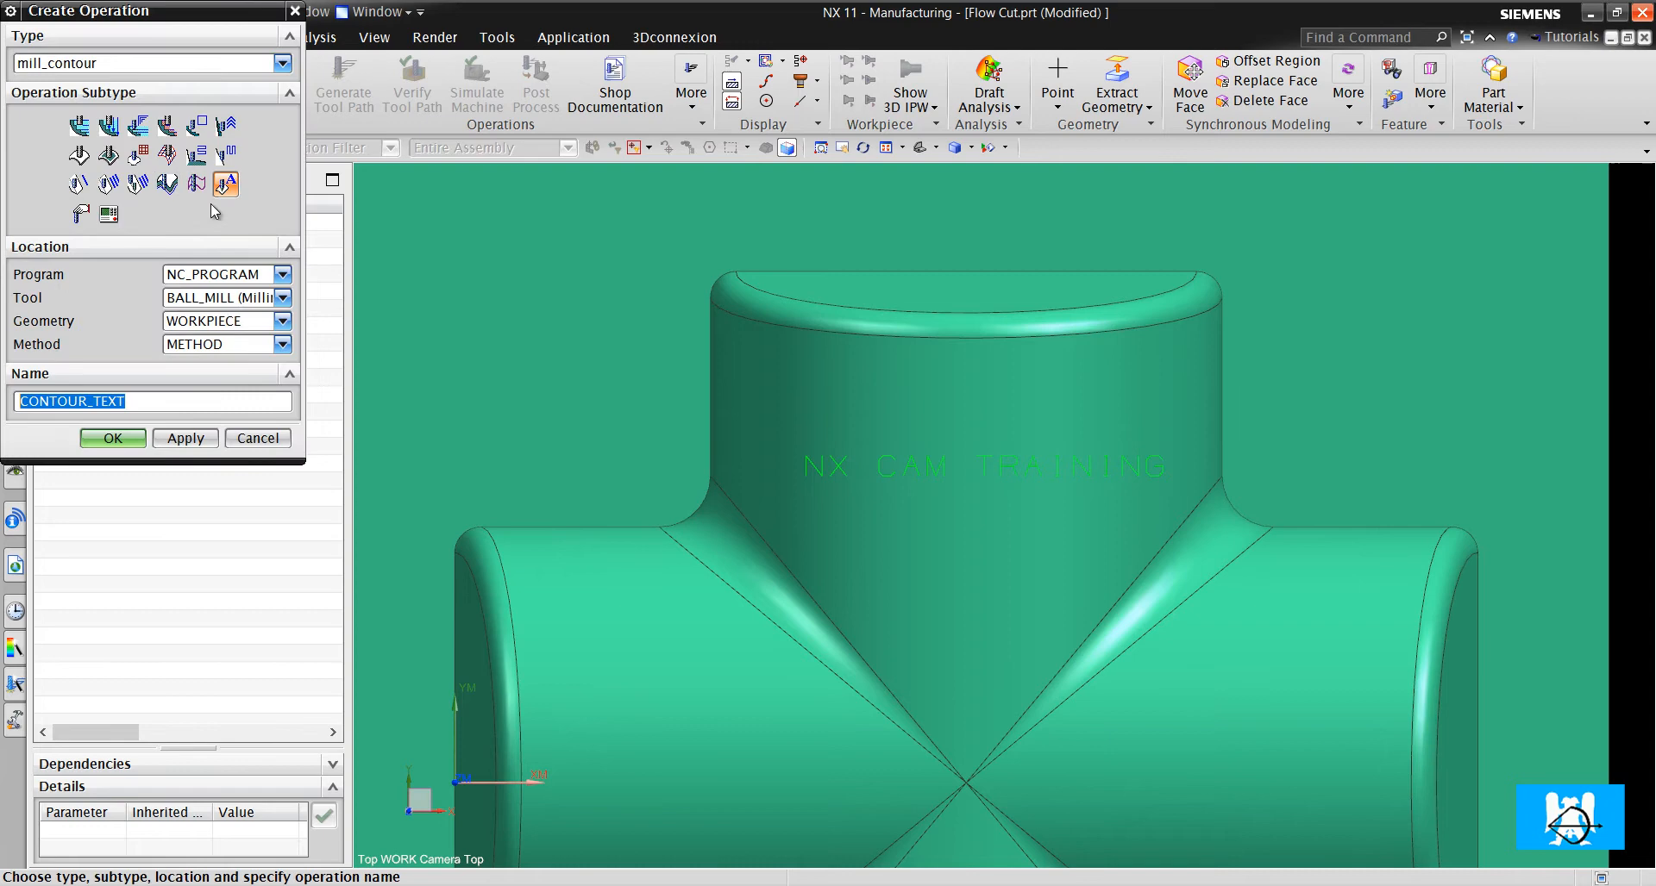
pyautogui.click(282, 297)
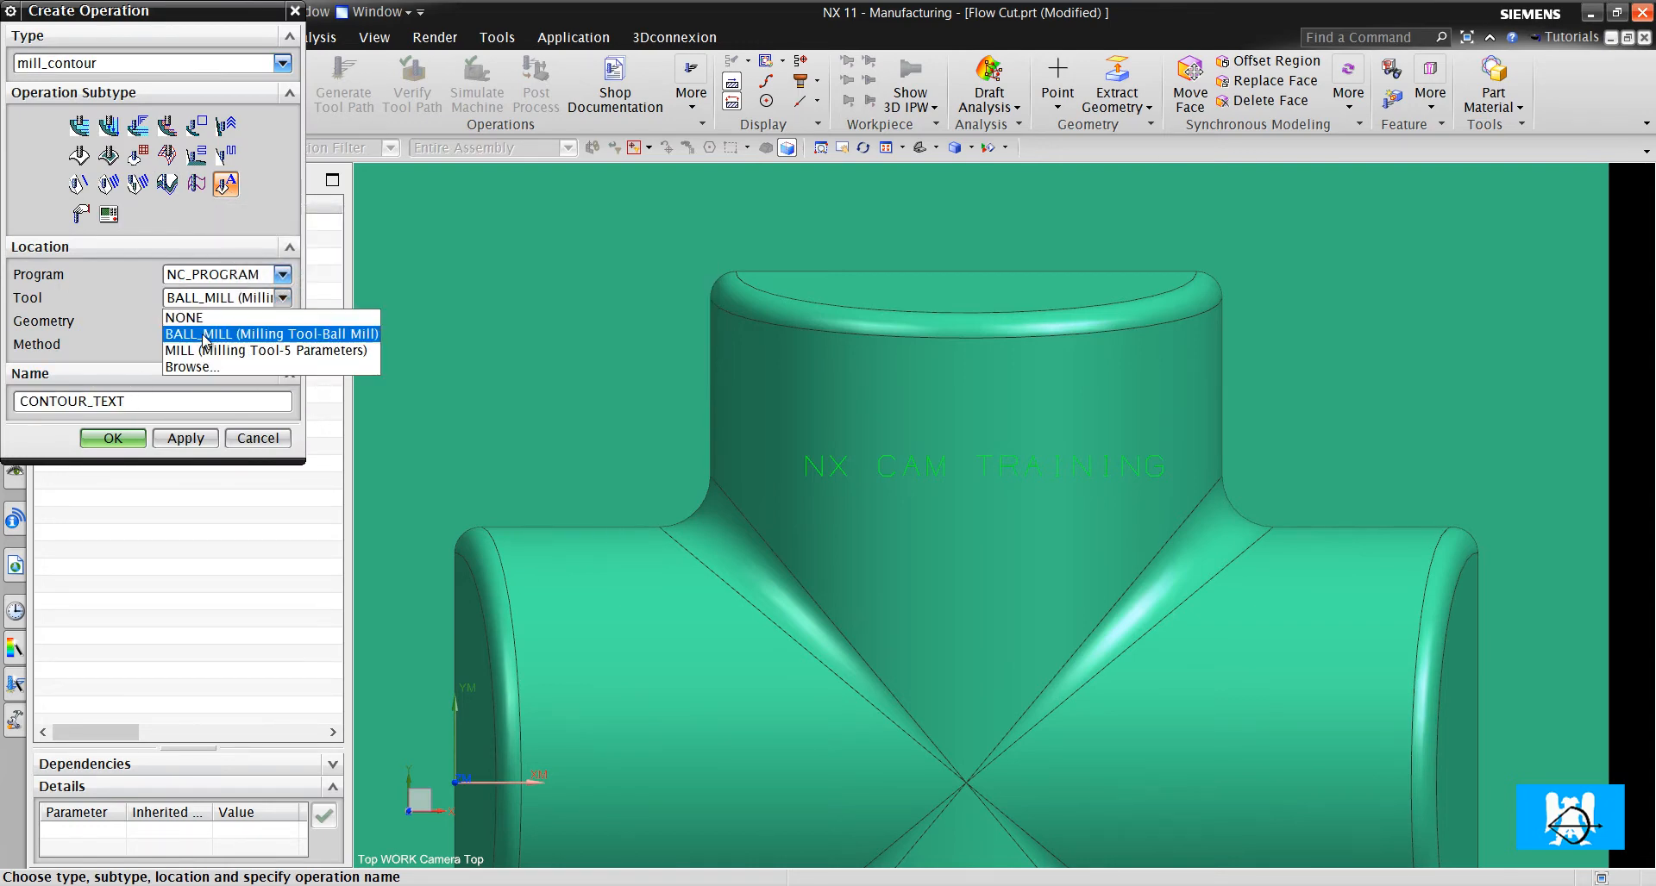
pyautogui.click(113, 438)
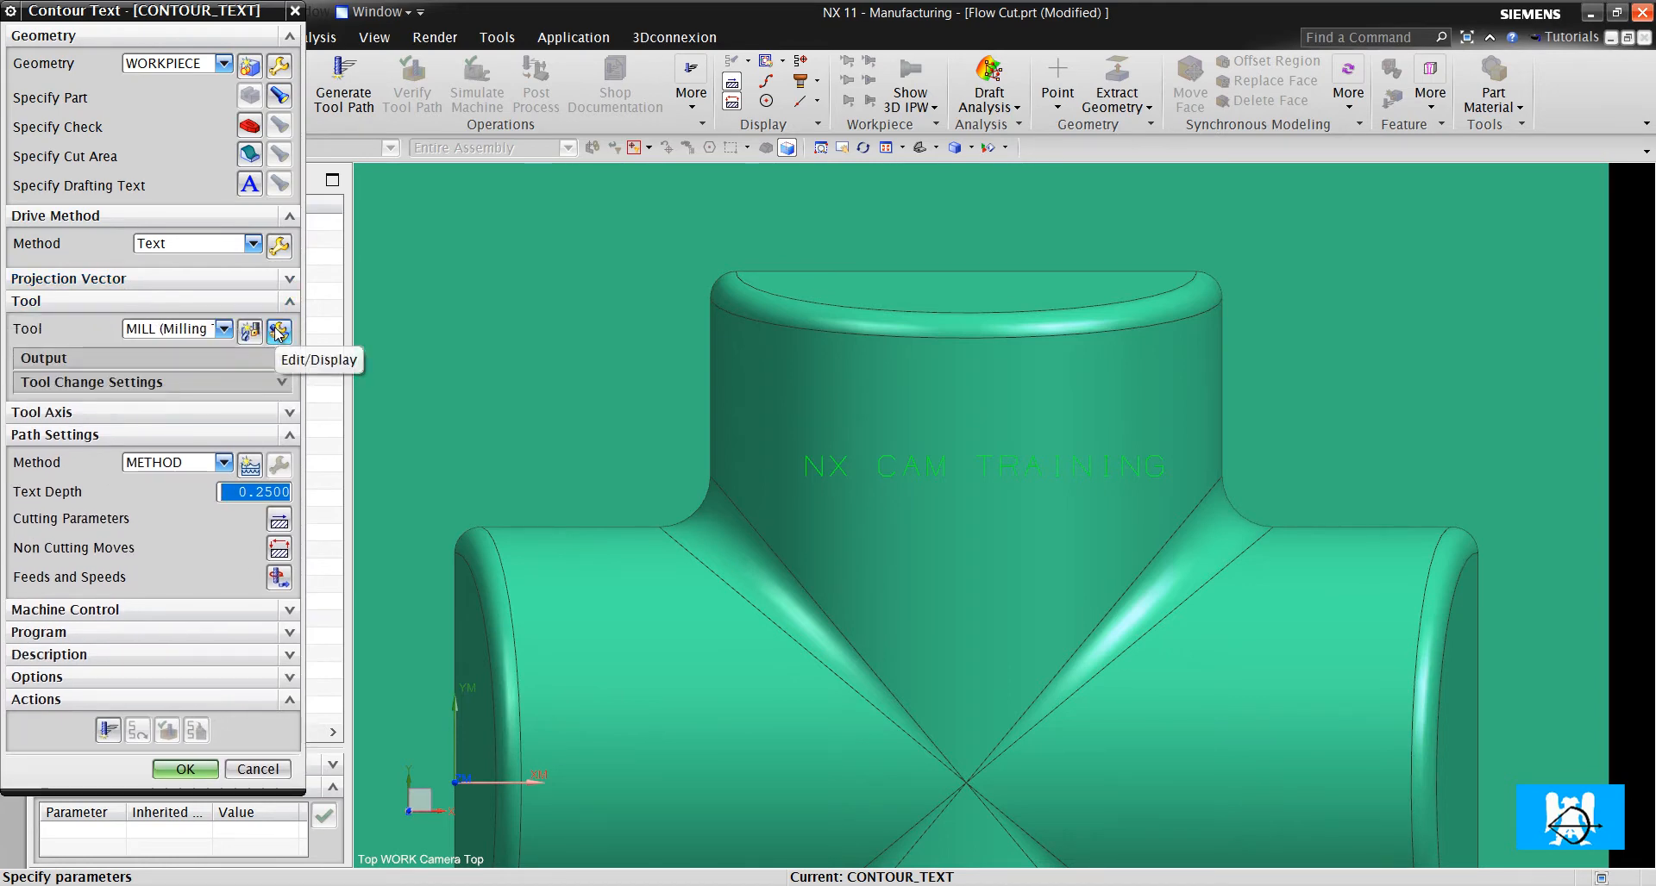
pyautogui.click(279, 330)
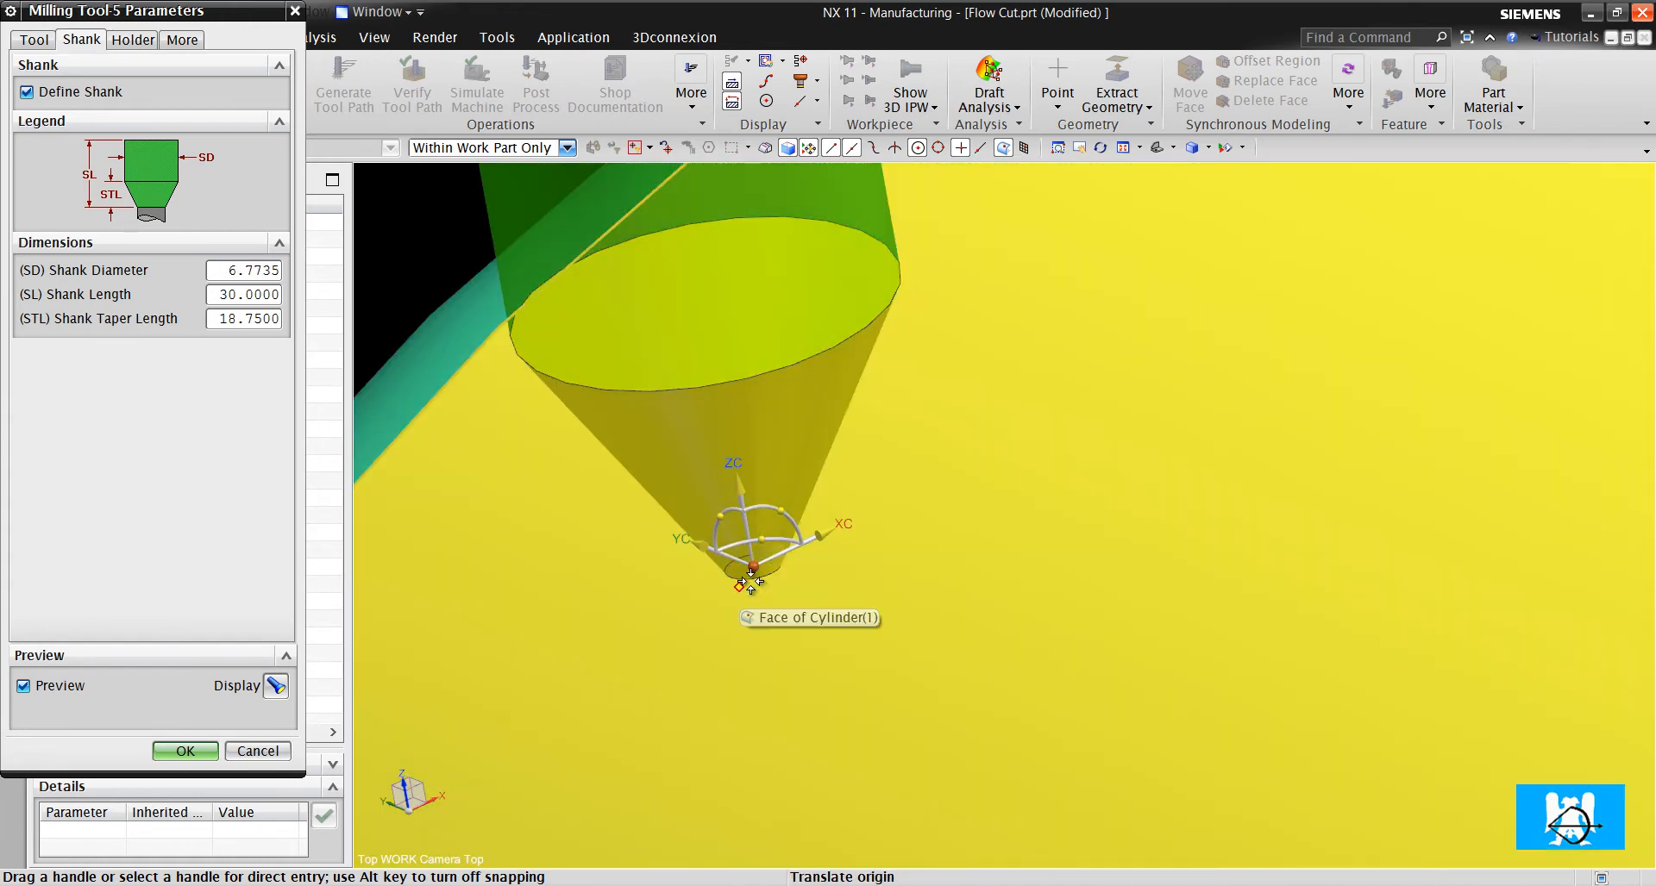
# - Review the MILL tool's shank and 1.0 diameter, then accept the tool parameters
pyautogui.click(752, 570)
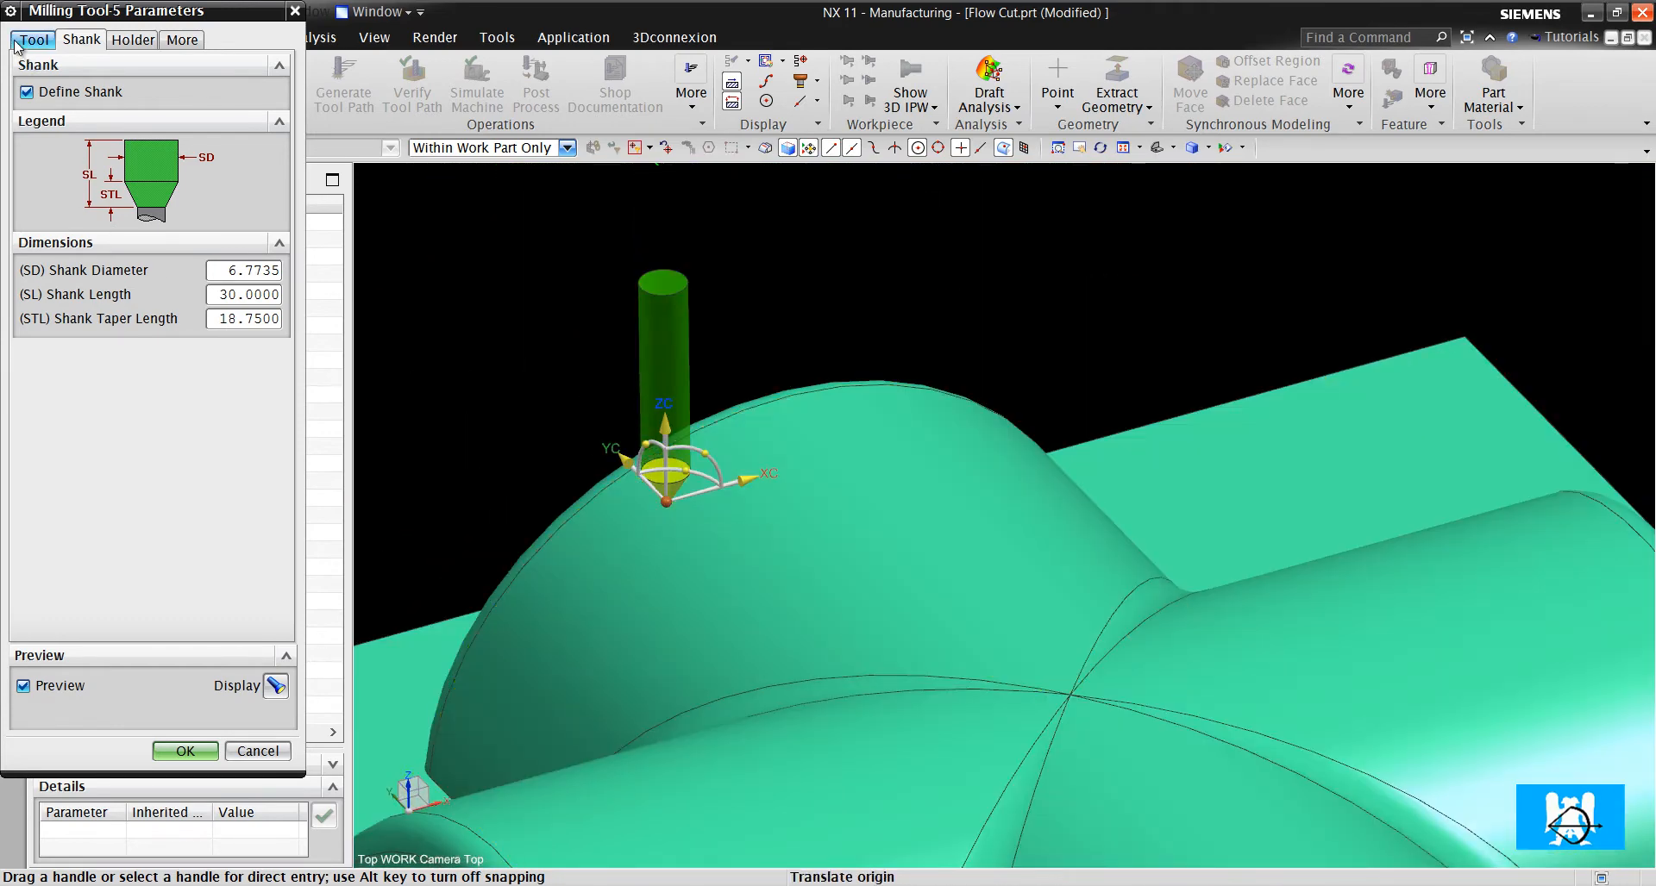
pyautogui.click(33, 39)
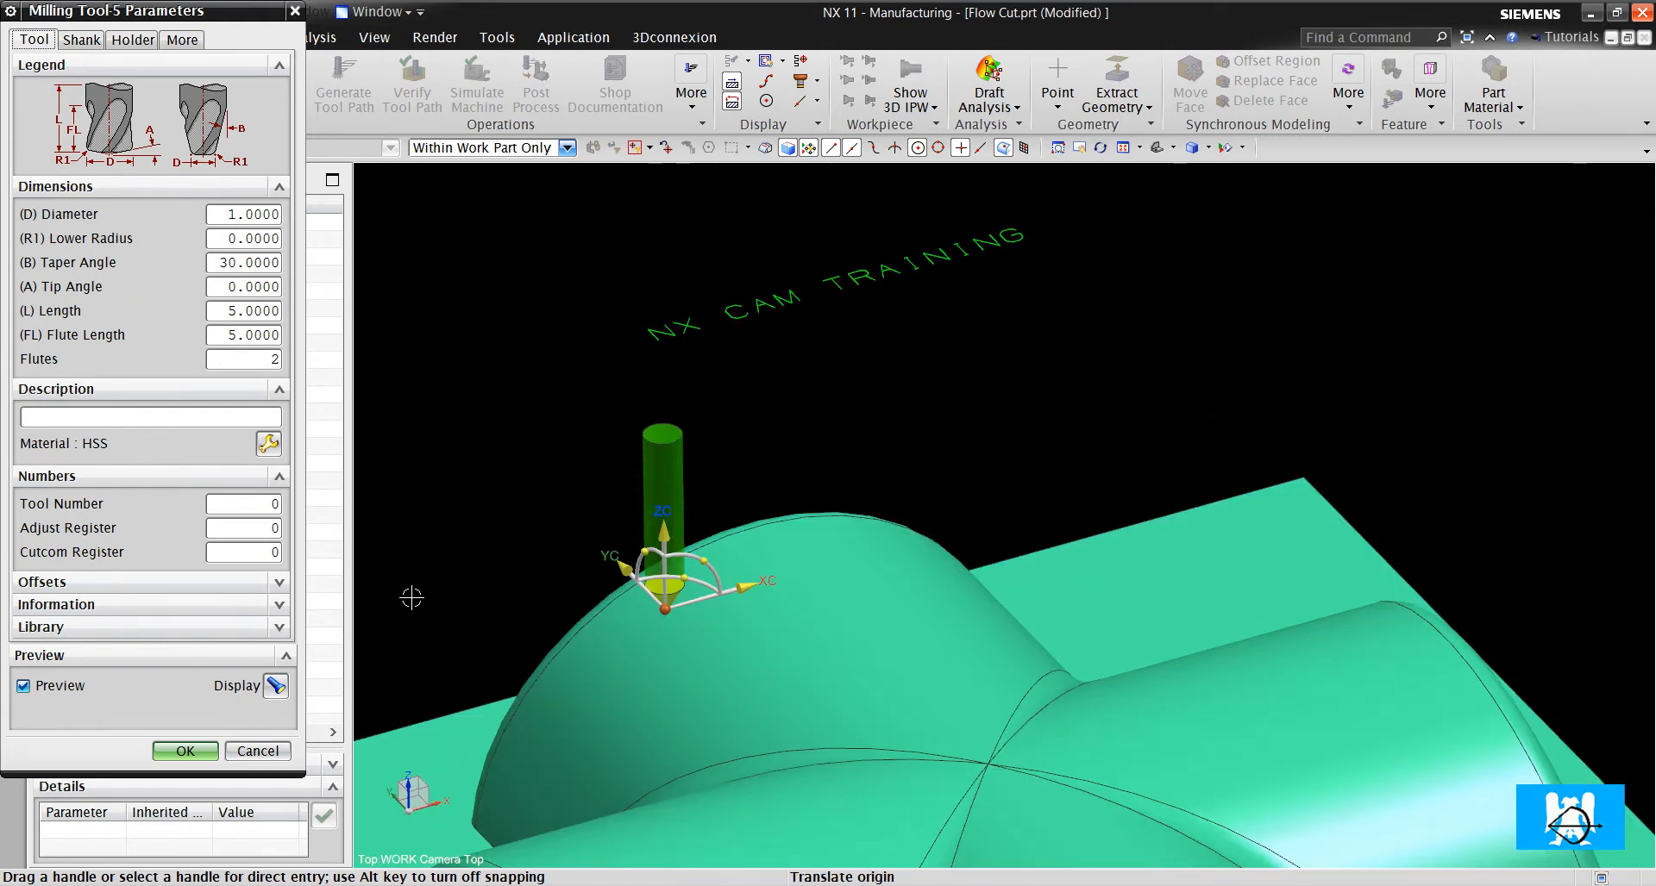
pyautogui.click(184, 751)
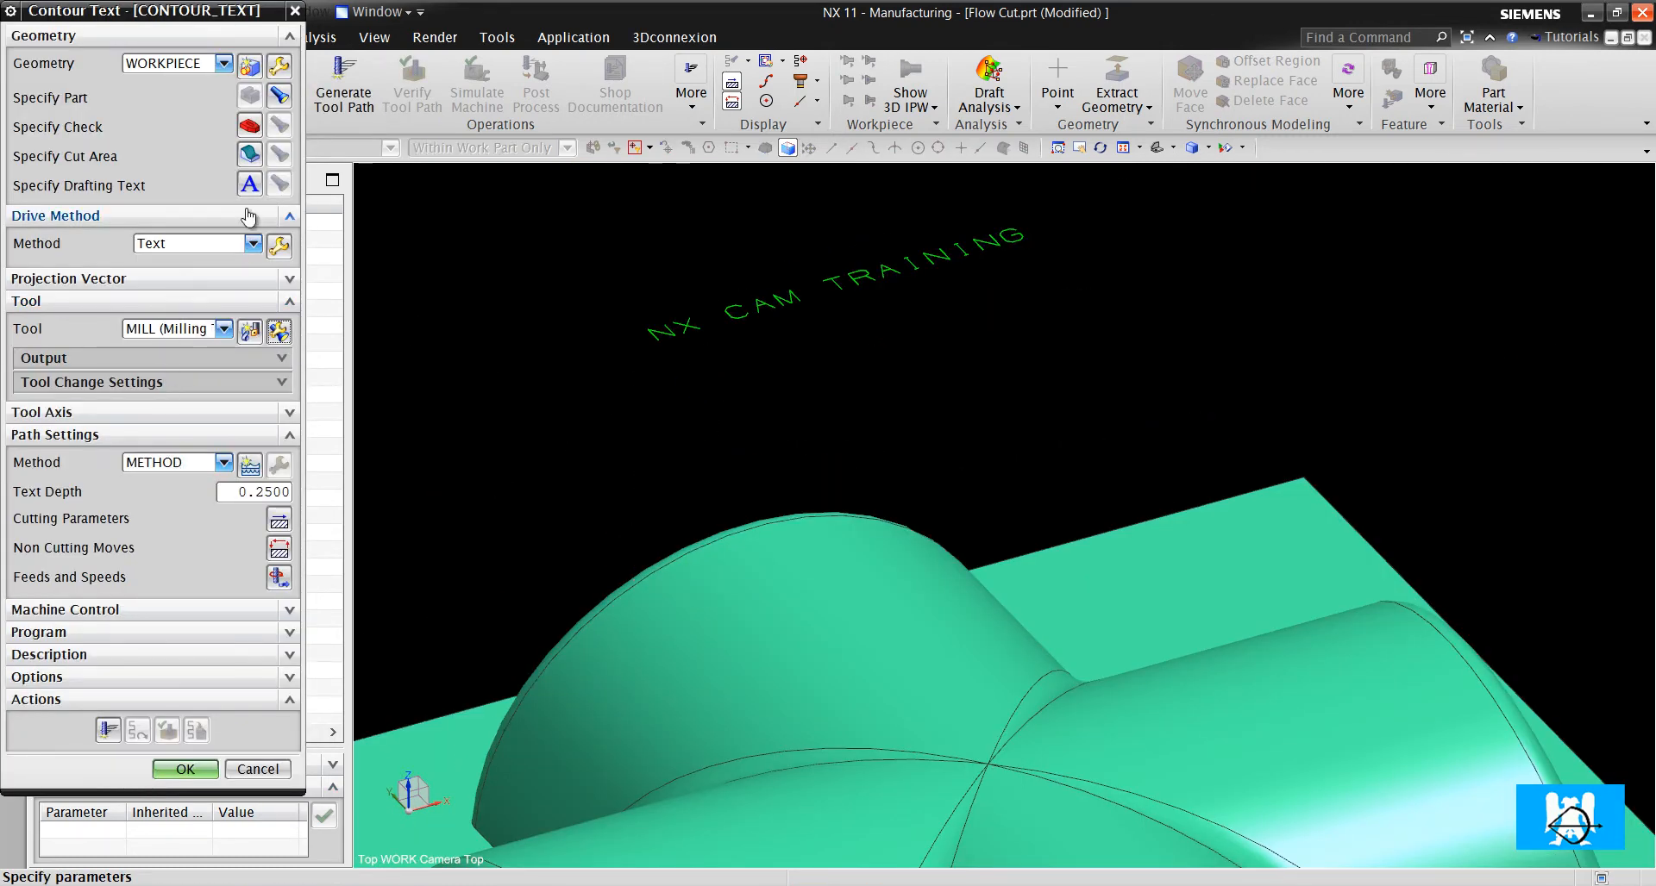
pyautogui.moveTo(249, 185)
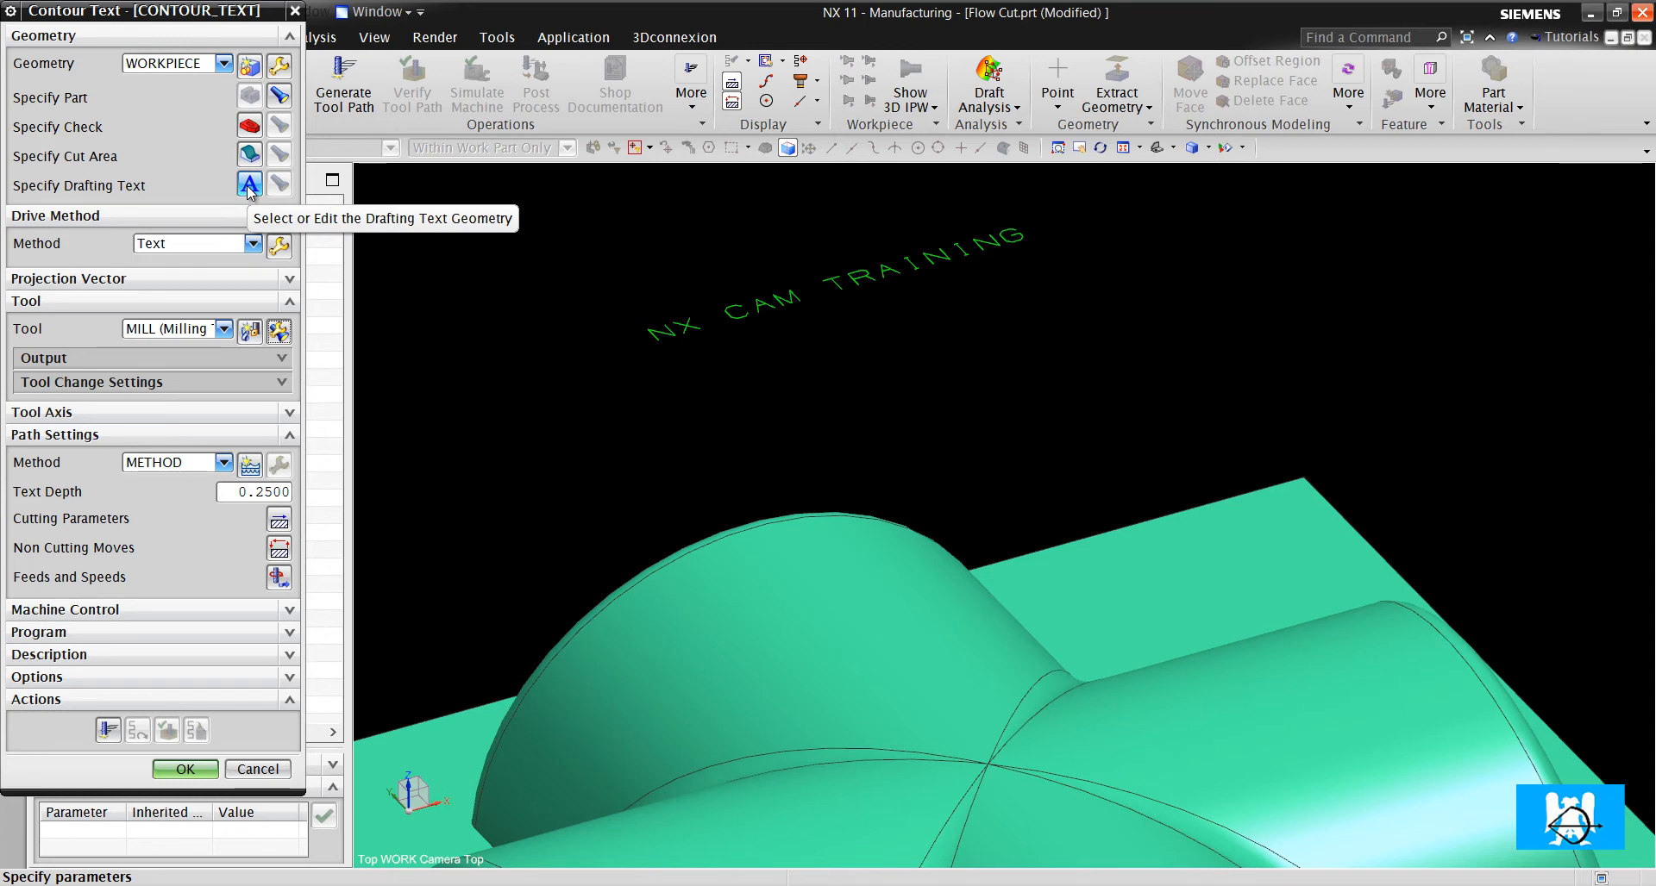
# - Use the NX CAM TRAINING note as drafting text and generate the path, ignoring the warning
pyautogui.click(248, 186)
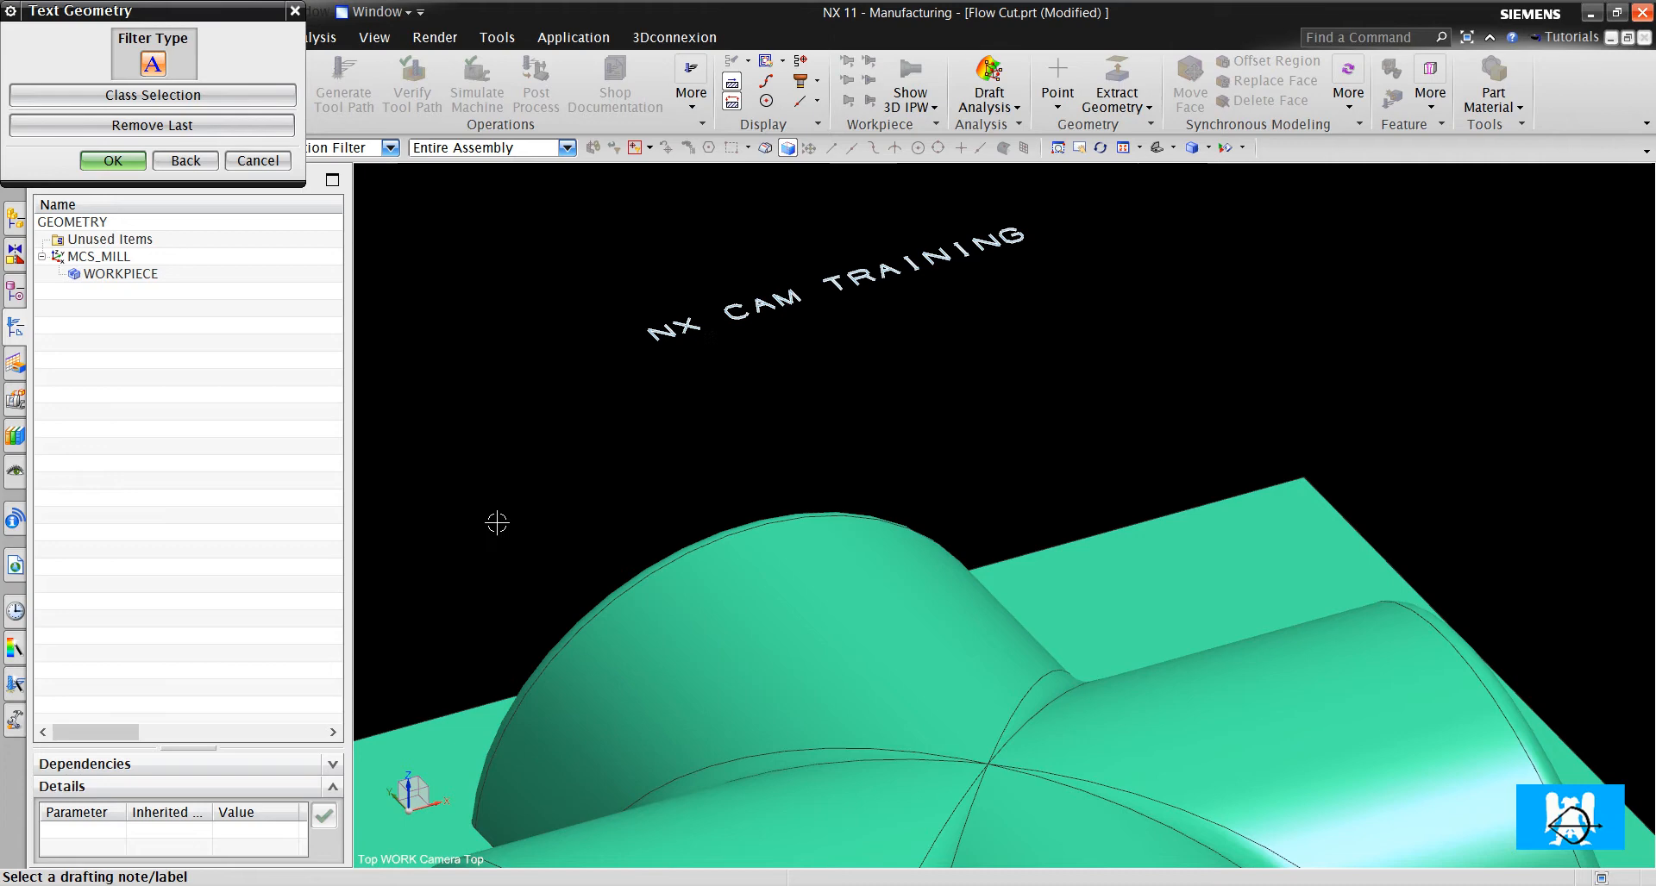
pyautogui.click(113, 160)
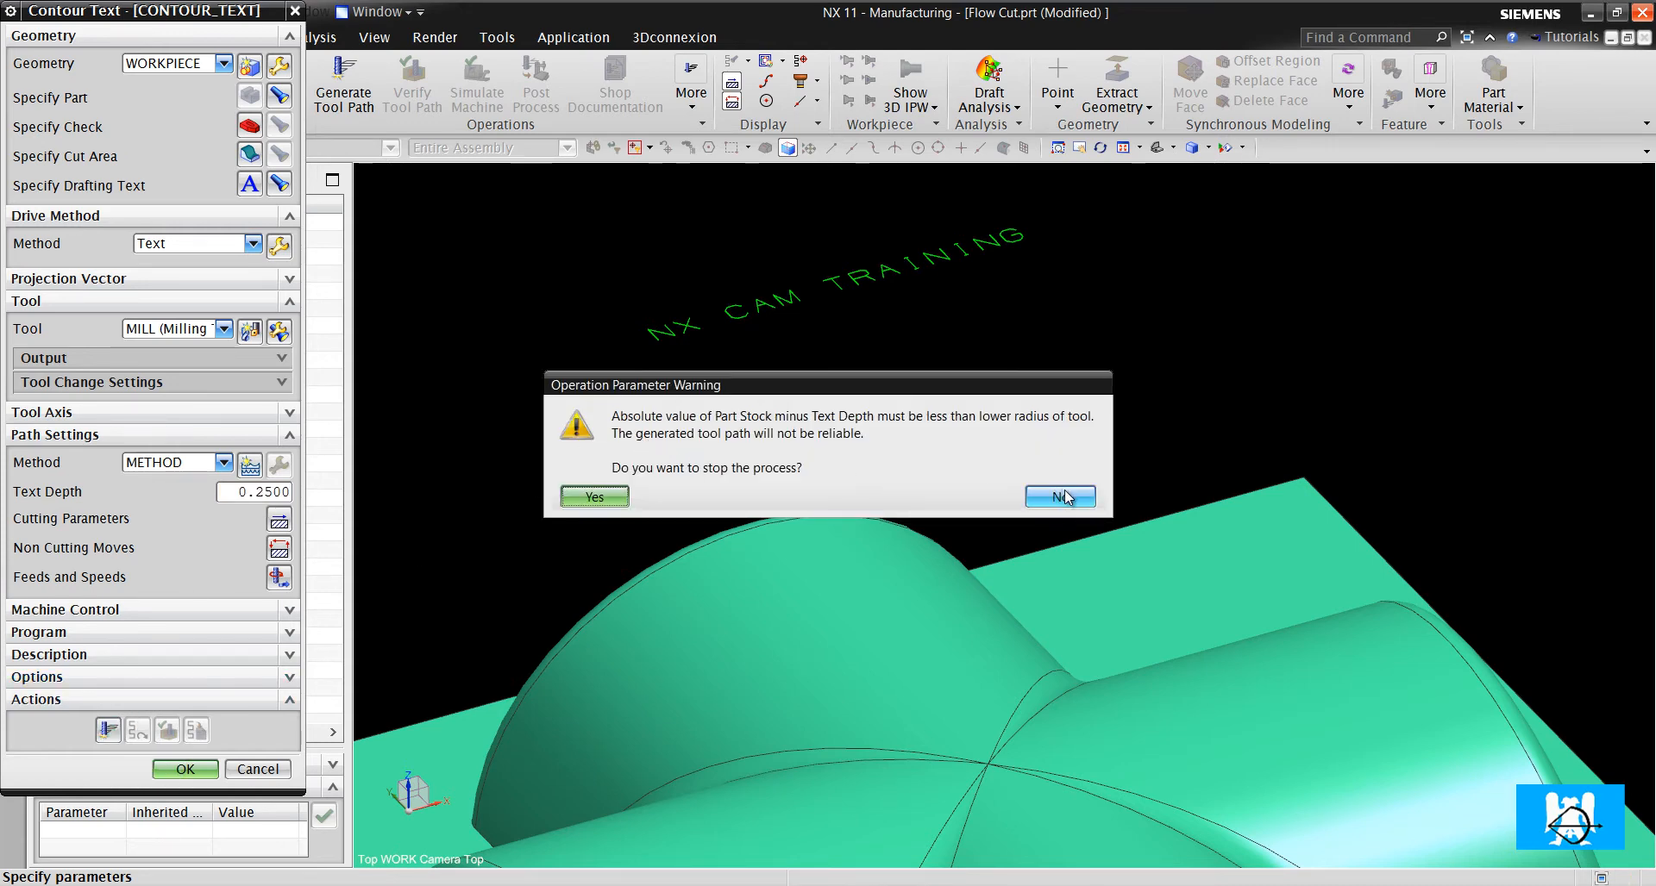
pyautogui.click(1059, 497)
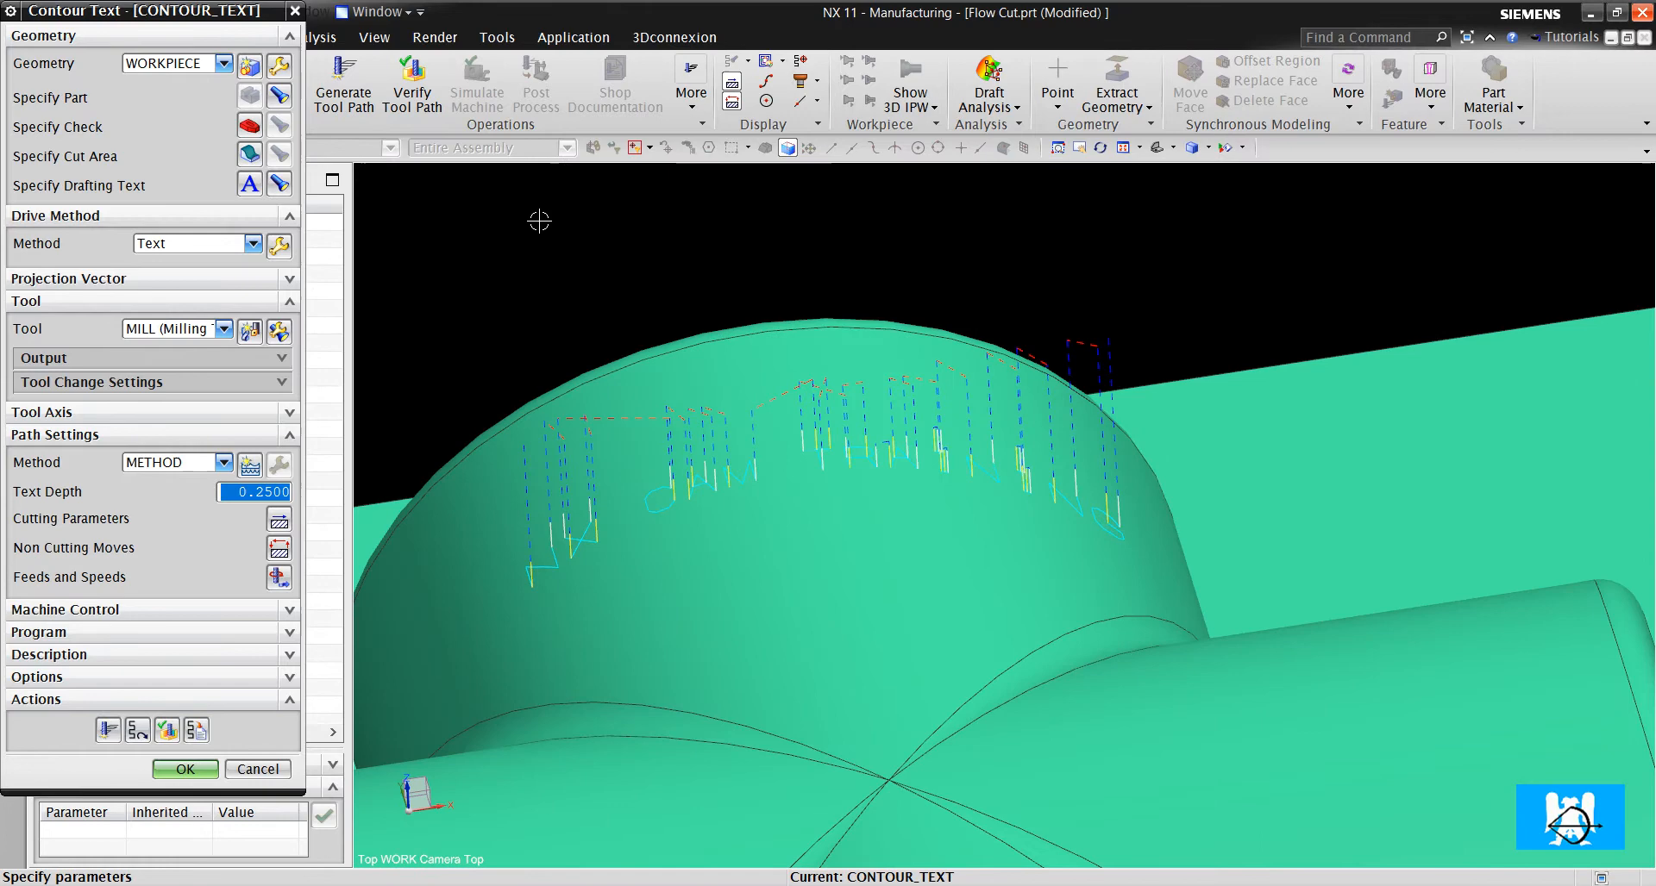
# - Inspect the path in wireframe, set text depth to 0.3, and accept the operation
pyautogui.click(373, 38)
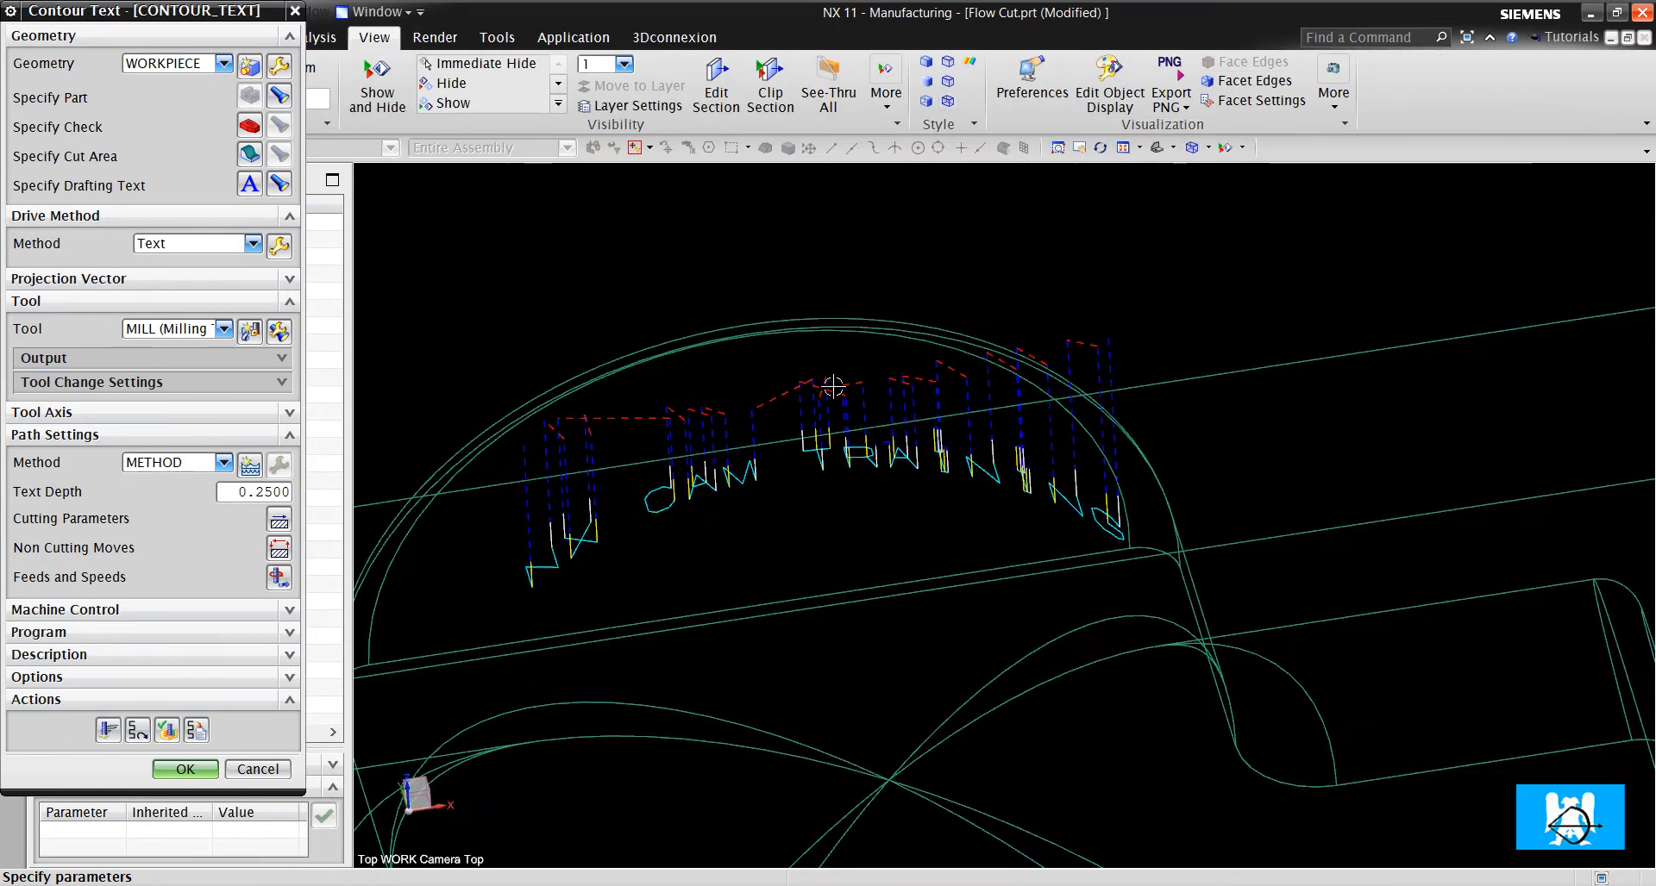
pyautogui.scroll(3)
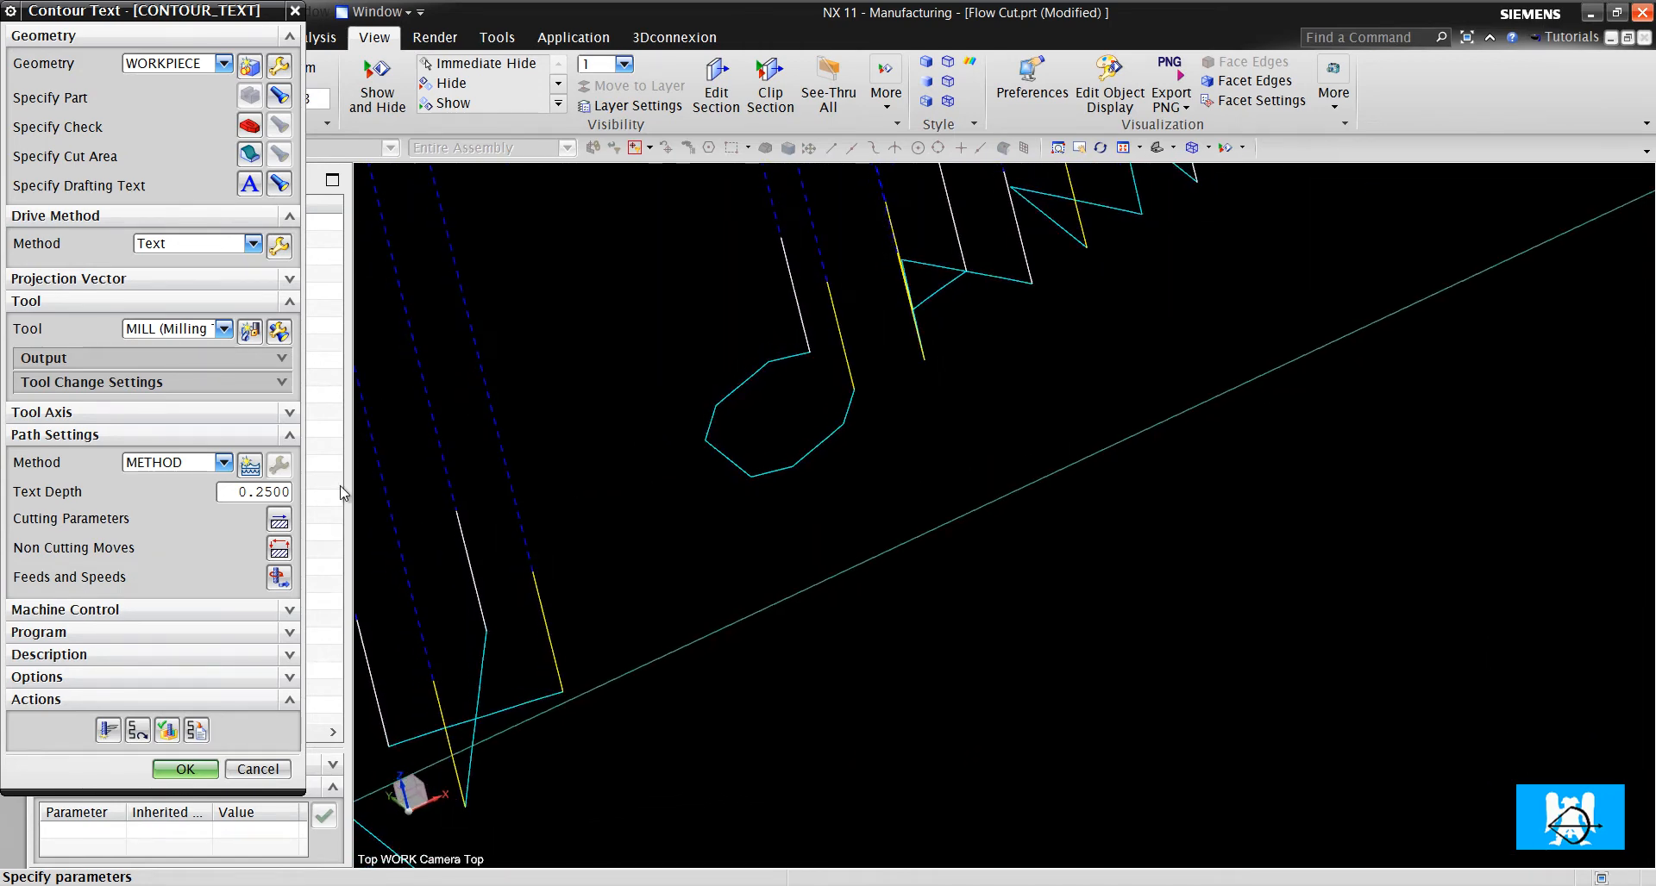
pyautogui.moveTo(279, 518)
pyautogui.write('0.3000')
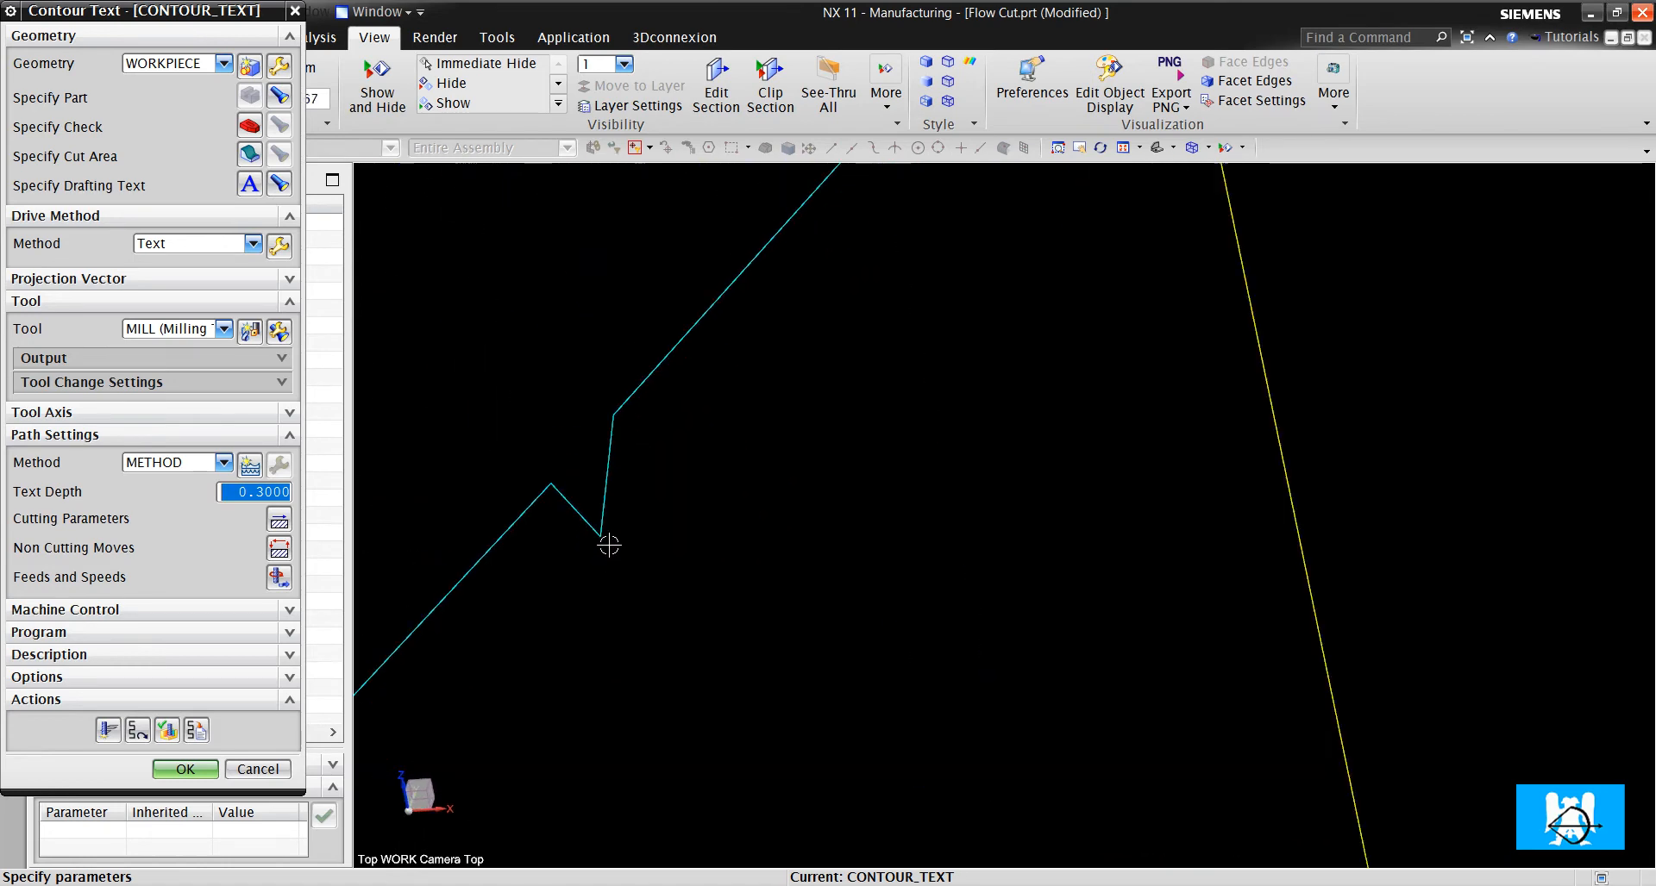
pyautogui.click(184, 769)
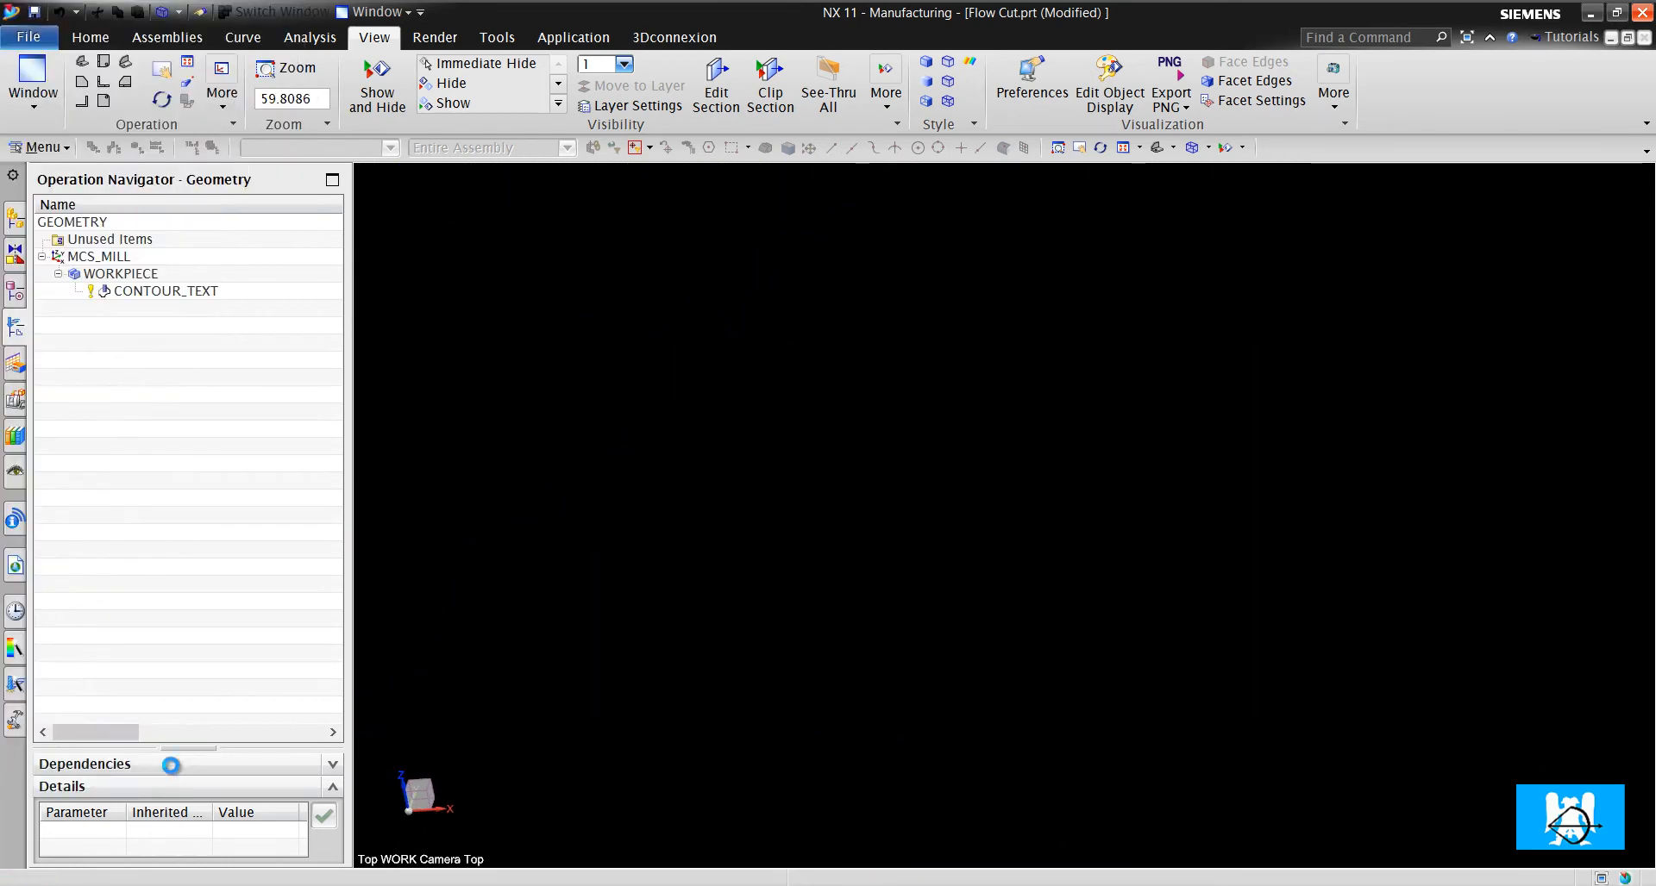
# - Open CONTOUR_TEXT in the Tool Path Editor and orbit to view the whole path
pyautogui.rightClick(163, 291)
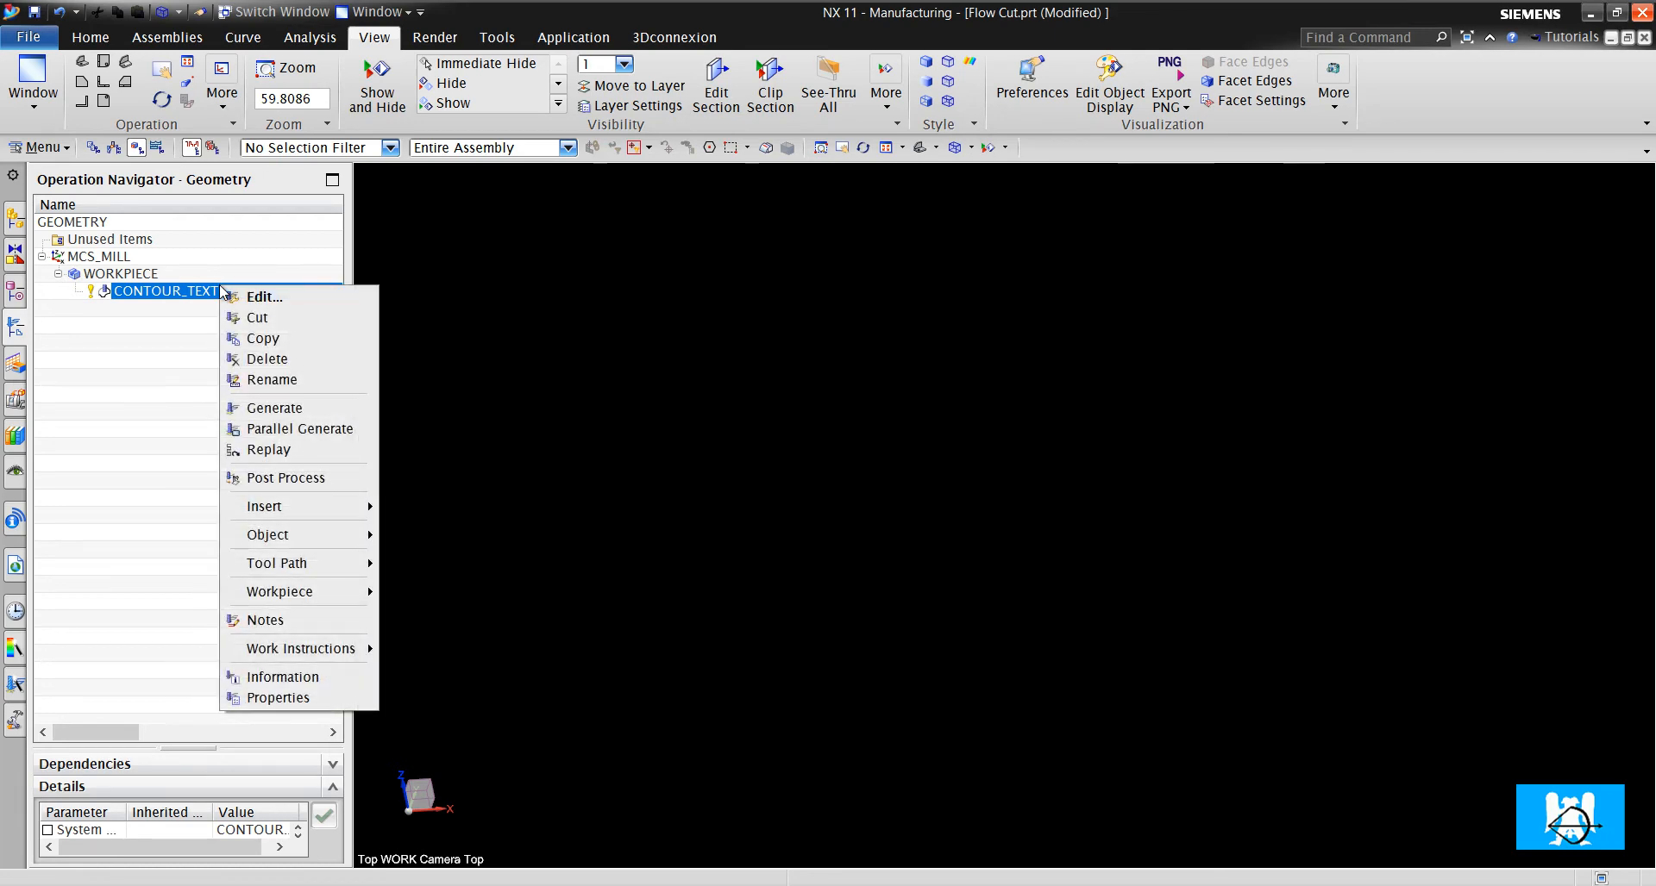
pyautogui.moveTo(287, 561)
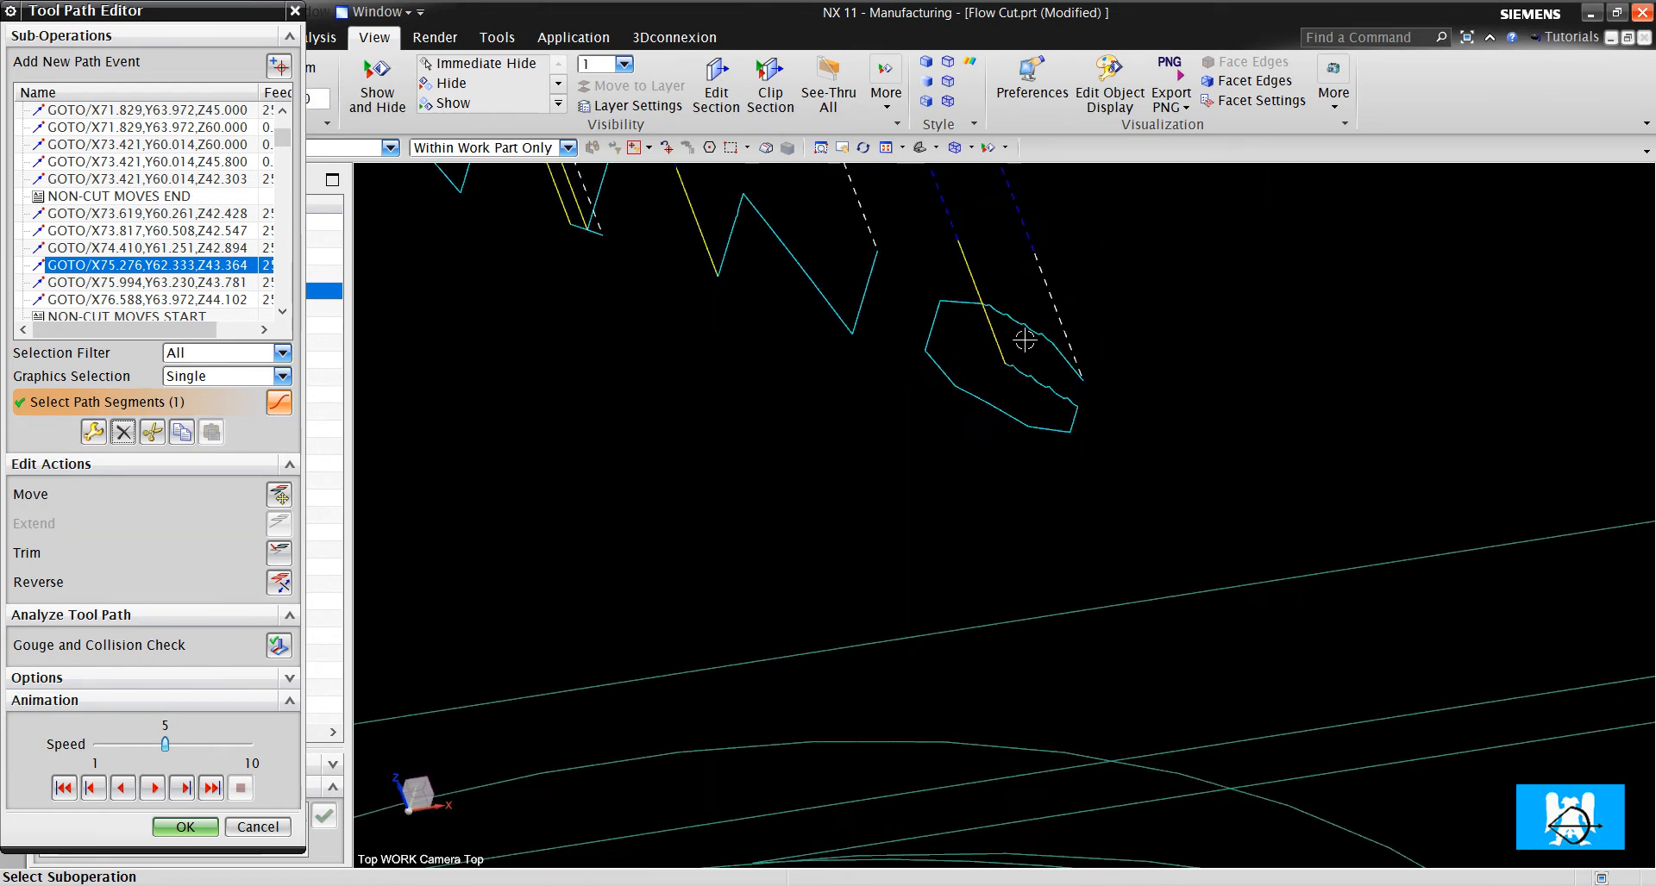
pyautogui.moveTo(1022, 340); pyautogui.dragTo(1276, 506)
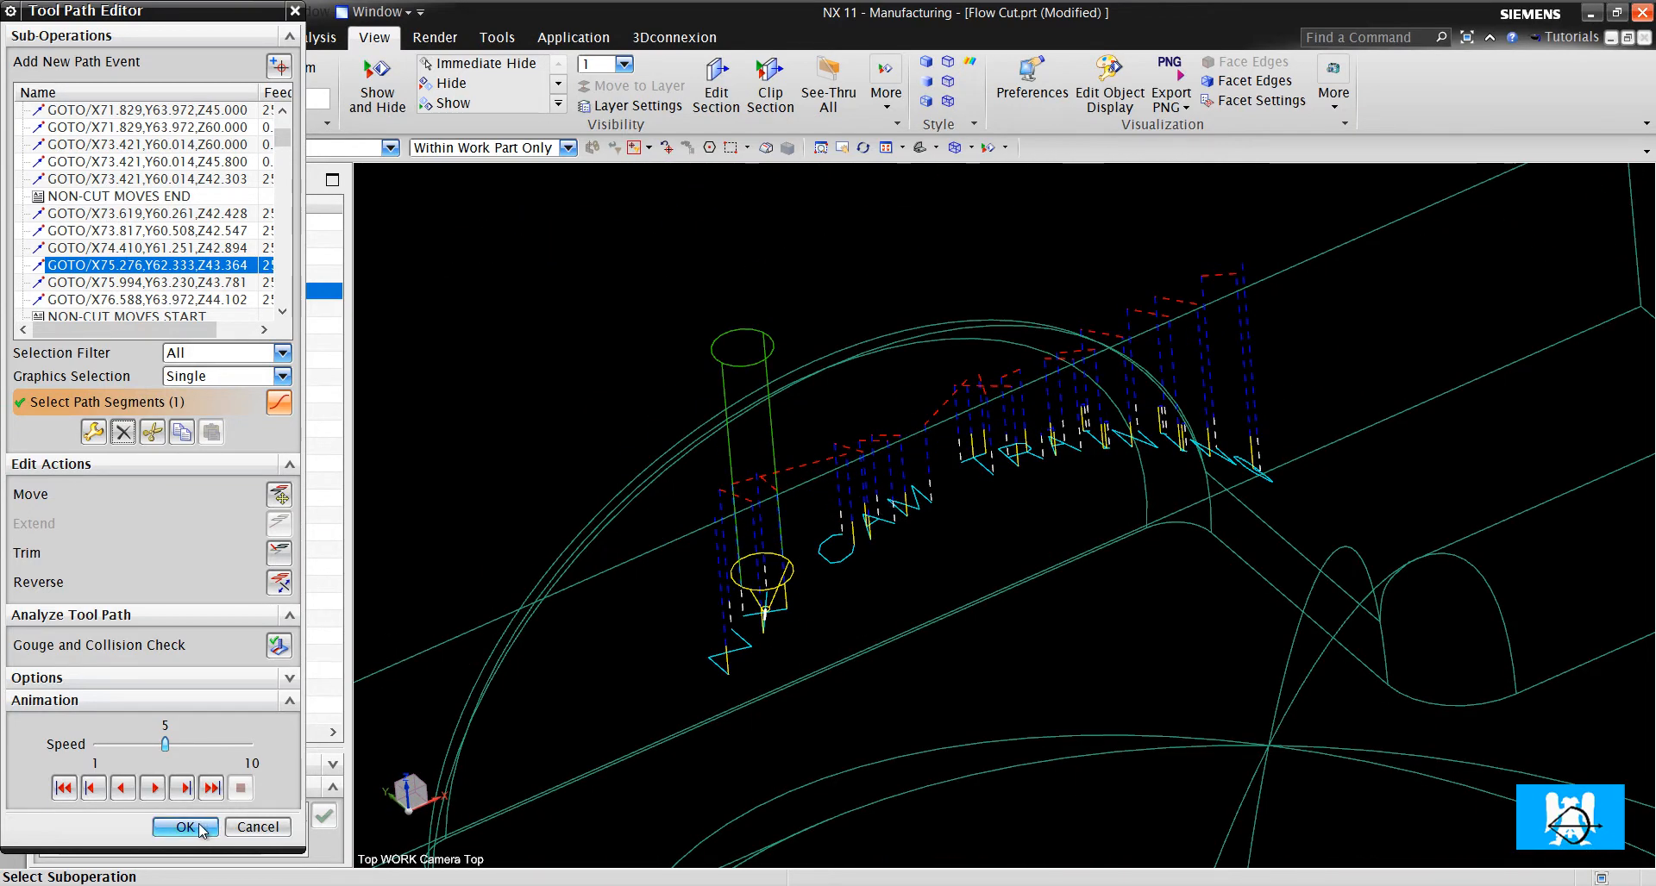
# - Set part stock offset 0.3 and enable multi-depth cutting with 3 passes
pyautogui.click(185, 826)
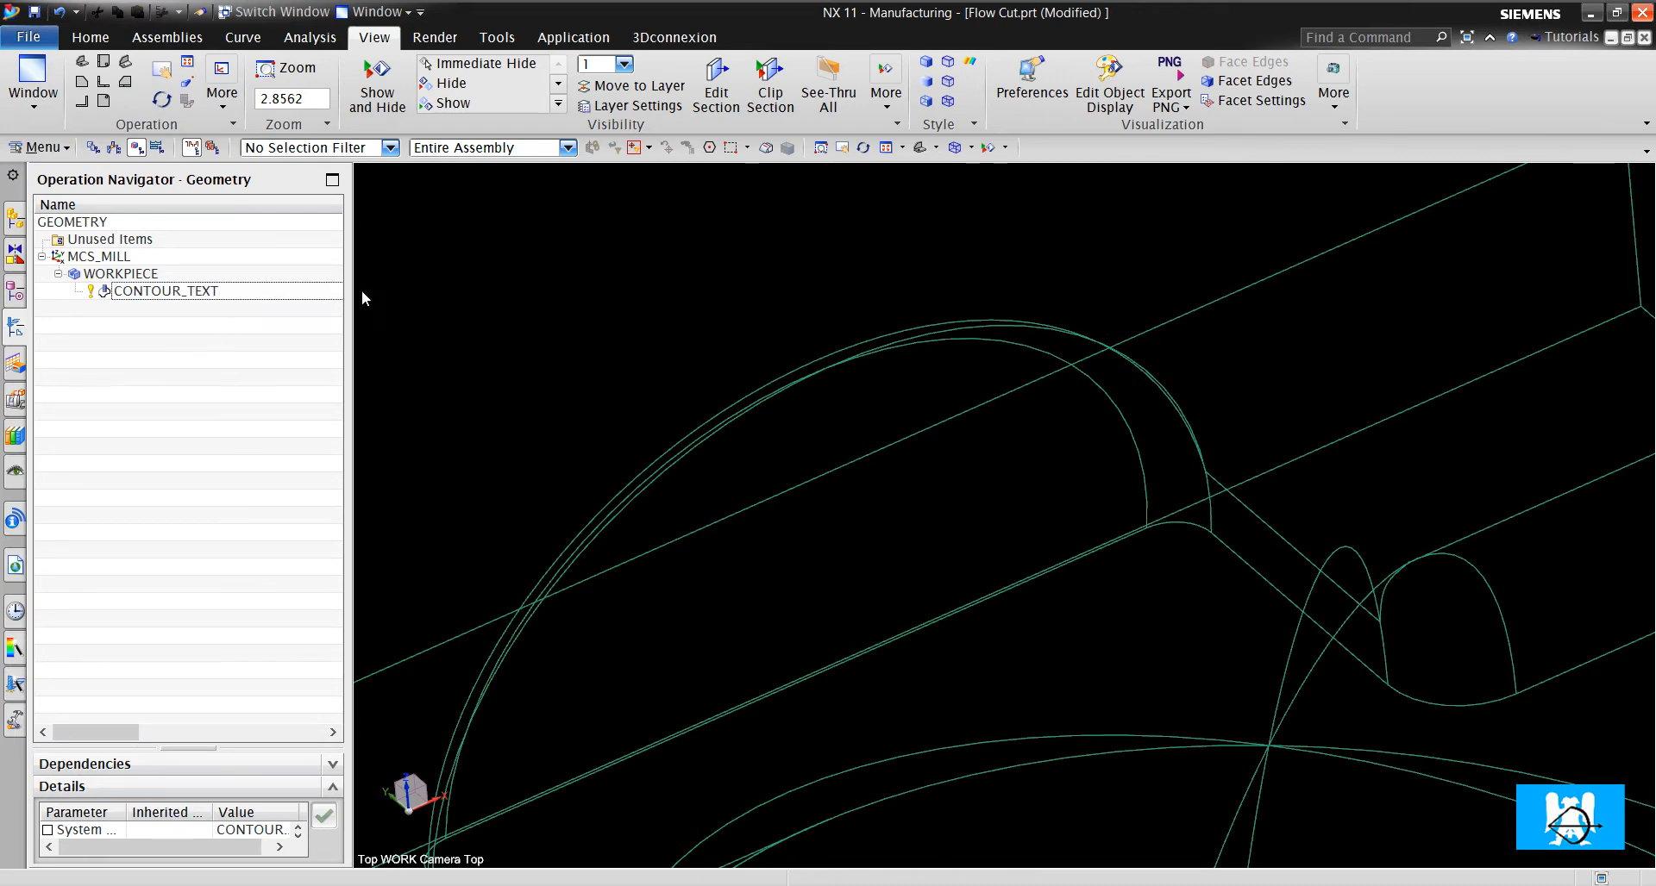
pyautogui.click(165, 292)
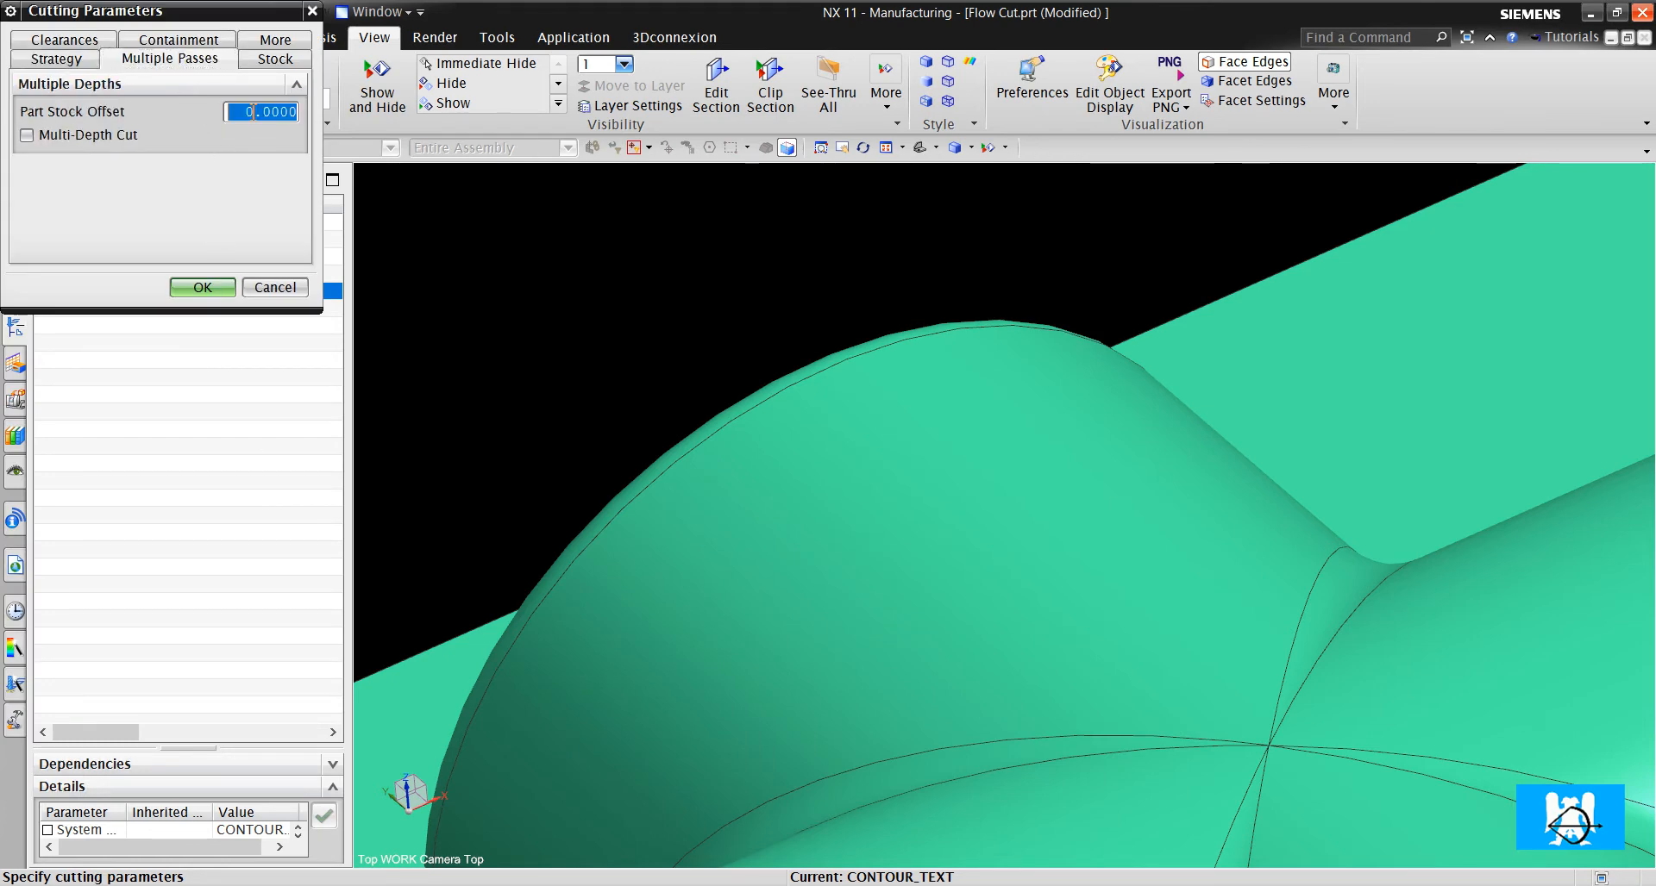
pyautogui.write('.3')
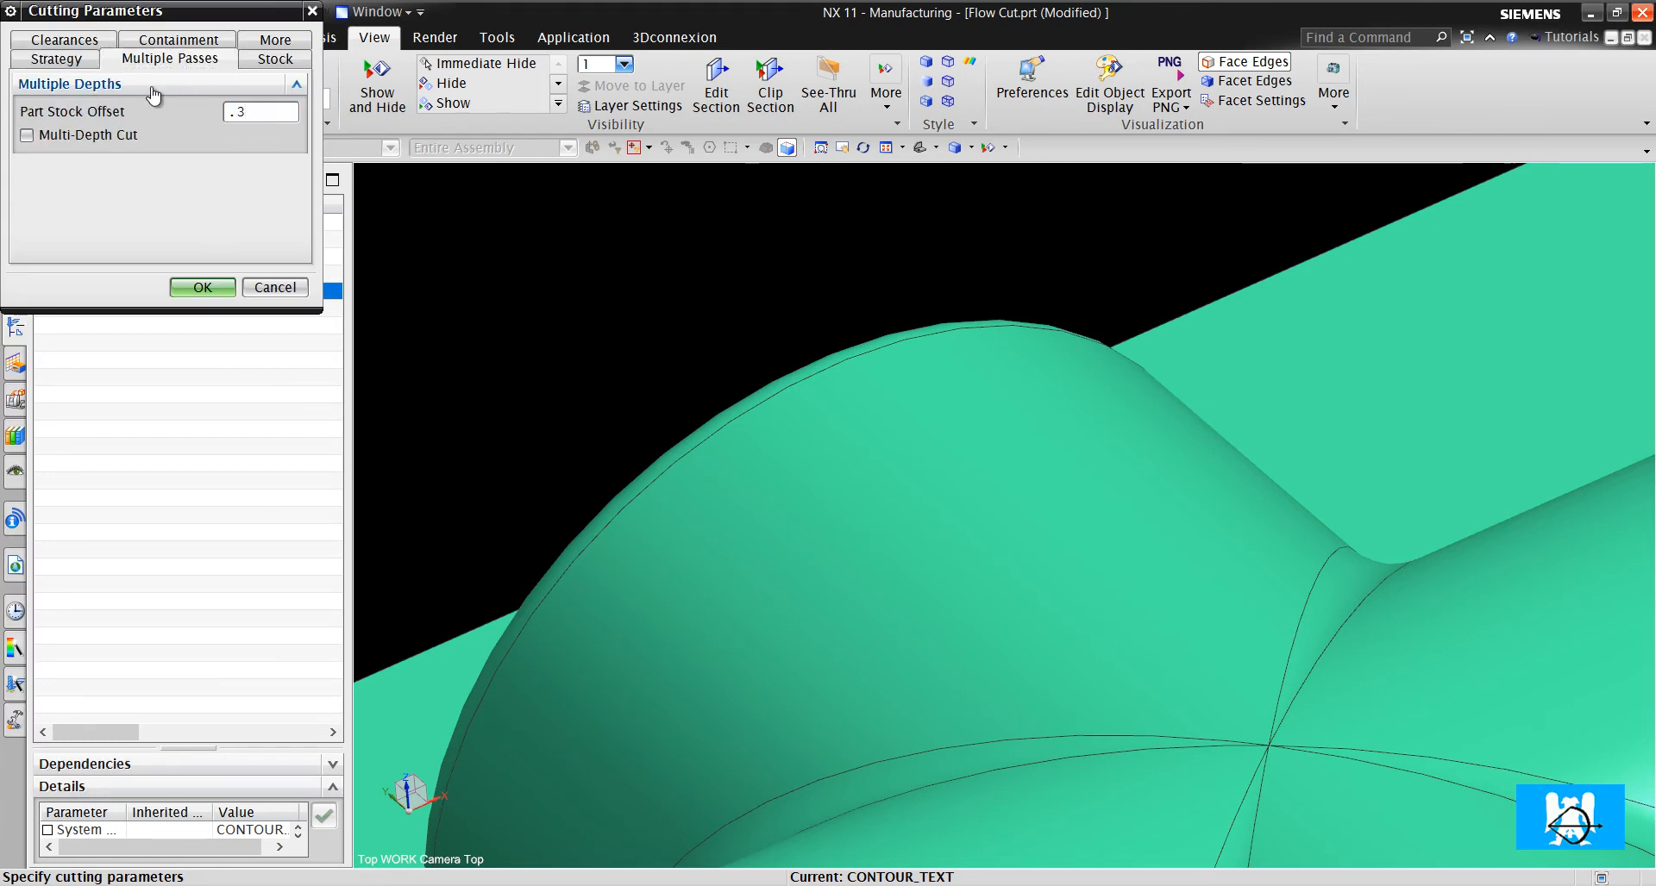
pyautogui.click(28, 135)
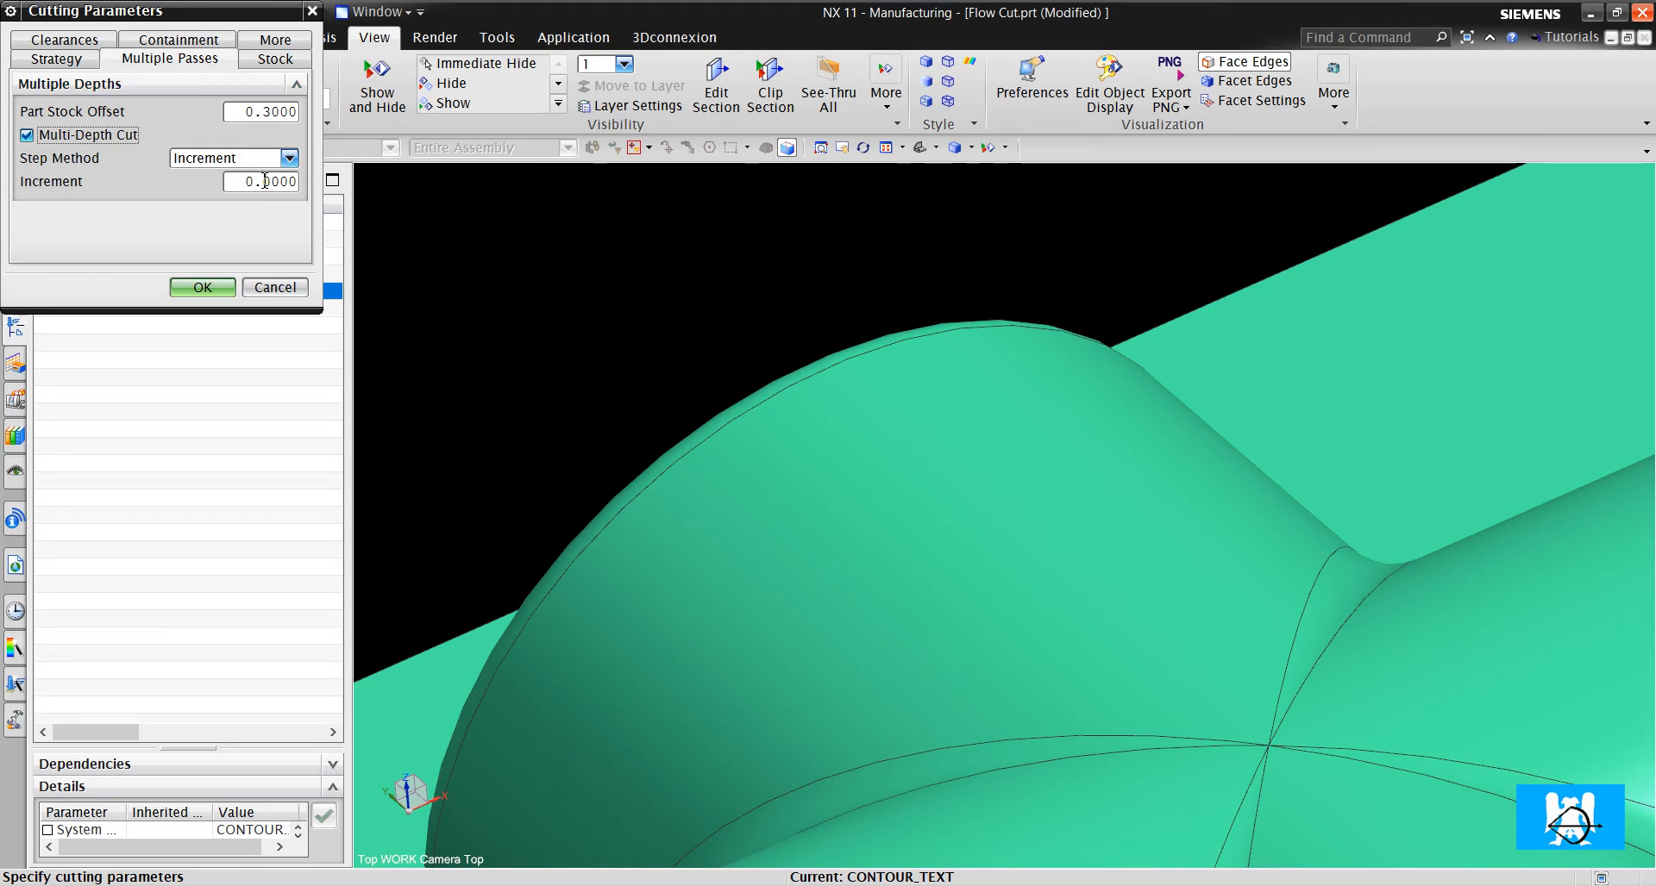
pyautogui.click(288, 157)
pyautogui.write('3')
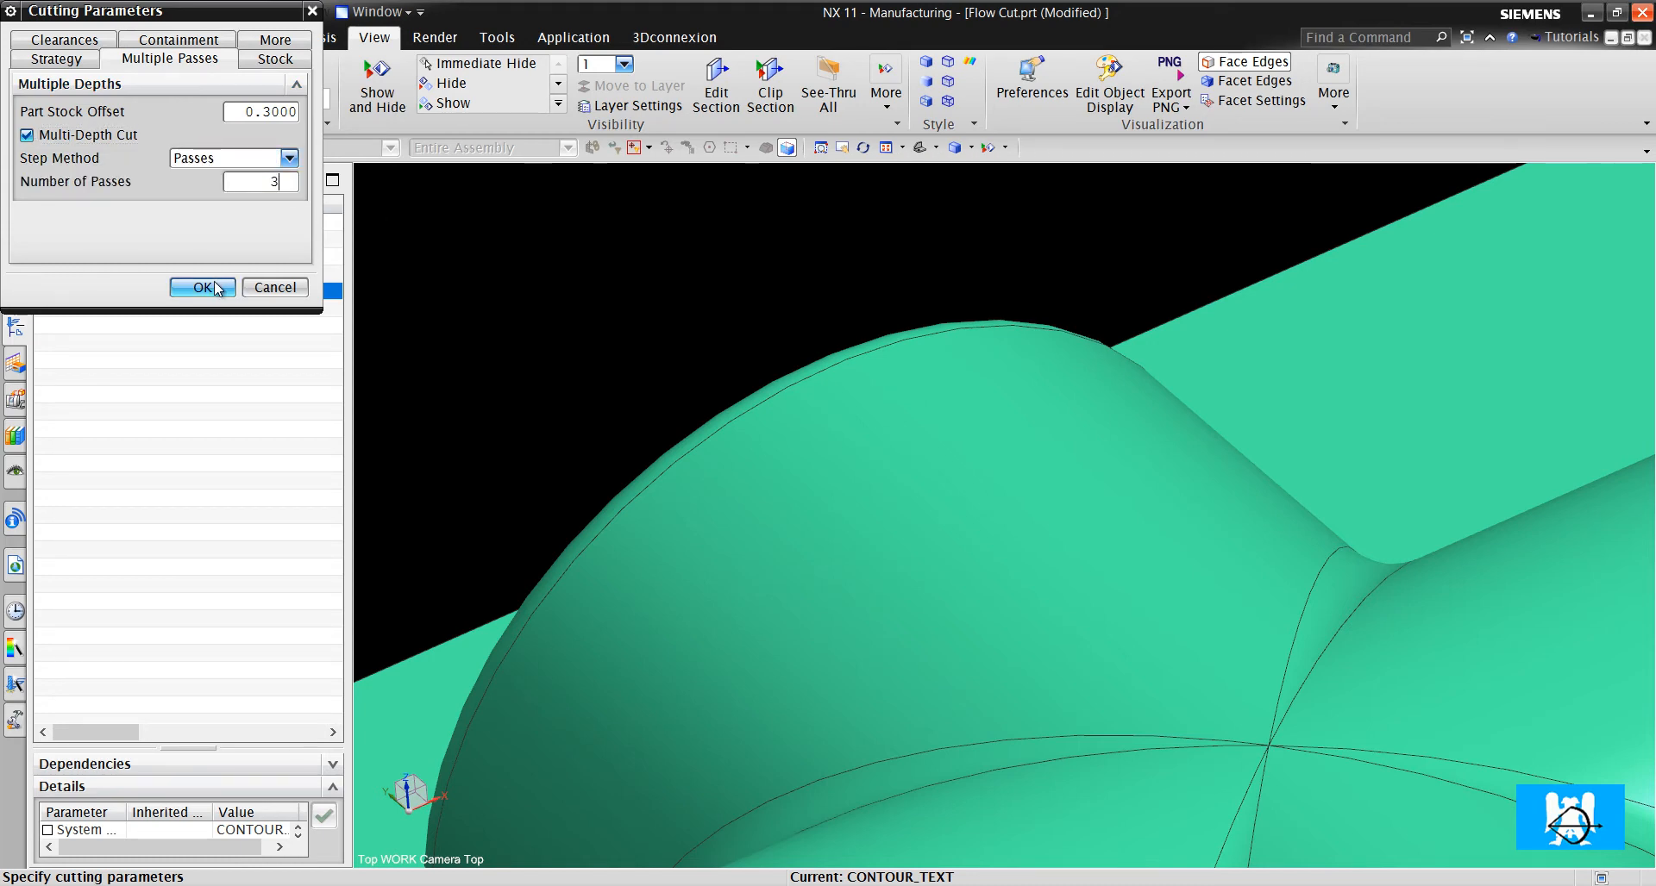
# - Regenerate with Overwrite Path, dismiss the depth warning, and accept the operation
pyautogui.click(202, 287)
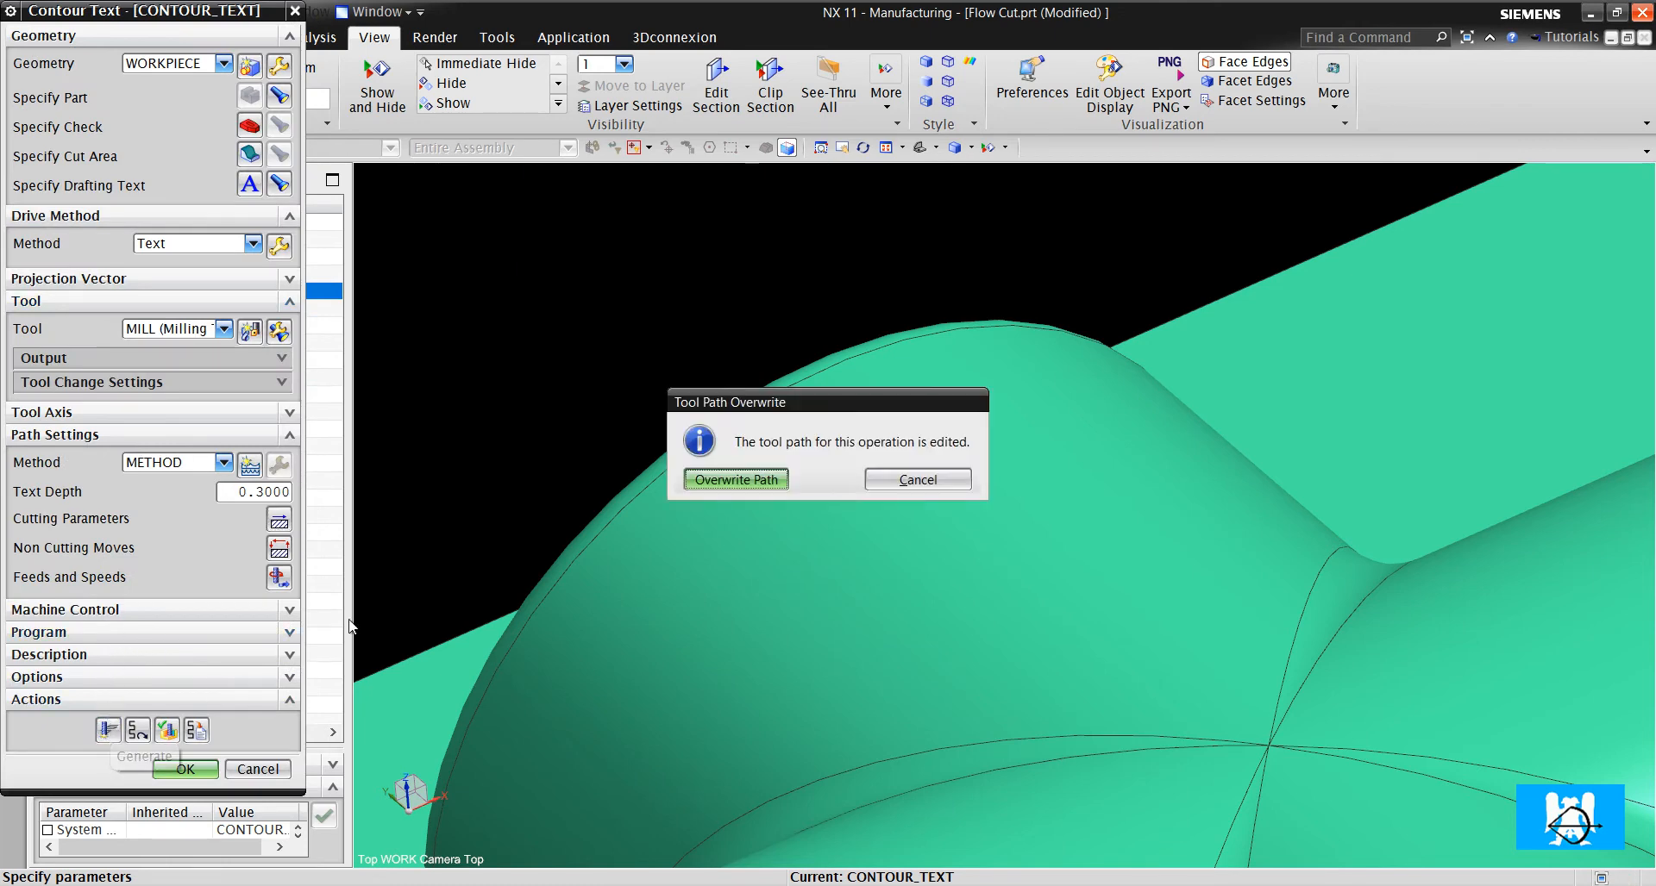
pyautogui.click(733, 480)
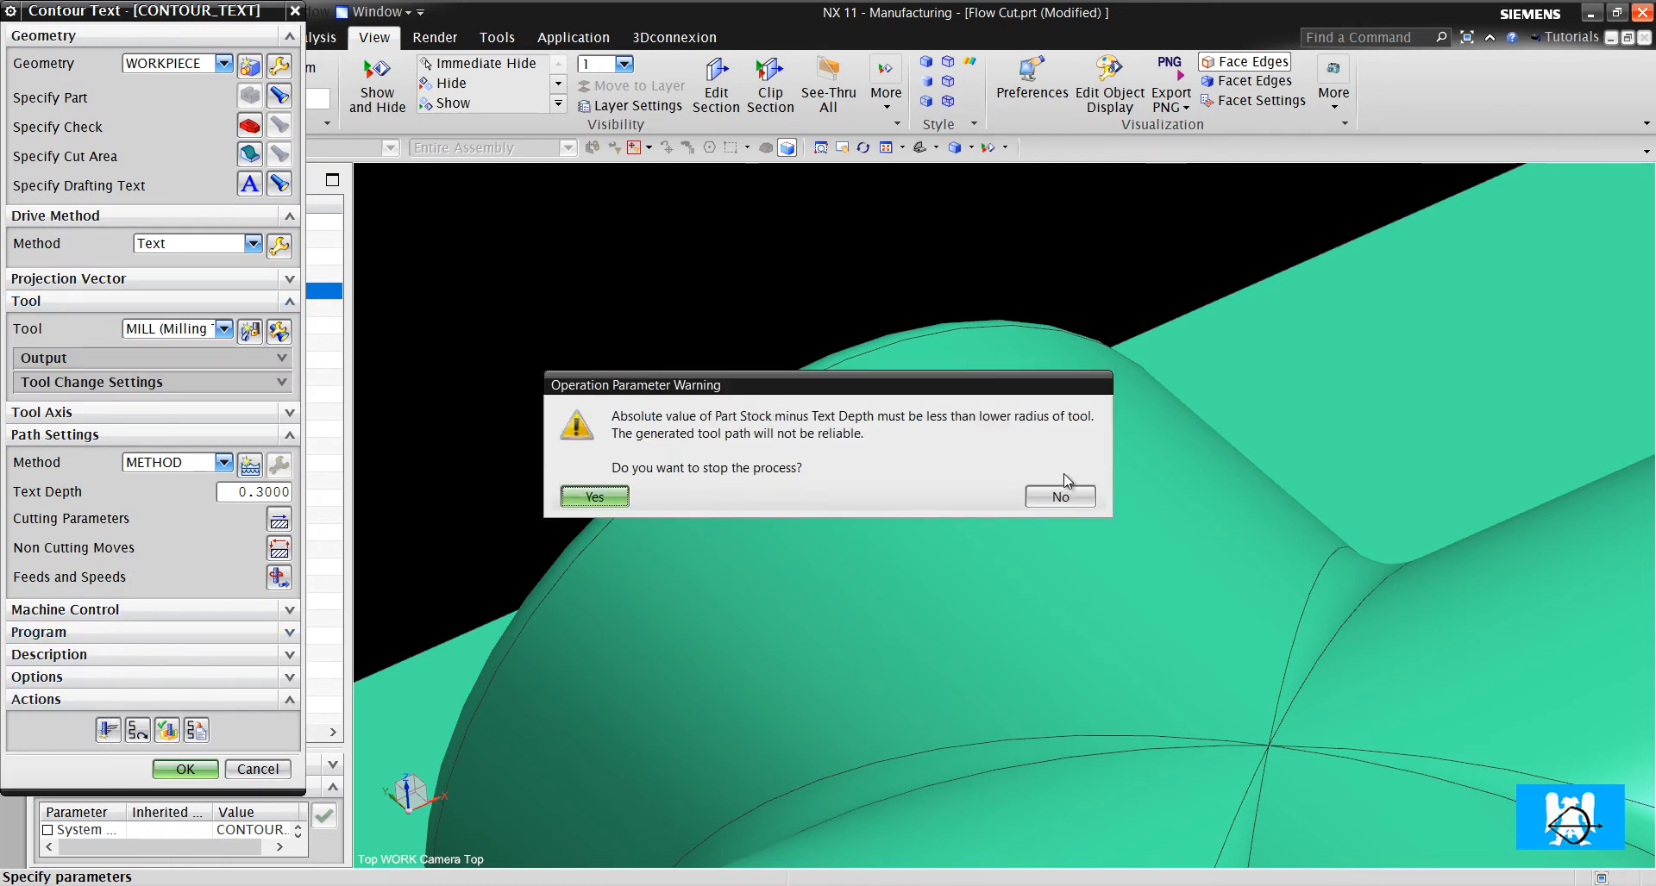
pyautogui.click(1058, 497)
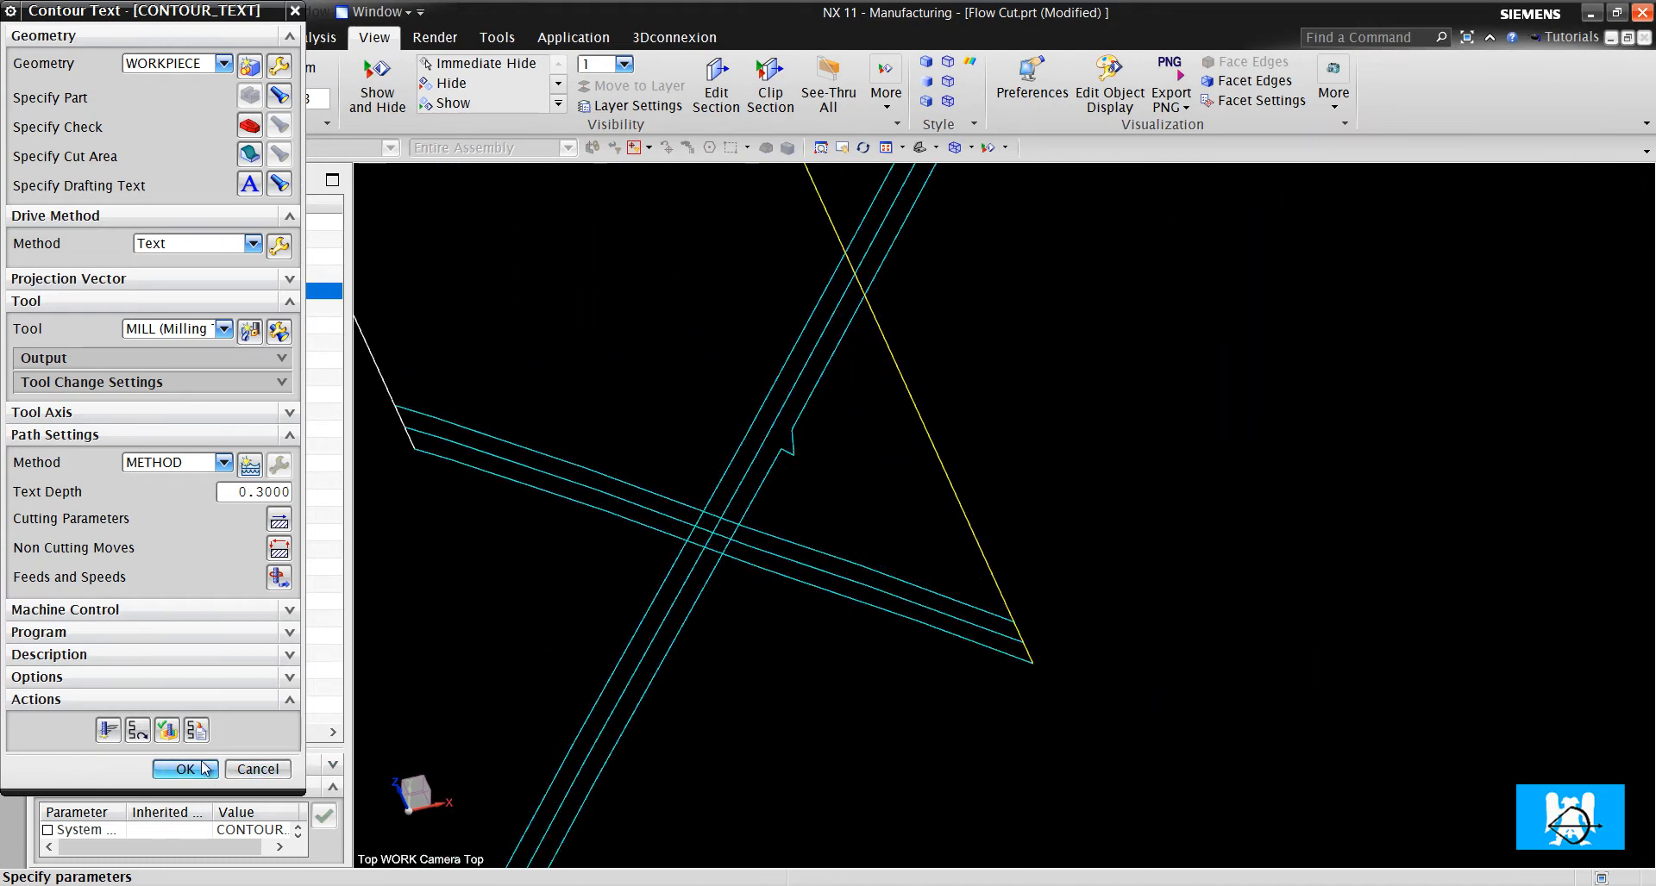
pyautogui.click(184, 768)
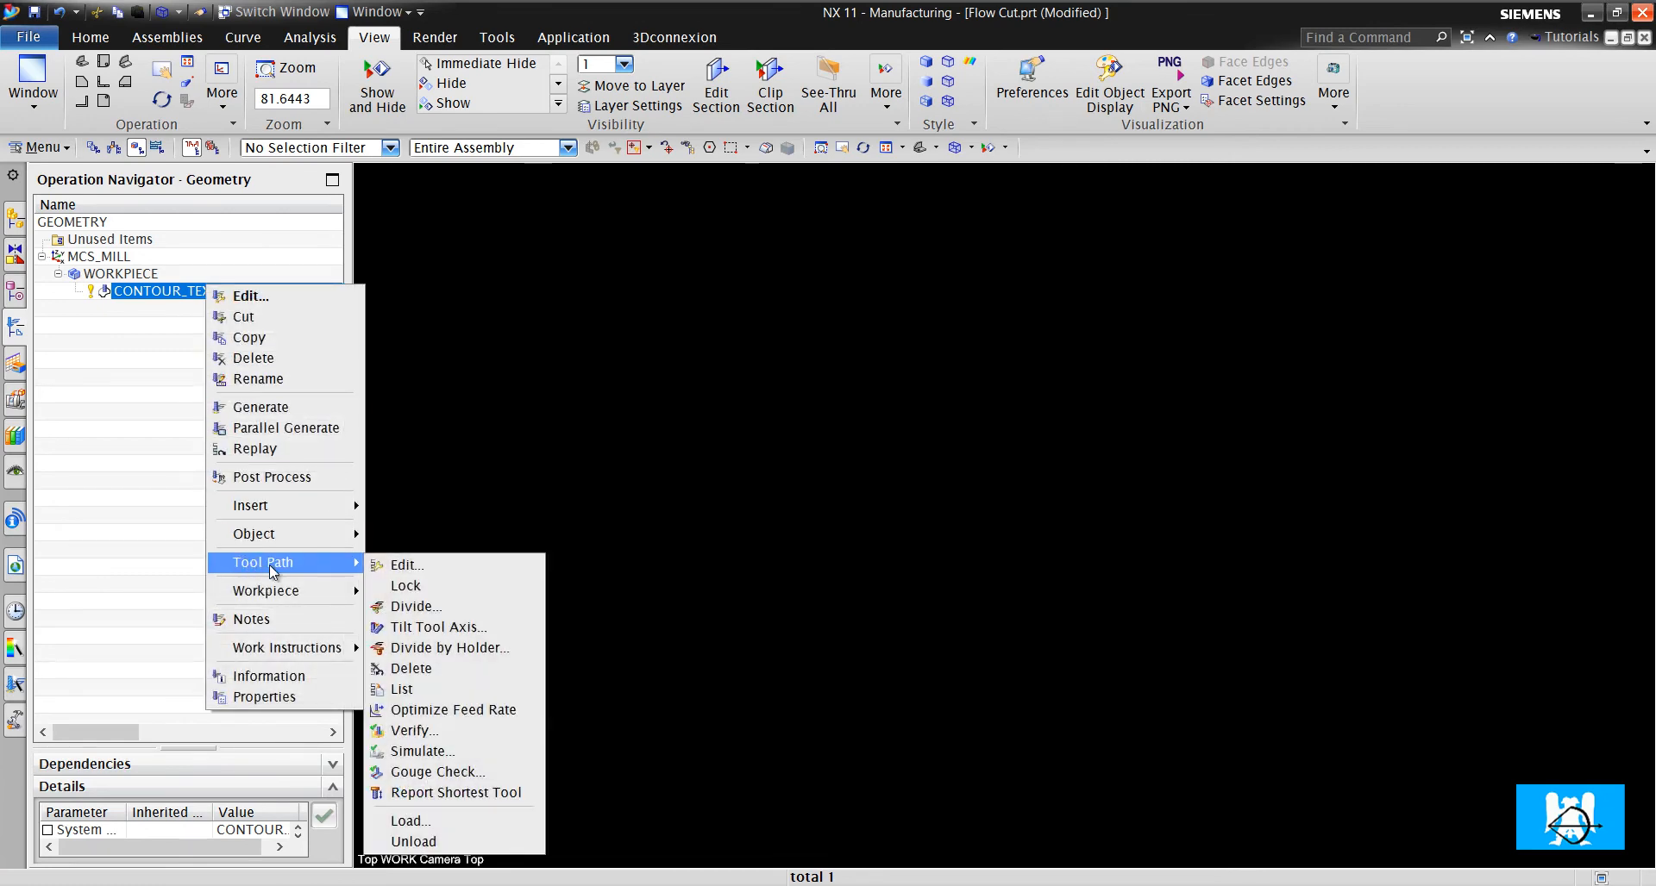
pyautogui.click(406, 565)
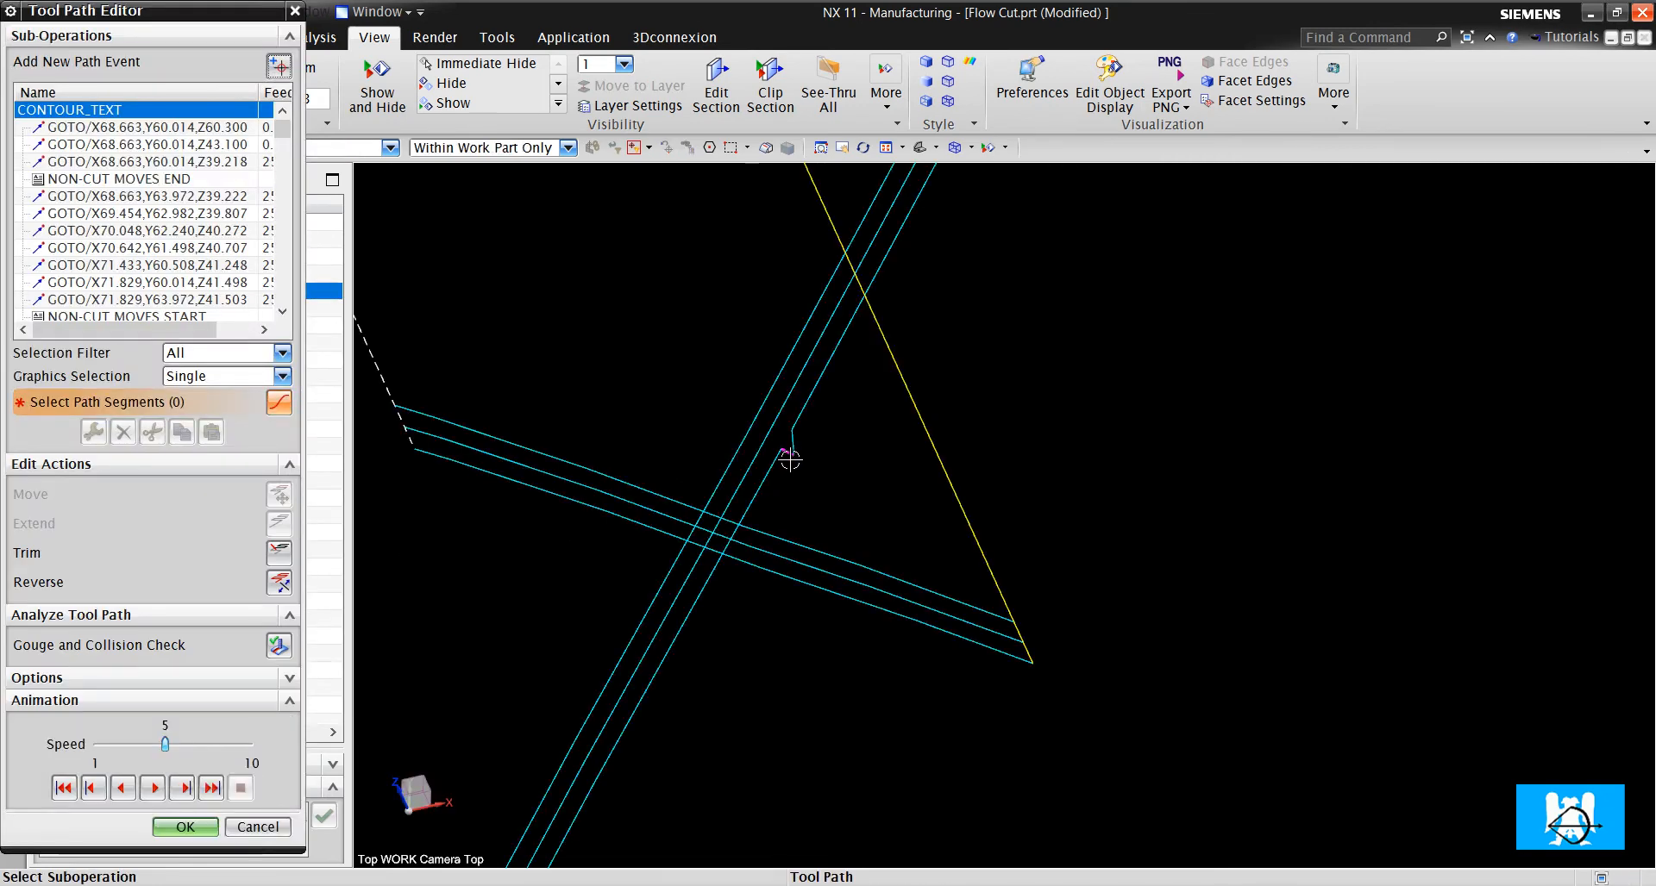
pyautogui.click(787, 459)
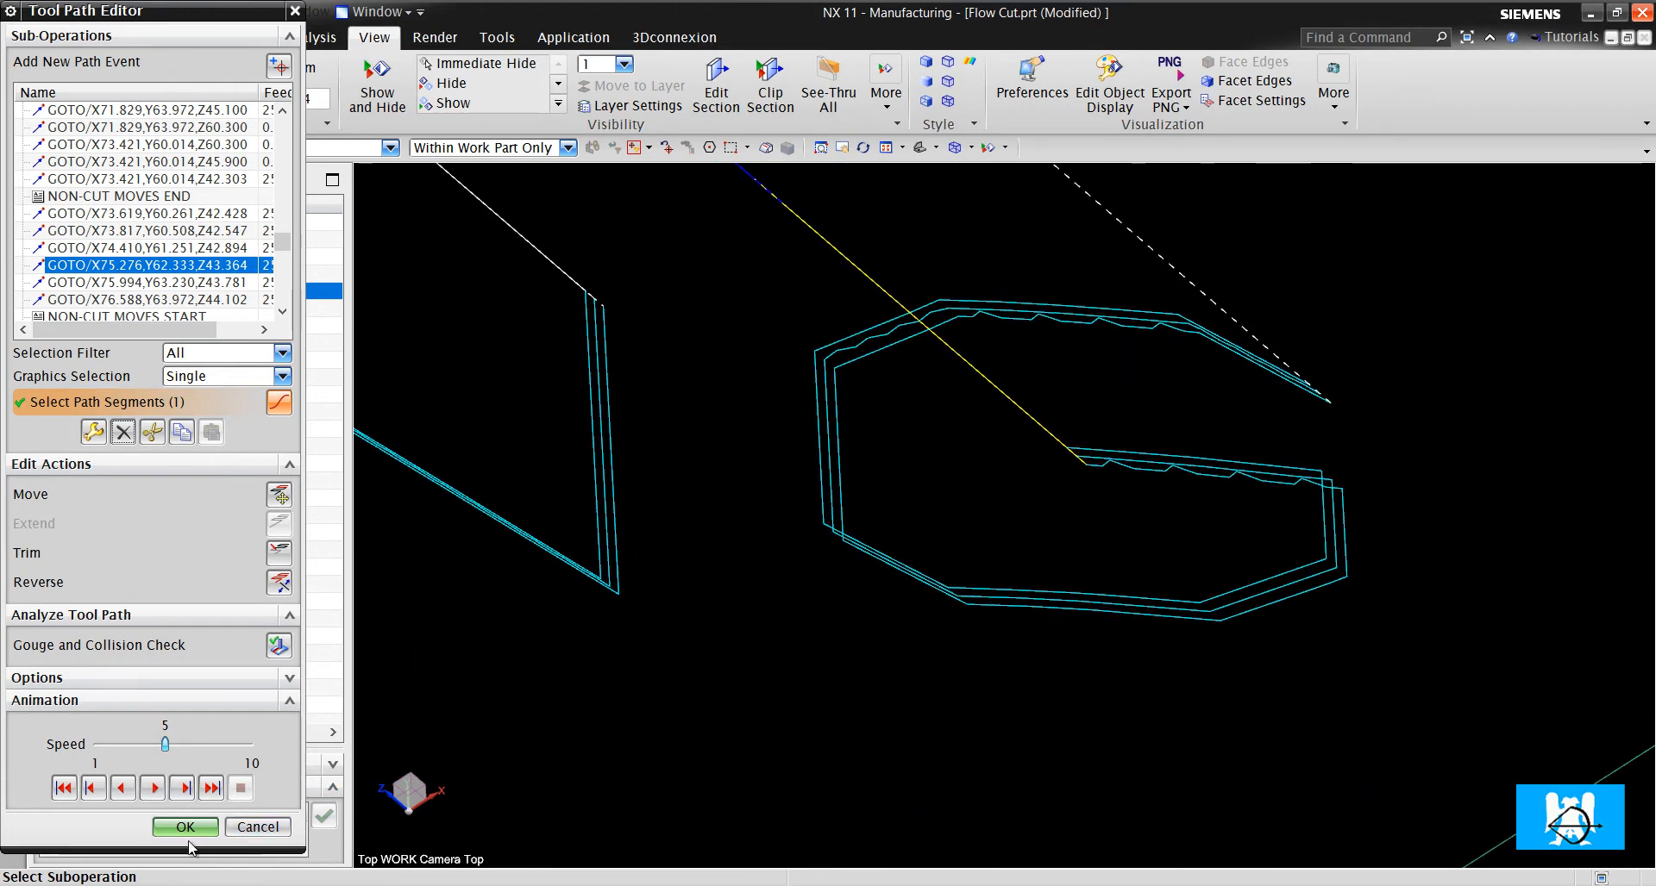
pyautogui.click(185, 826)
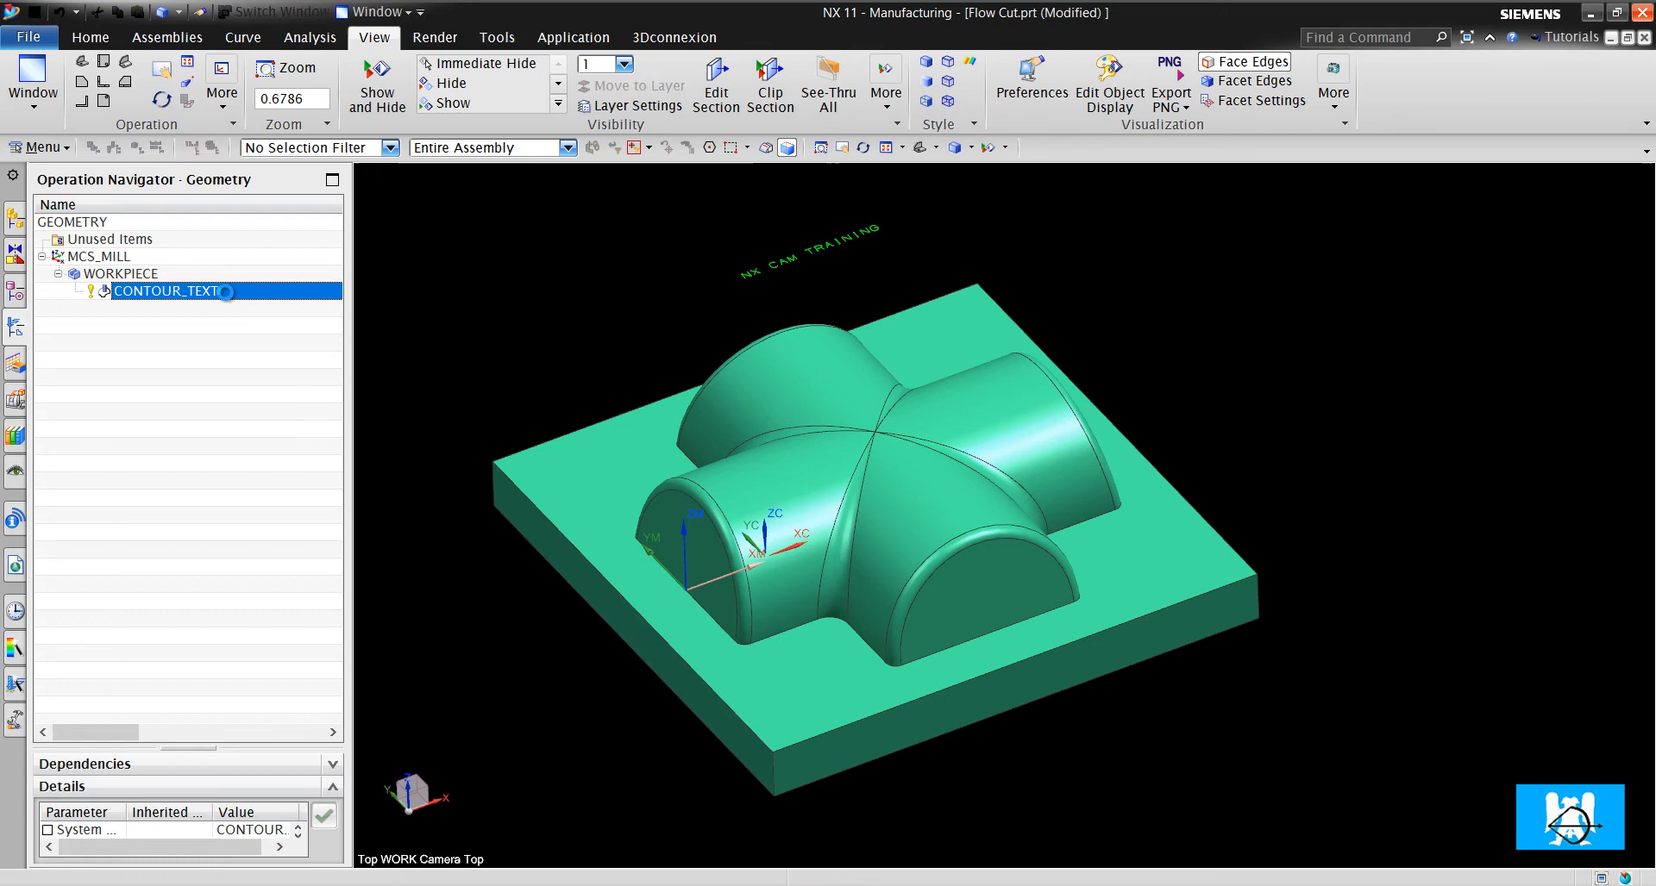
# - Verify CONTOUR_TEXT's tool path, then review the WORKPIECE part geometry and close both
pyautogui.doubleClick(166, 292)
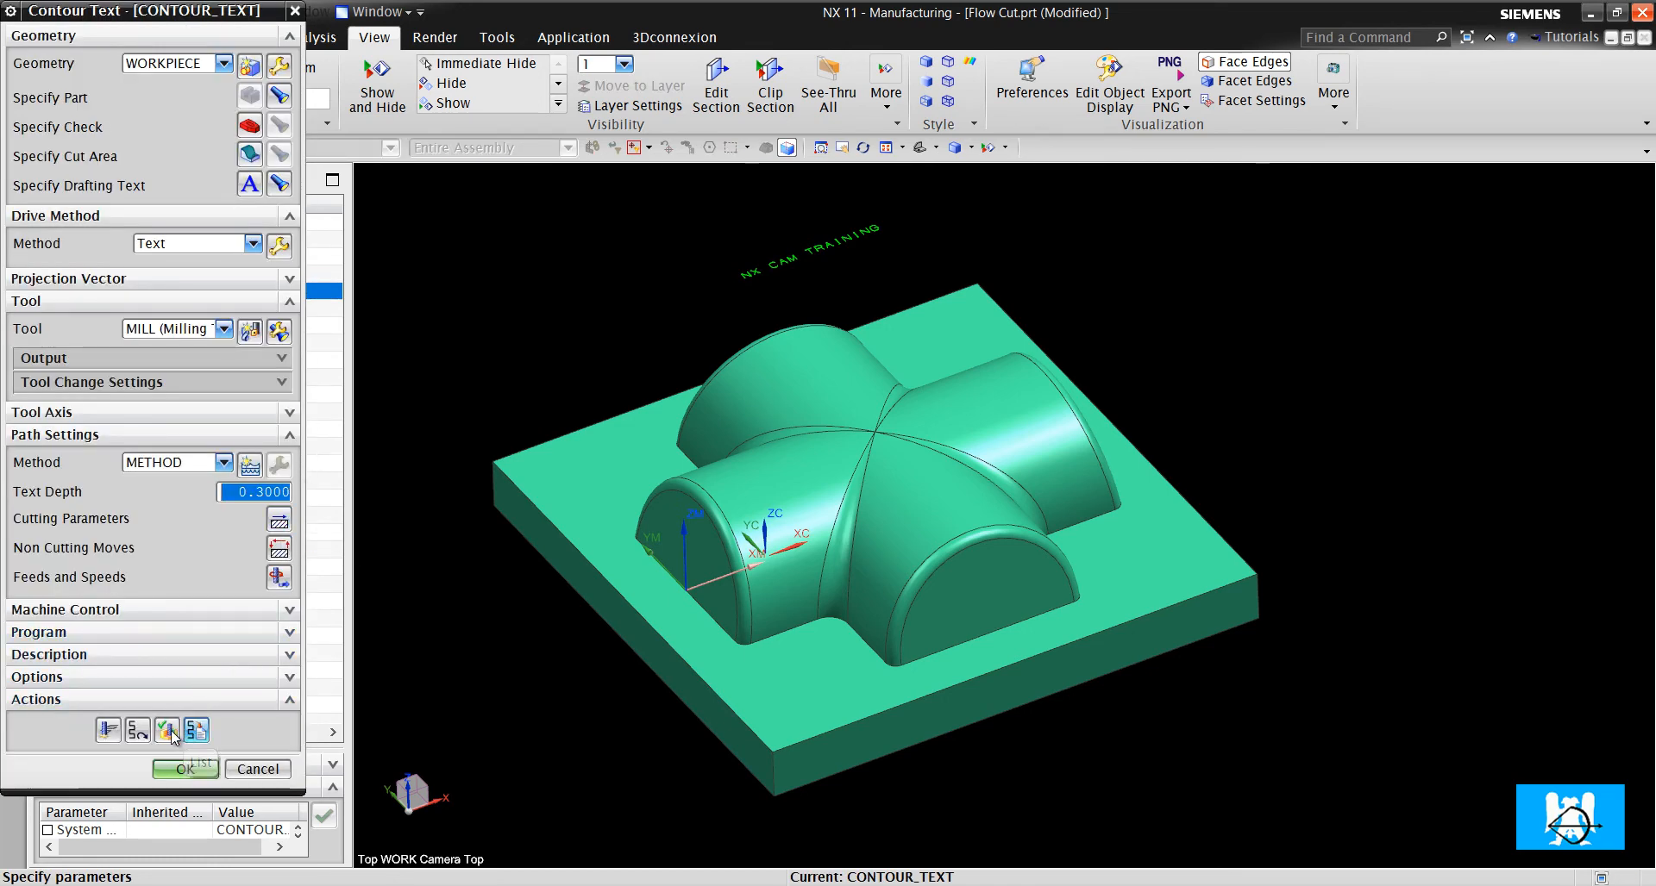
pyautogui.click(166, 731)
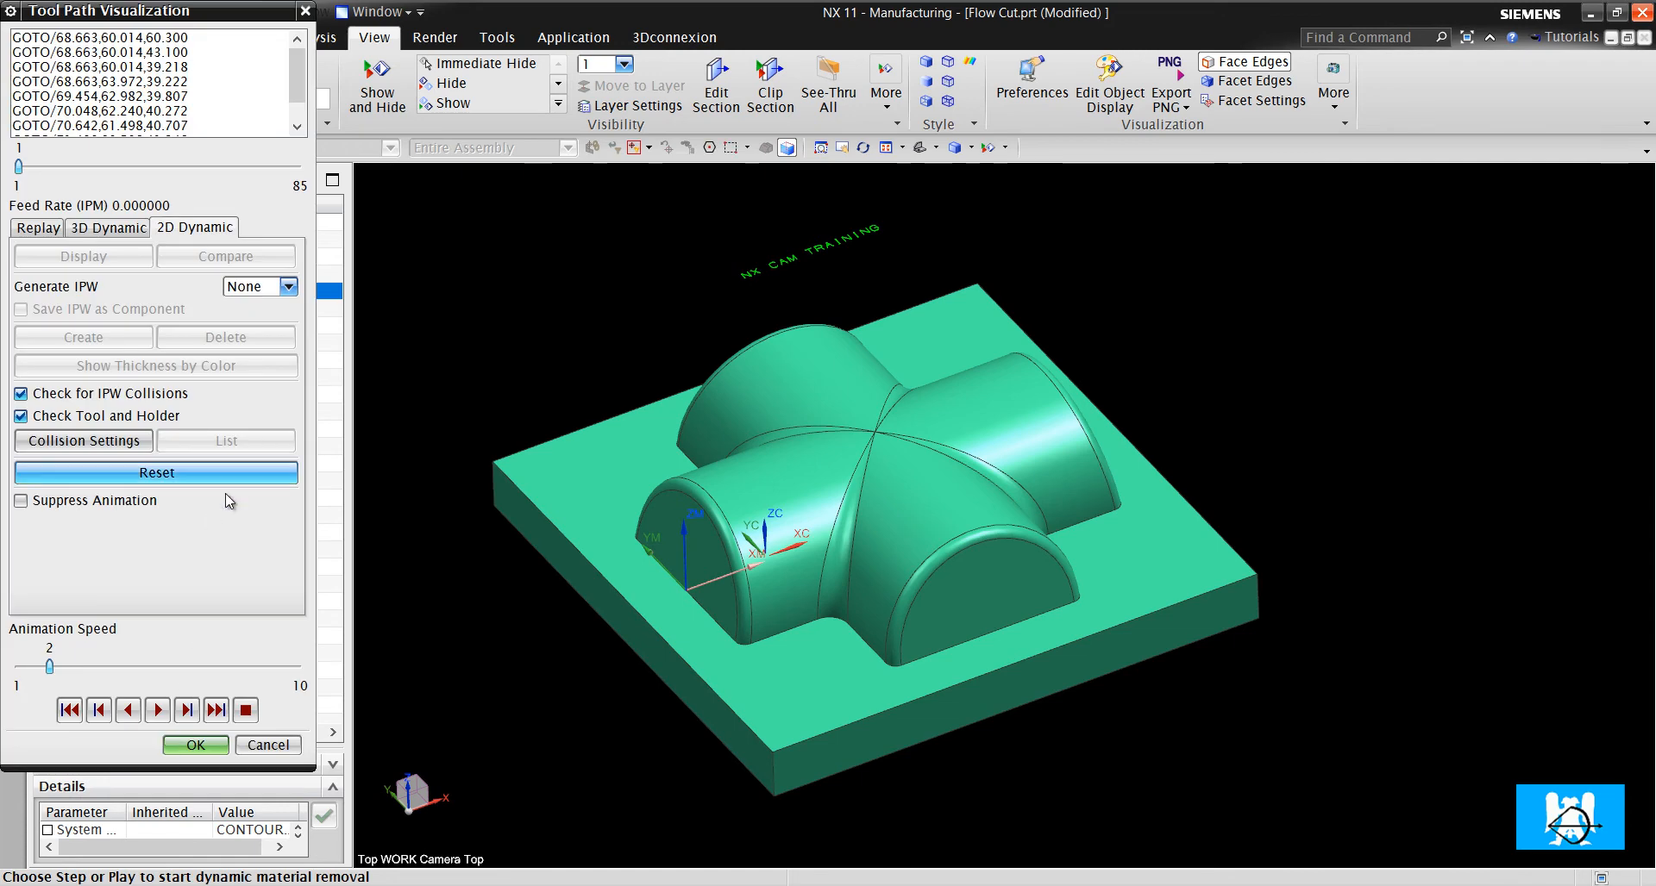
pyautogui.click(196, 745)
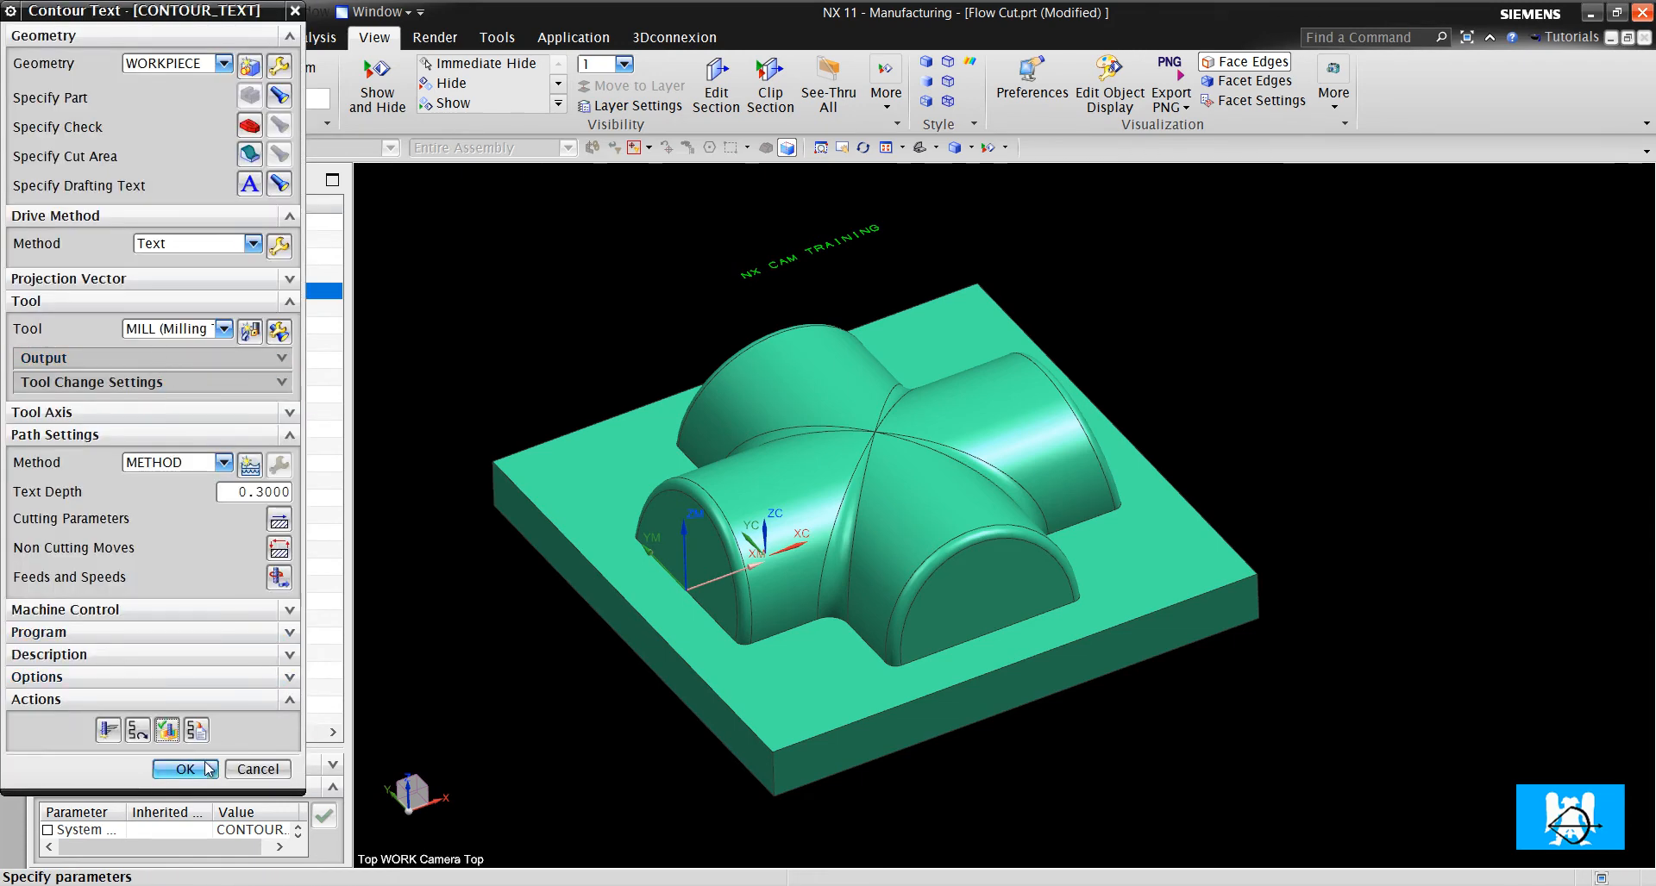
pyautogui.click(187, 769)
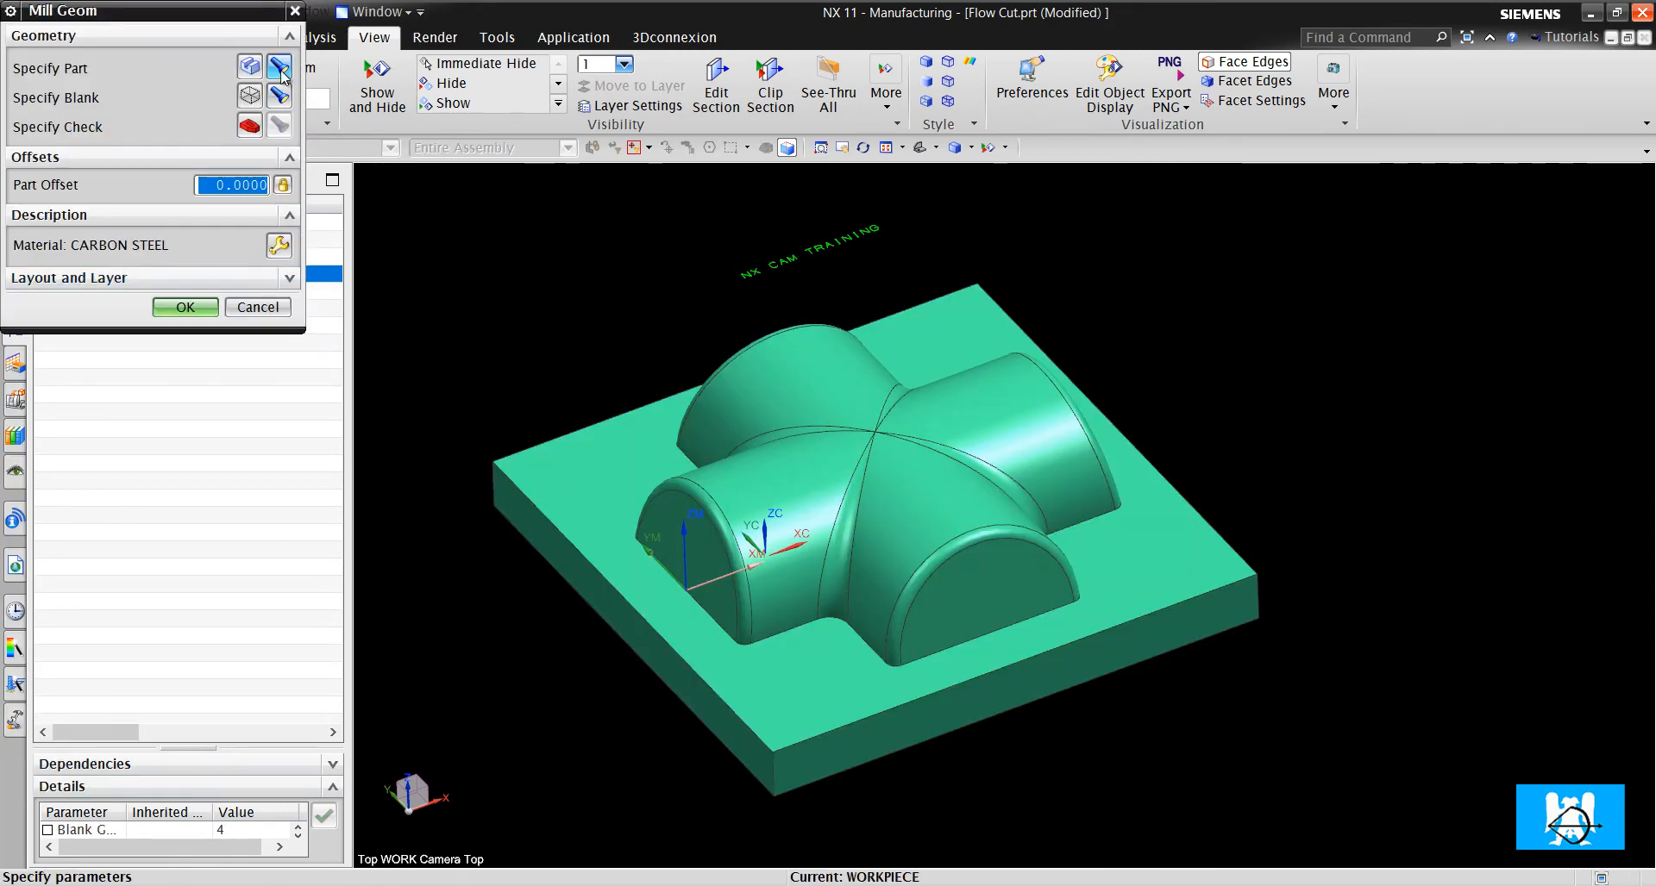
pyautogui.click(280, 96)
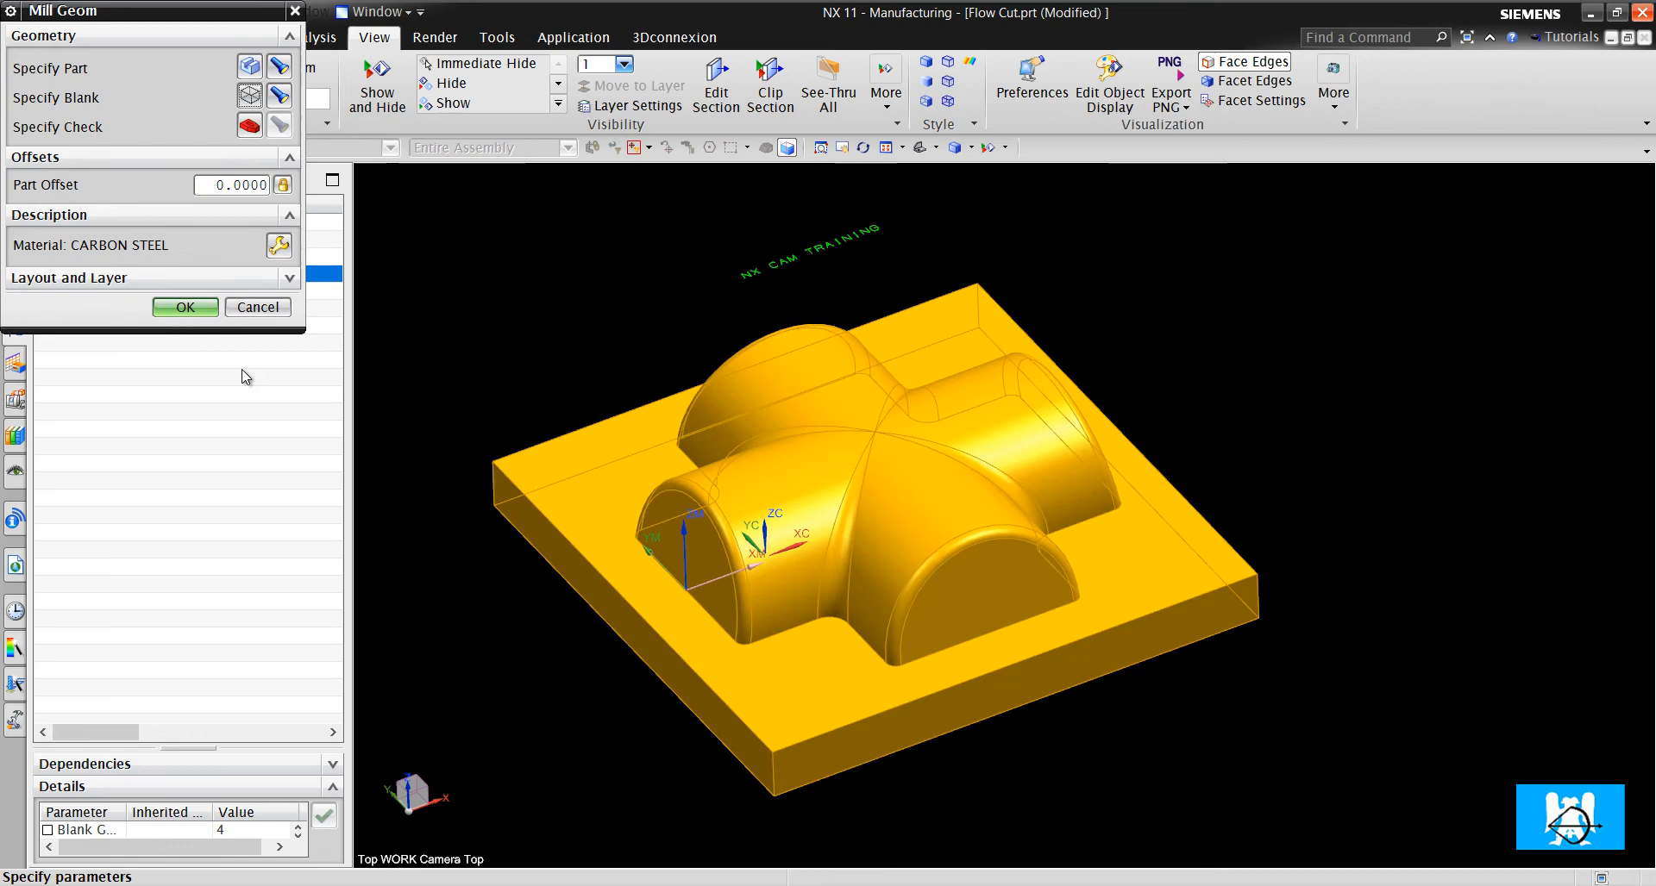
pyautogui.click(184, 307)
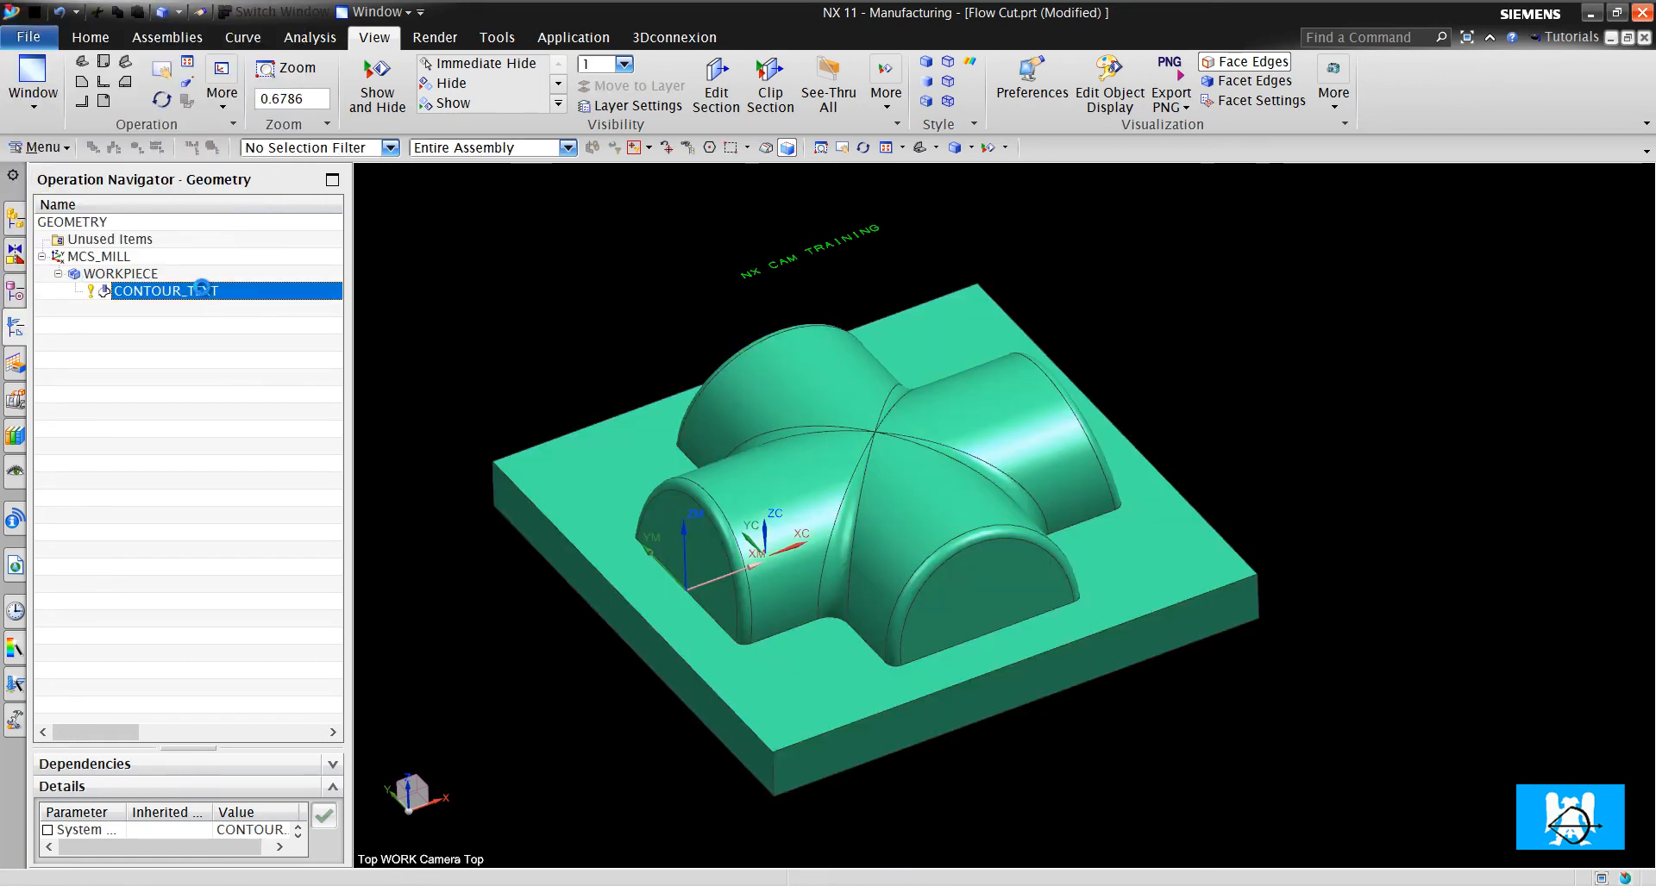
# - Reopen CONTOUR_TEXT and play its 2D dynamic verification at animation speed 1
pyautogui.doubleClick(165, 290)
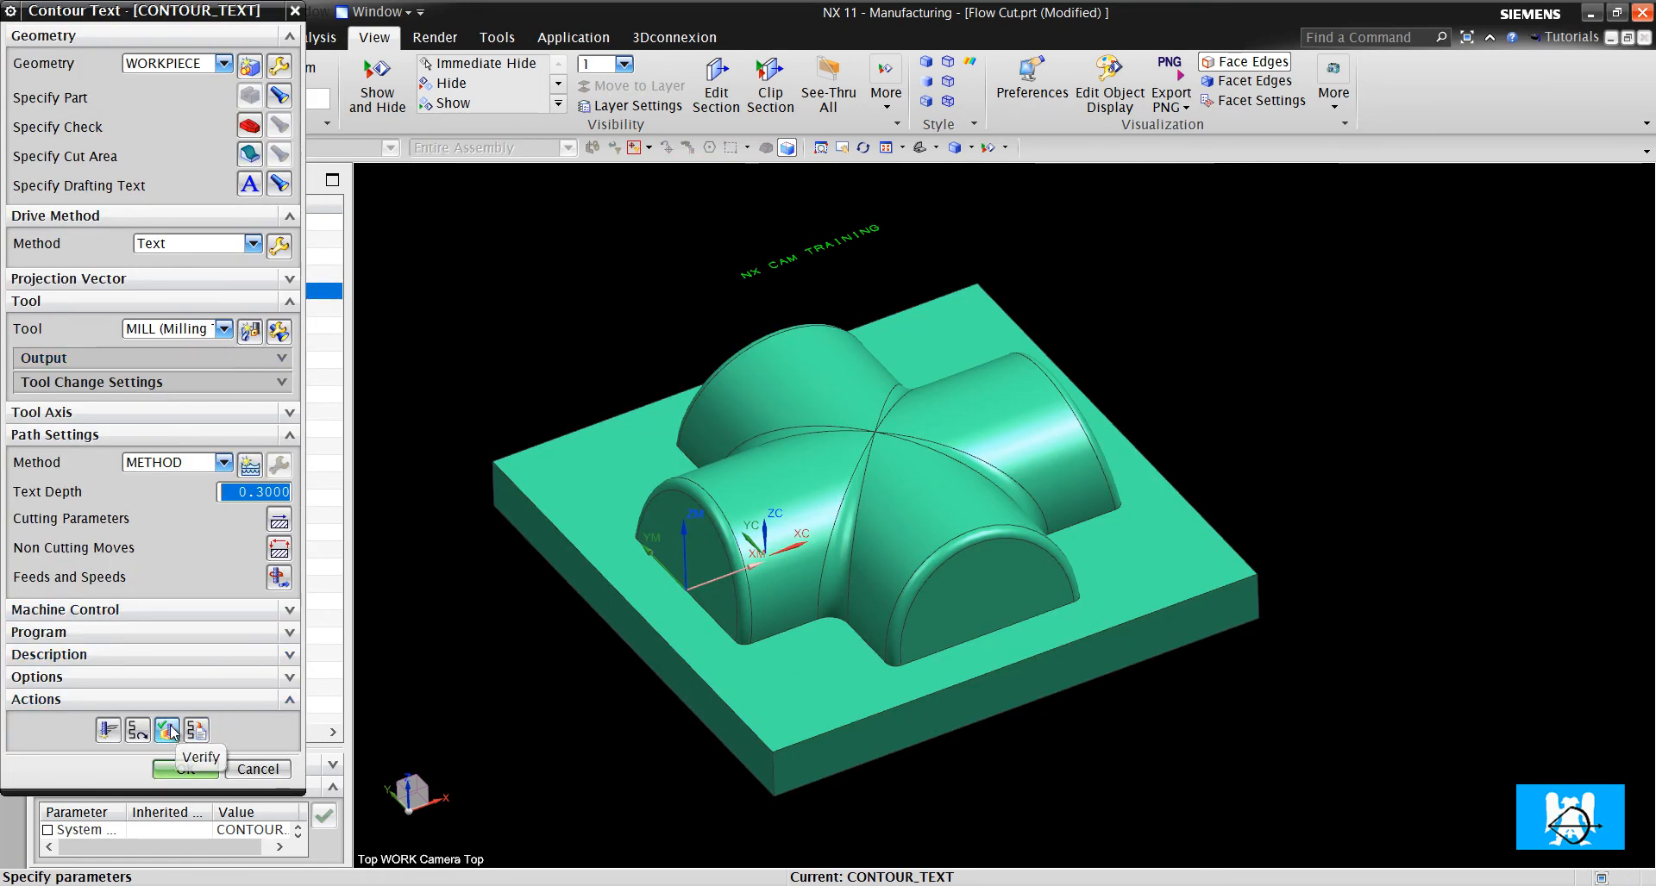
pyautogui.click(166, 730)
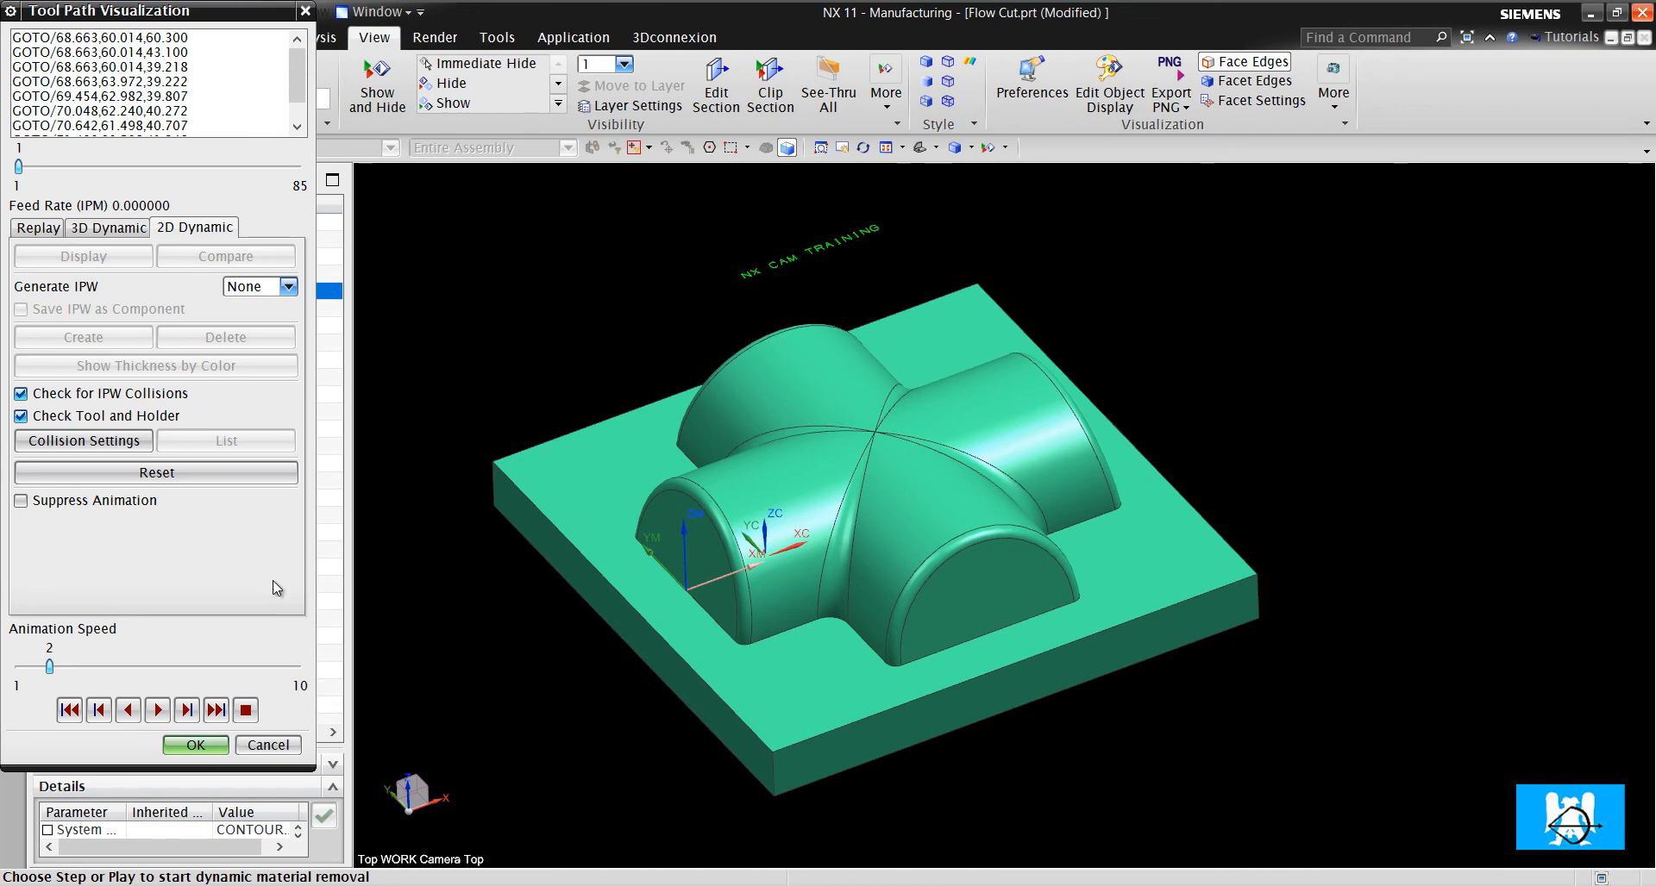
pyautogui.click(156, 709)
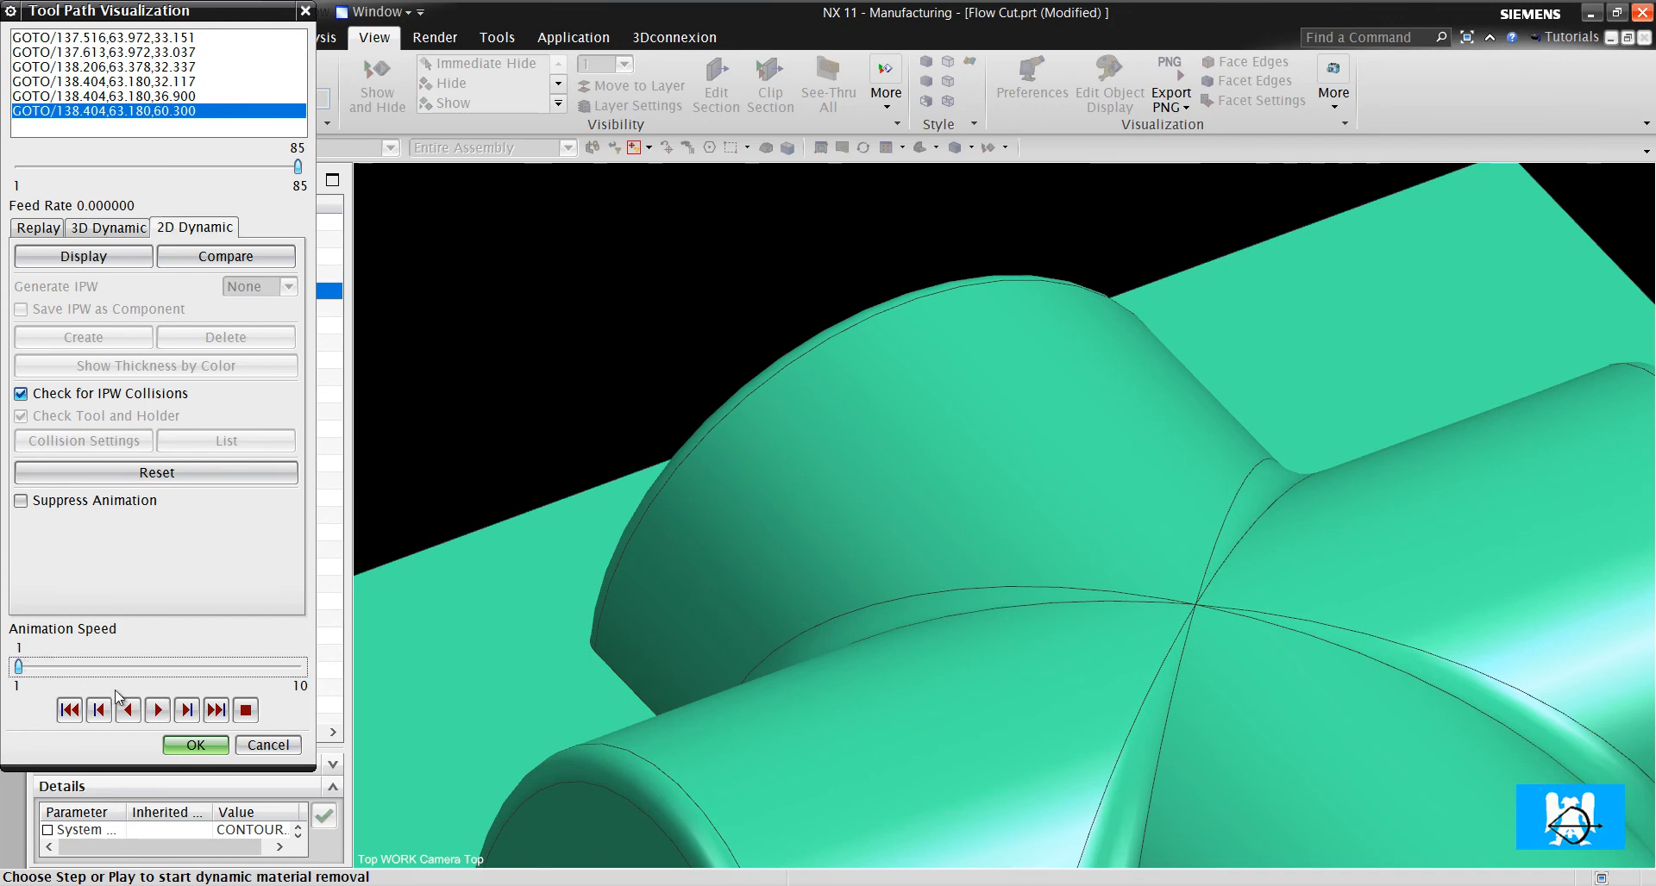
pyautogui.click(156, 709)
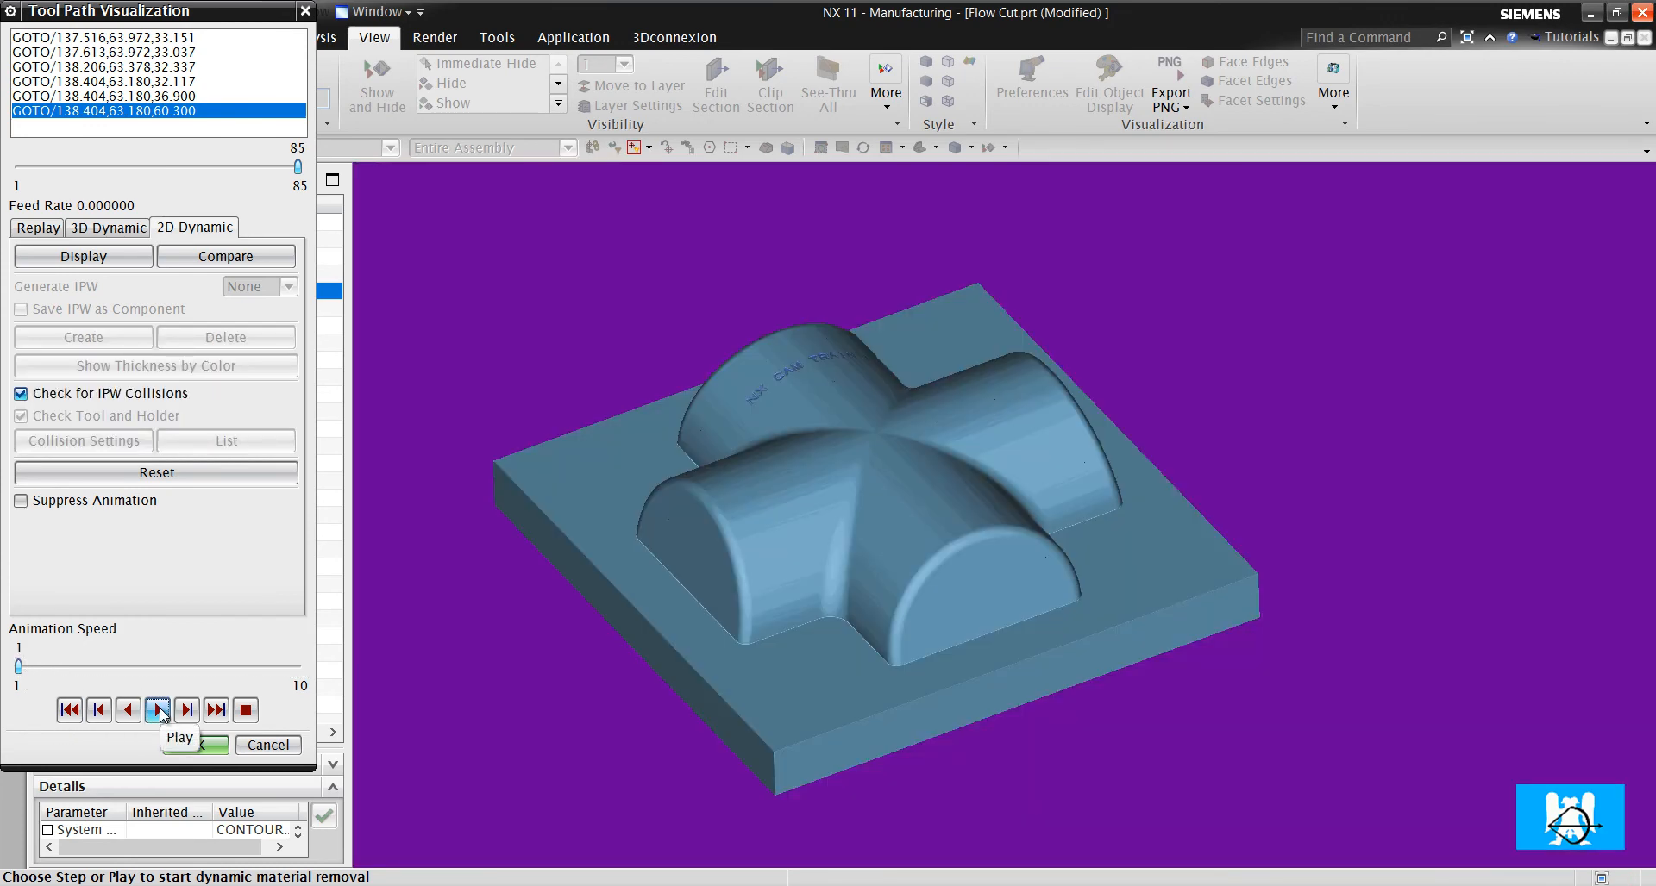
pyautogui.click(156, 709)
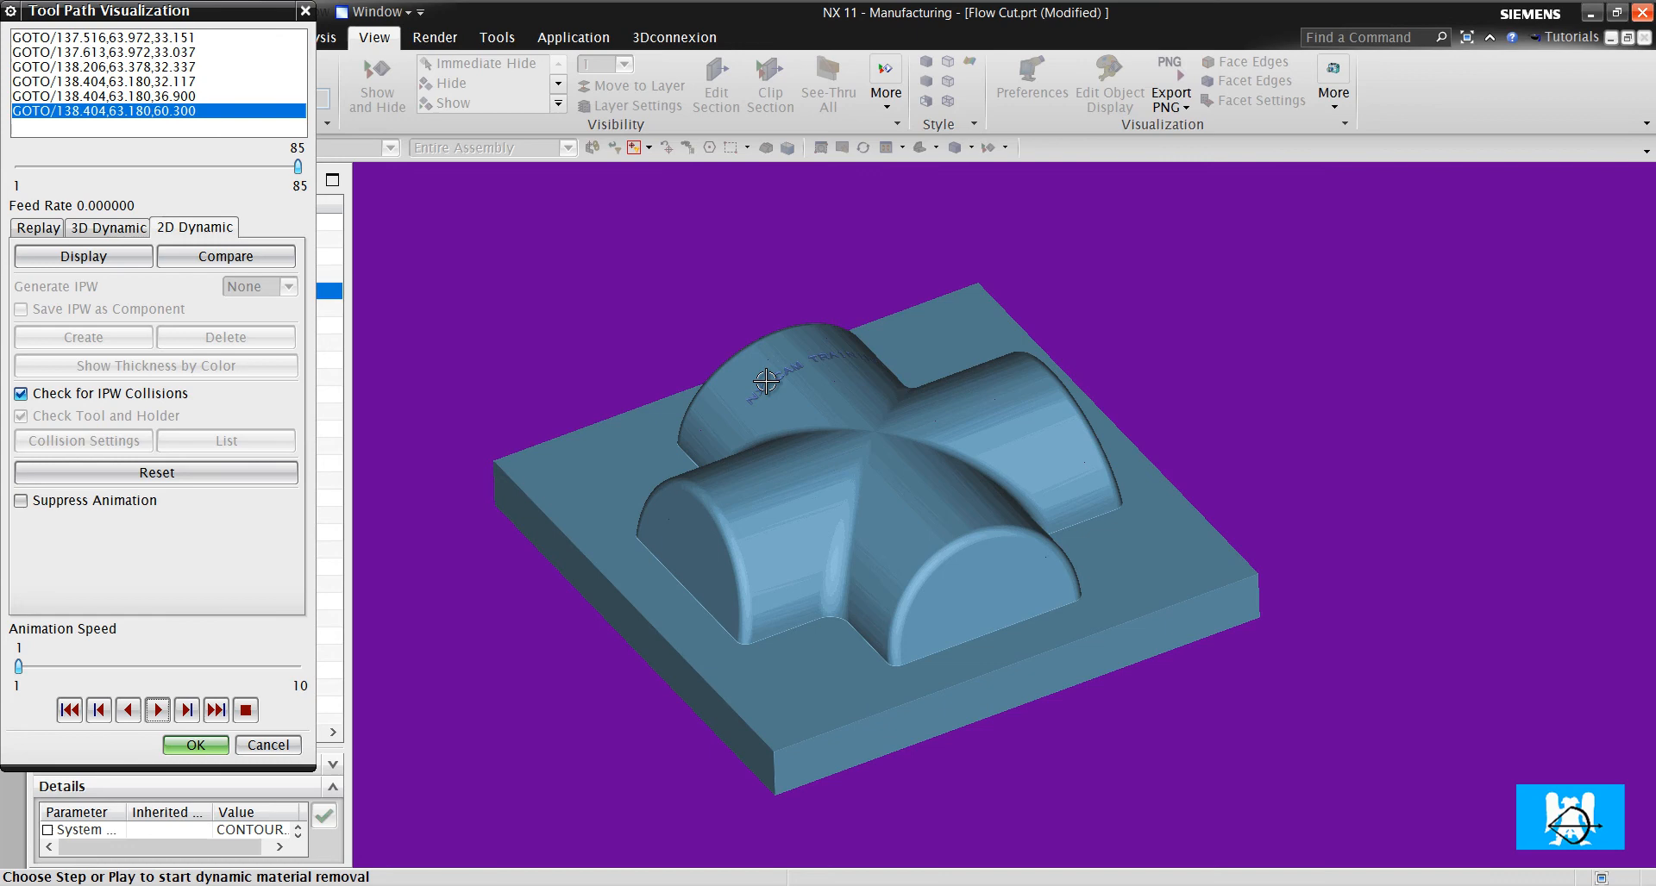
pyautogui.moveTo(805, 363)
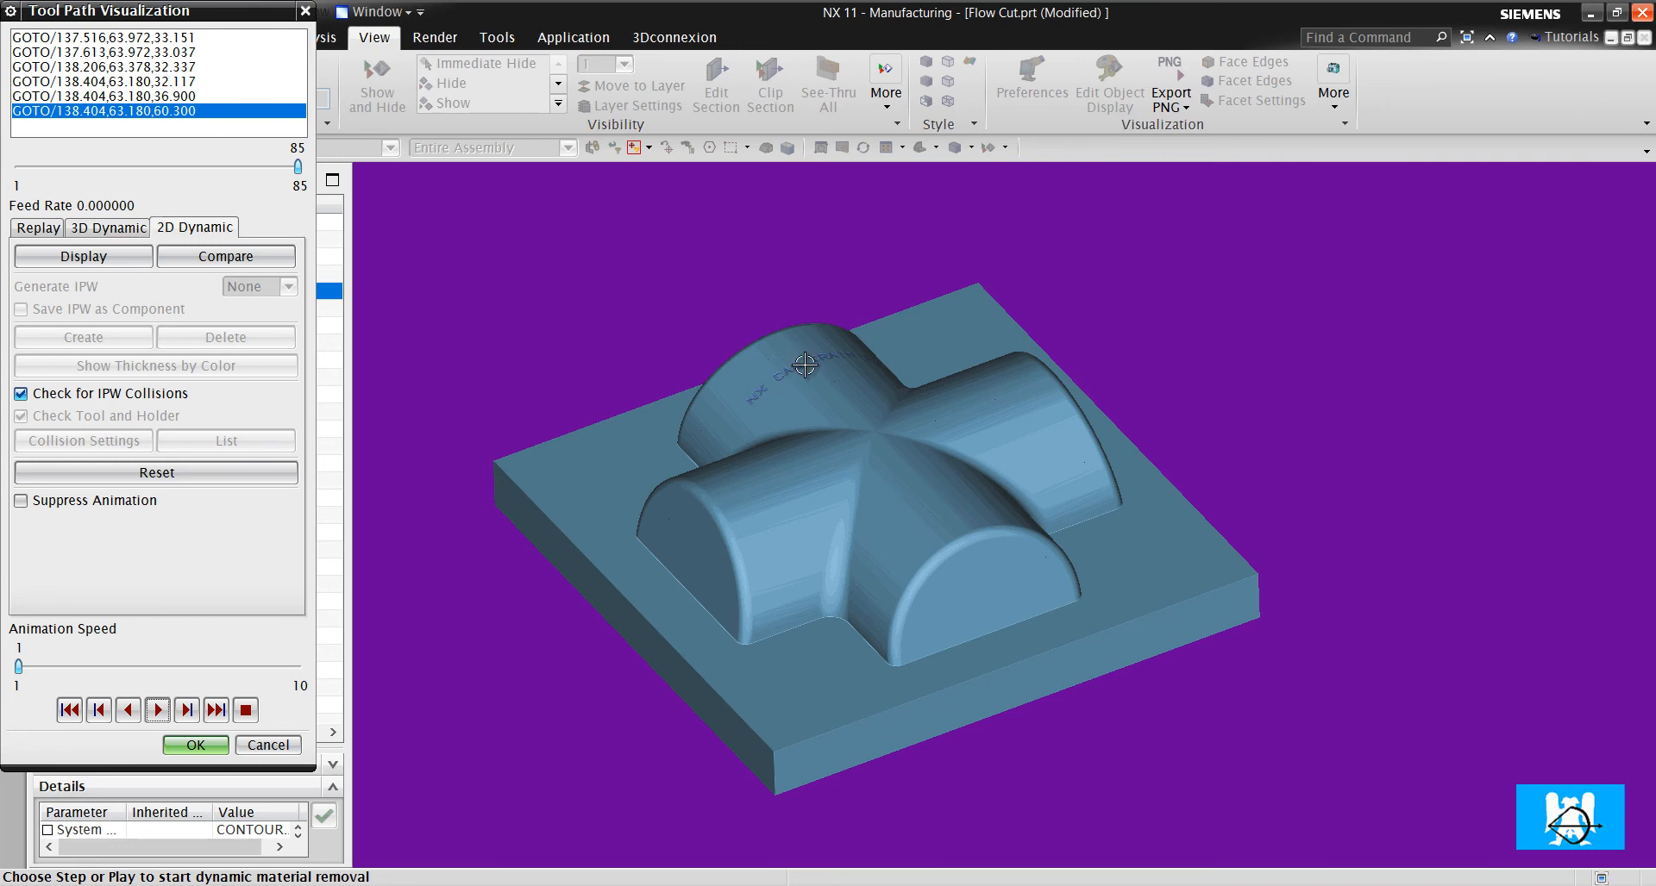
pyautogui.moveTo(858, 355)
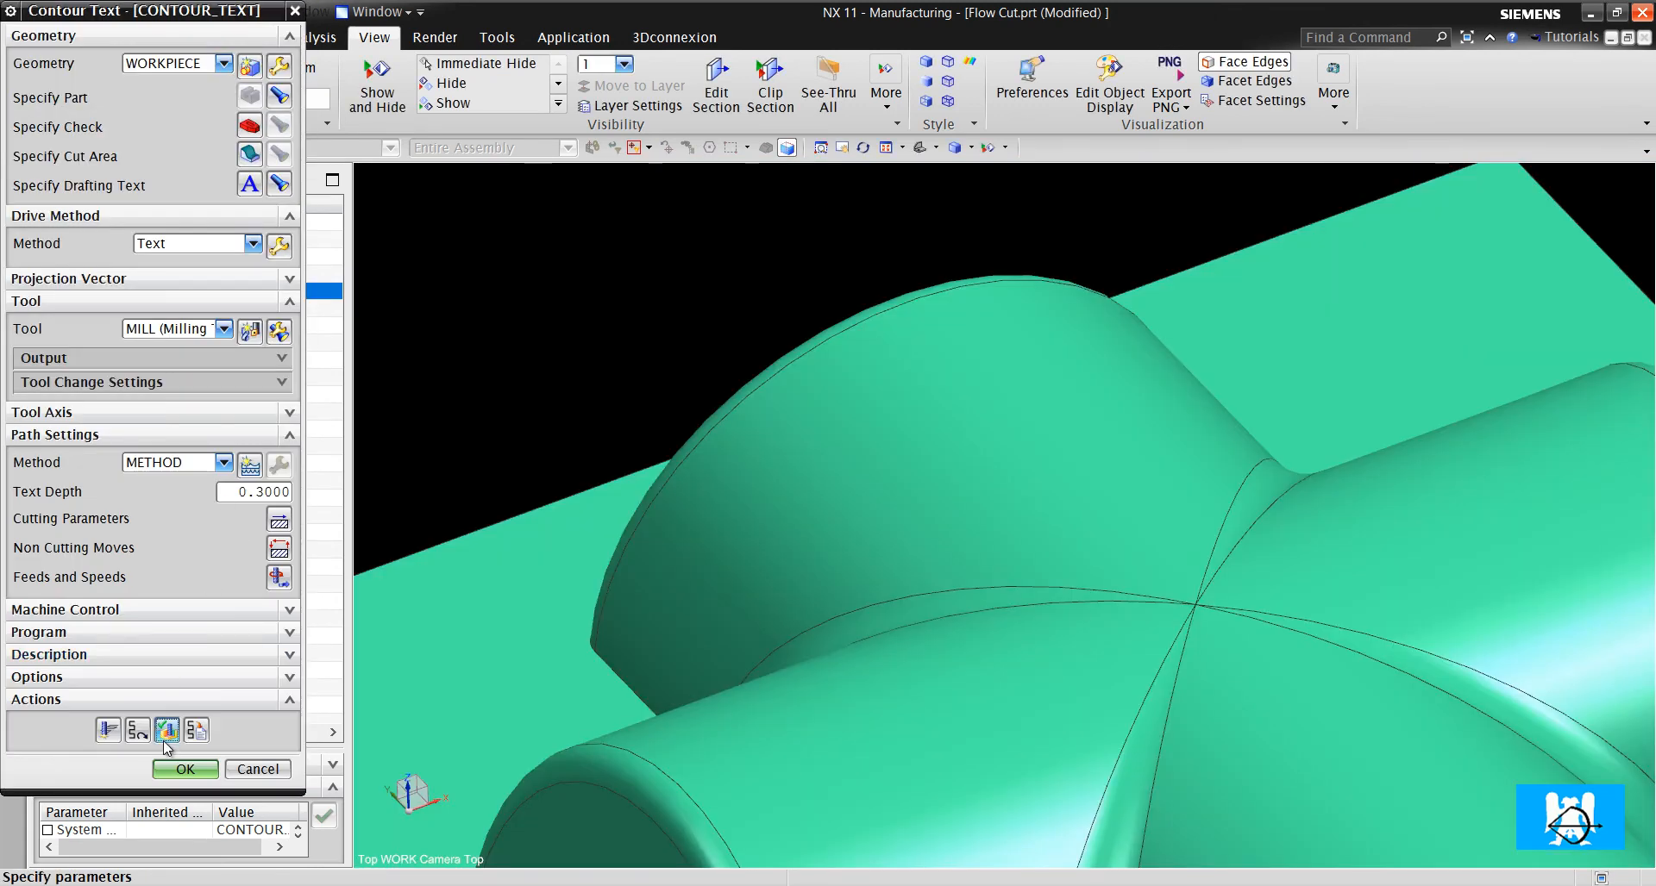
# - Accept the Contour Text operation with OK and bring up File > Utilities
pyautogui.click(167, 730)
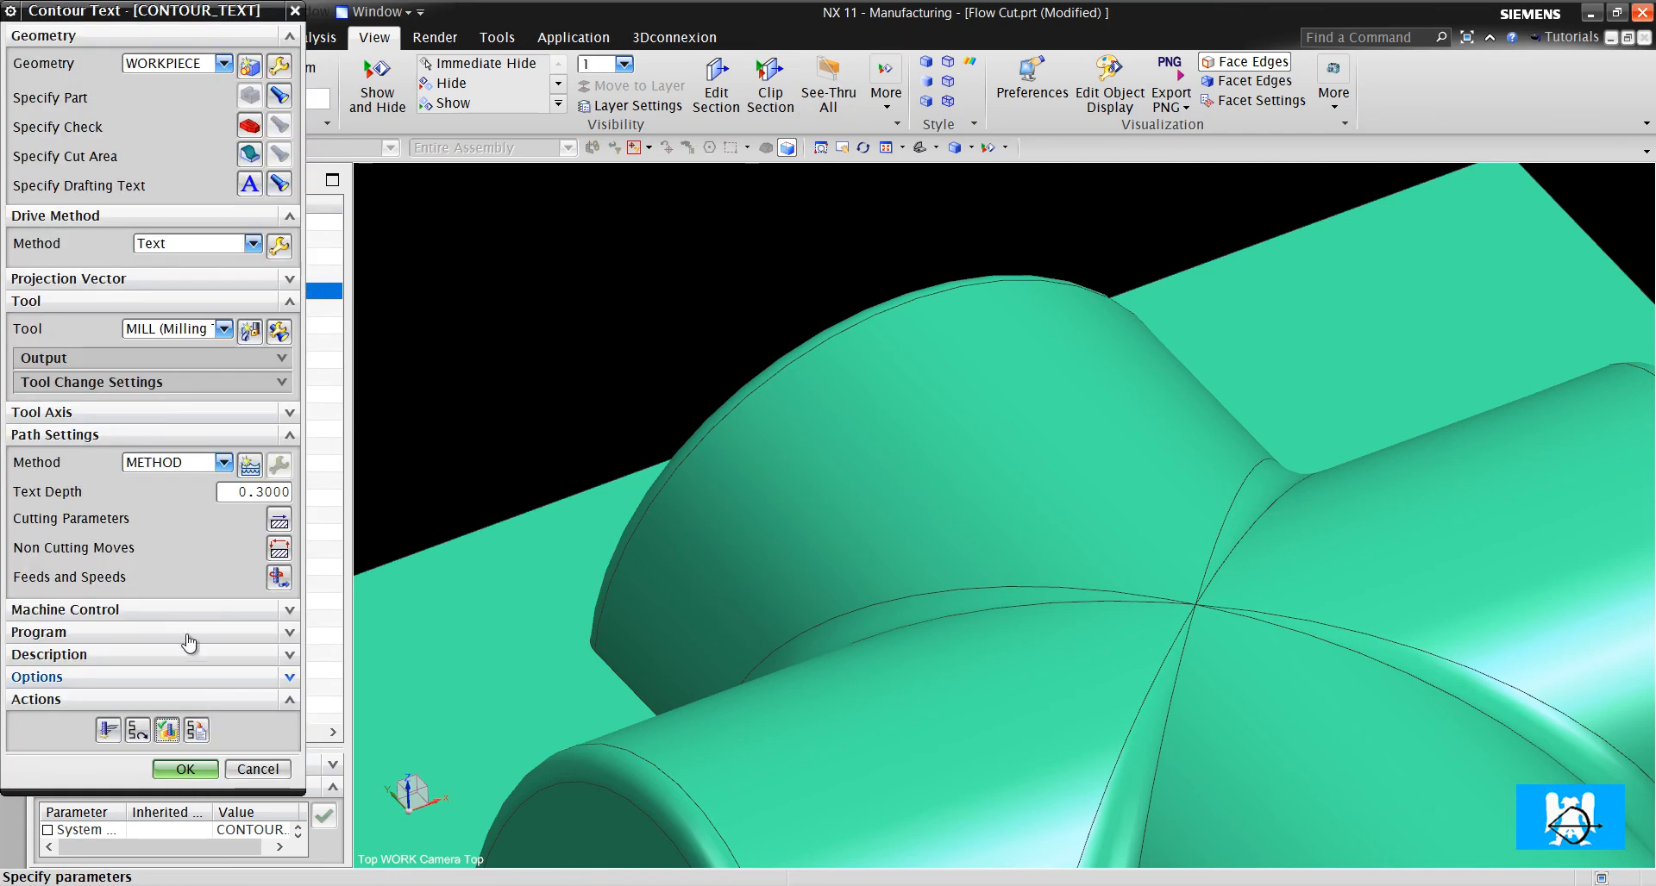
pyautogui.click(185, 768)
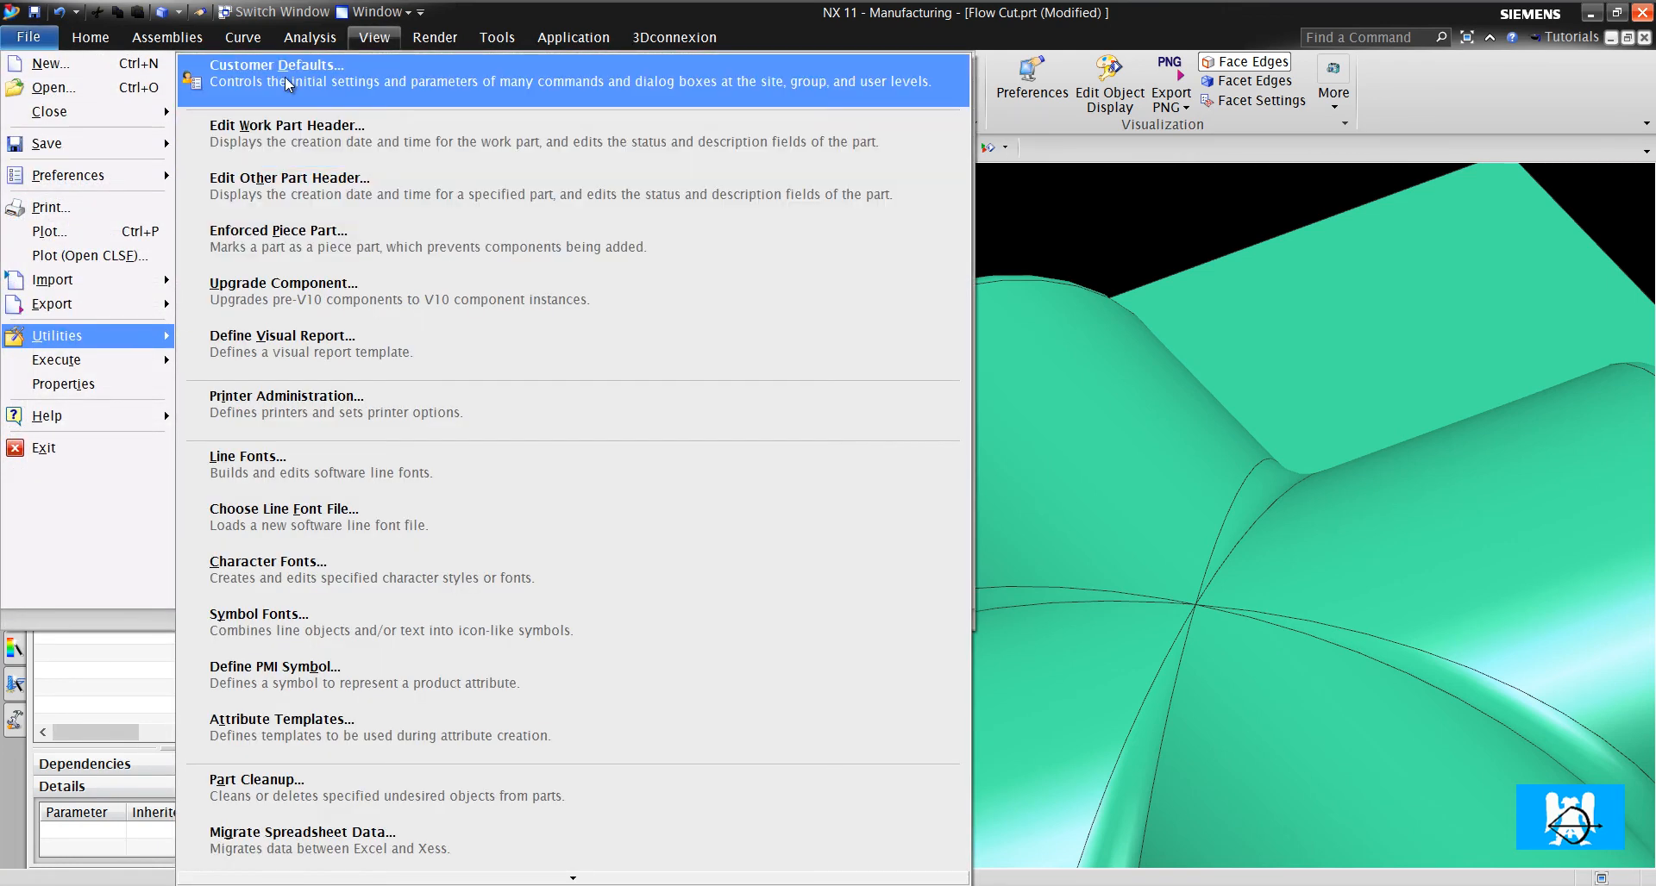
# - Review the Manufacturing Simulation & Visualization customer defaults, then cancel without changes
pyautogui.click(277, 64)
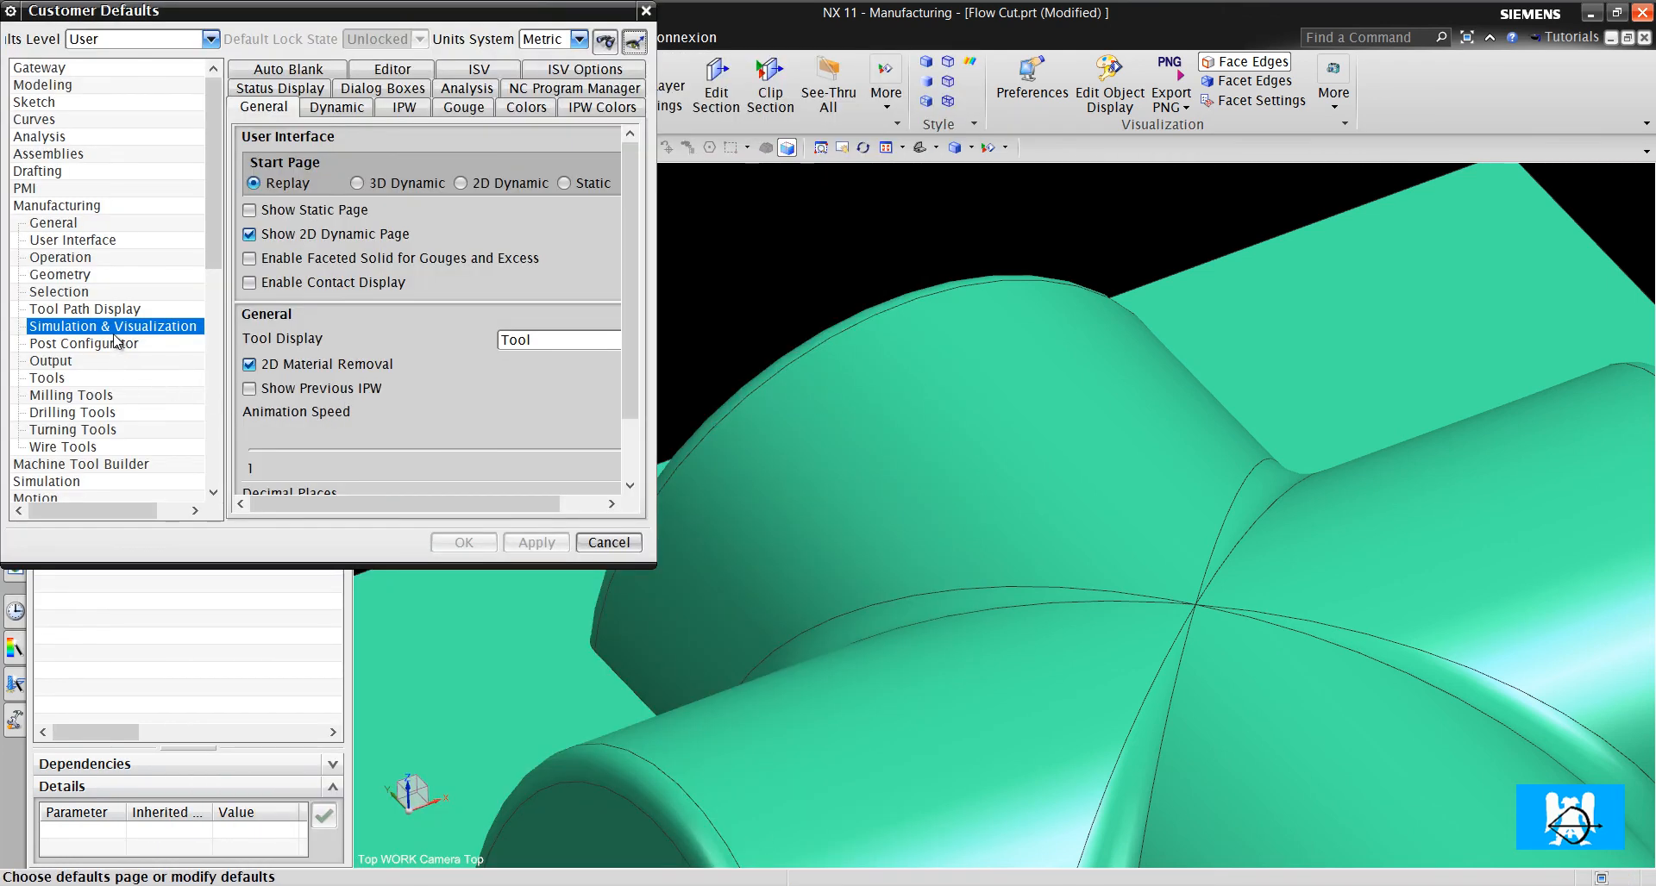
pyautogui.moveTo(175, 367)
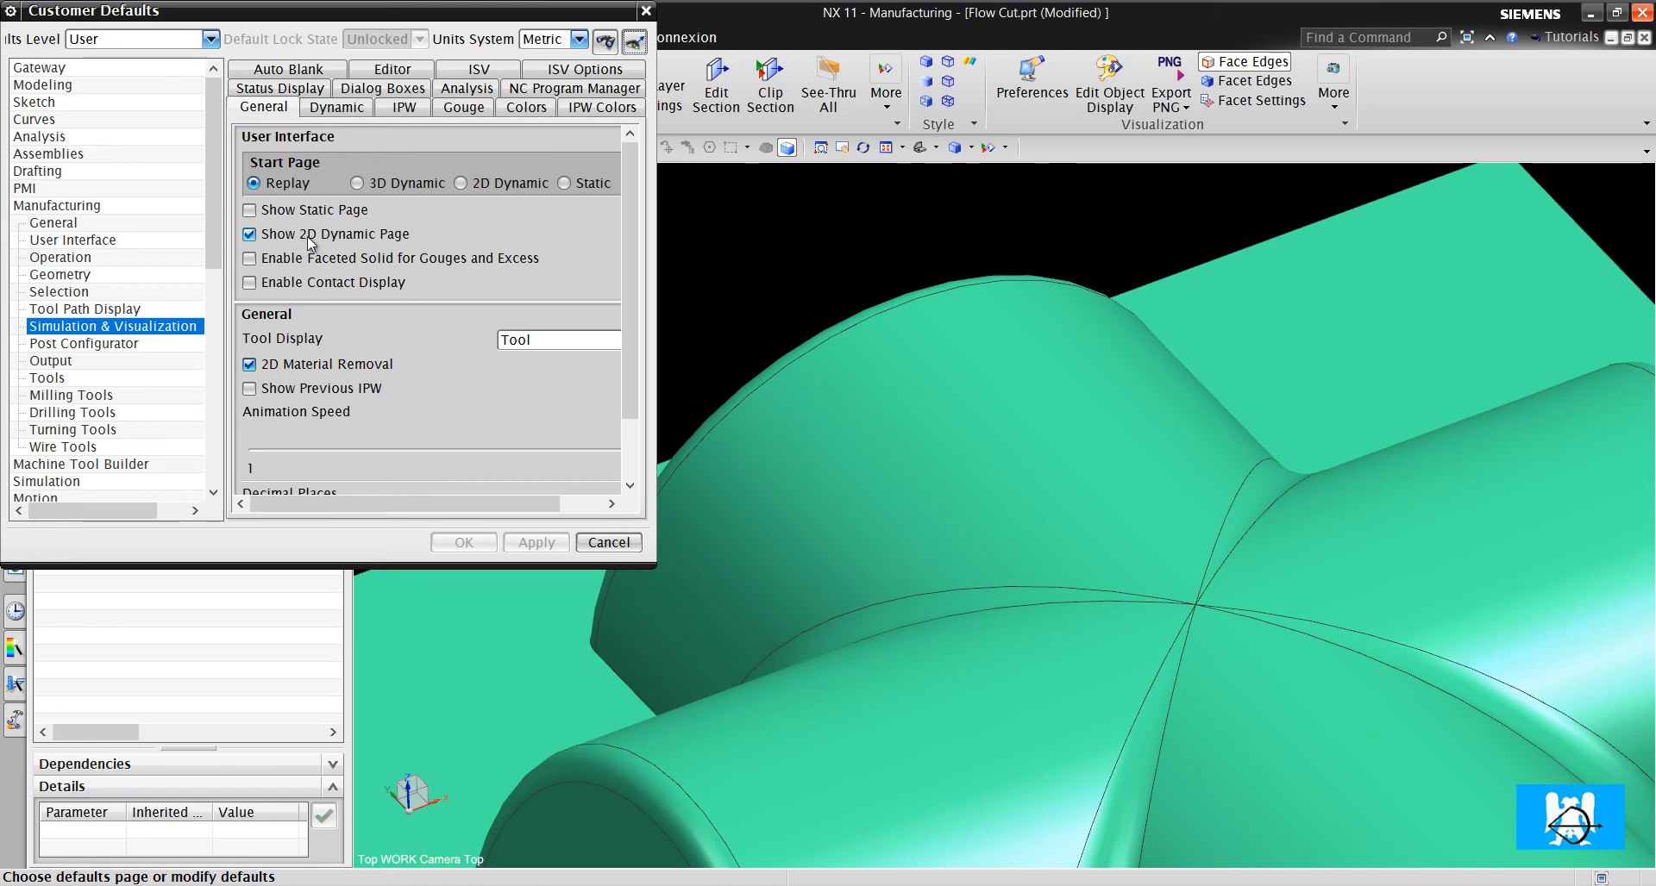
pyautogui.moveTo(405, 250)
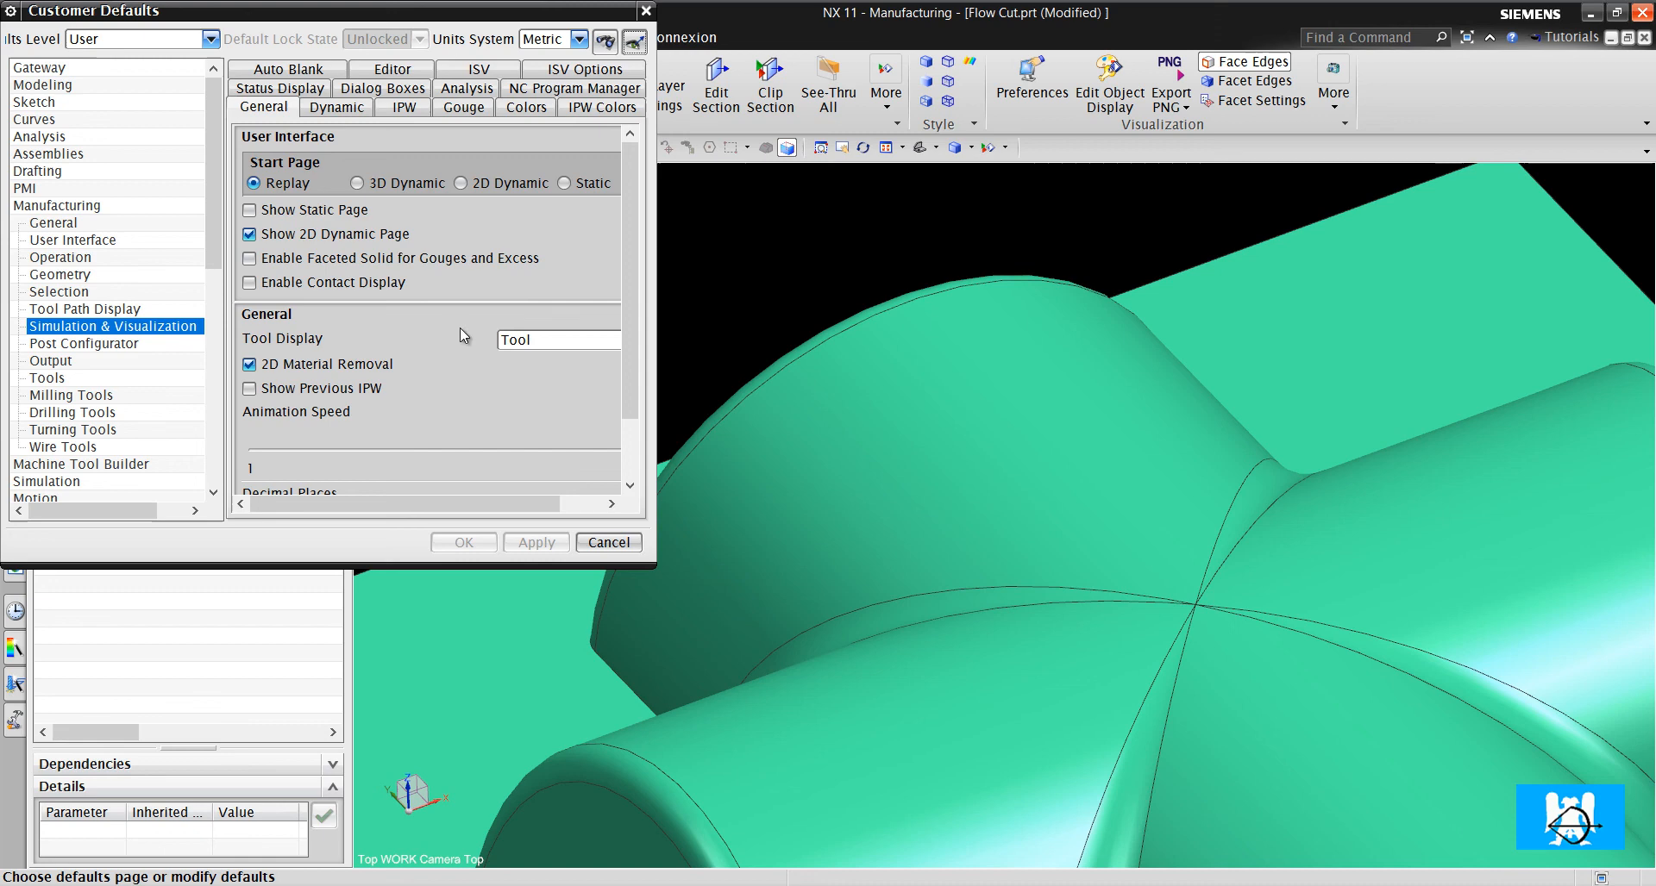
pyautogui.moveTo(541, 382)
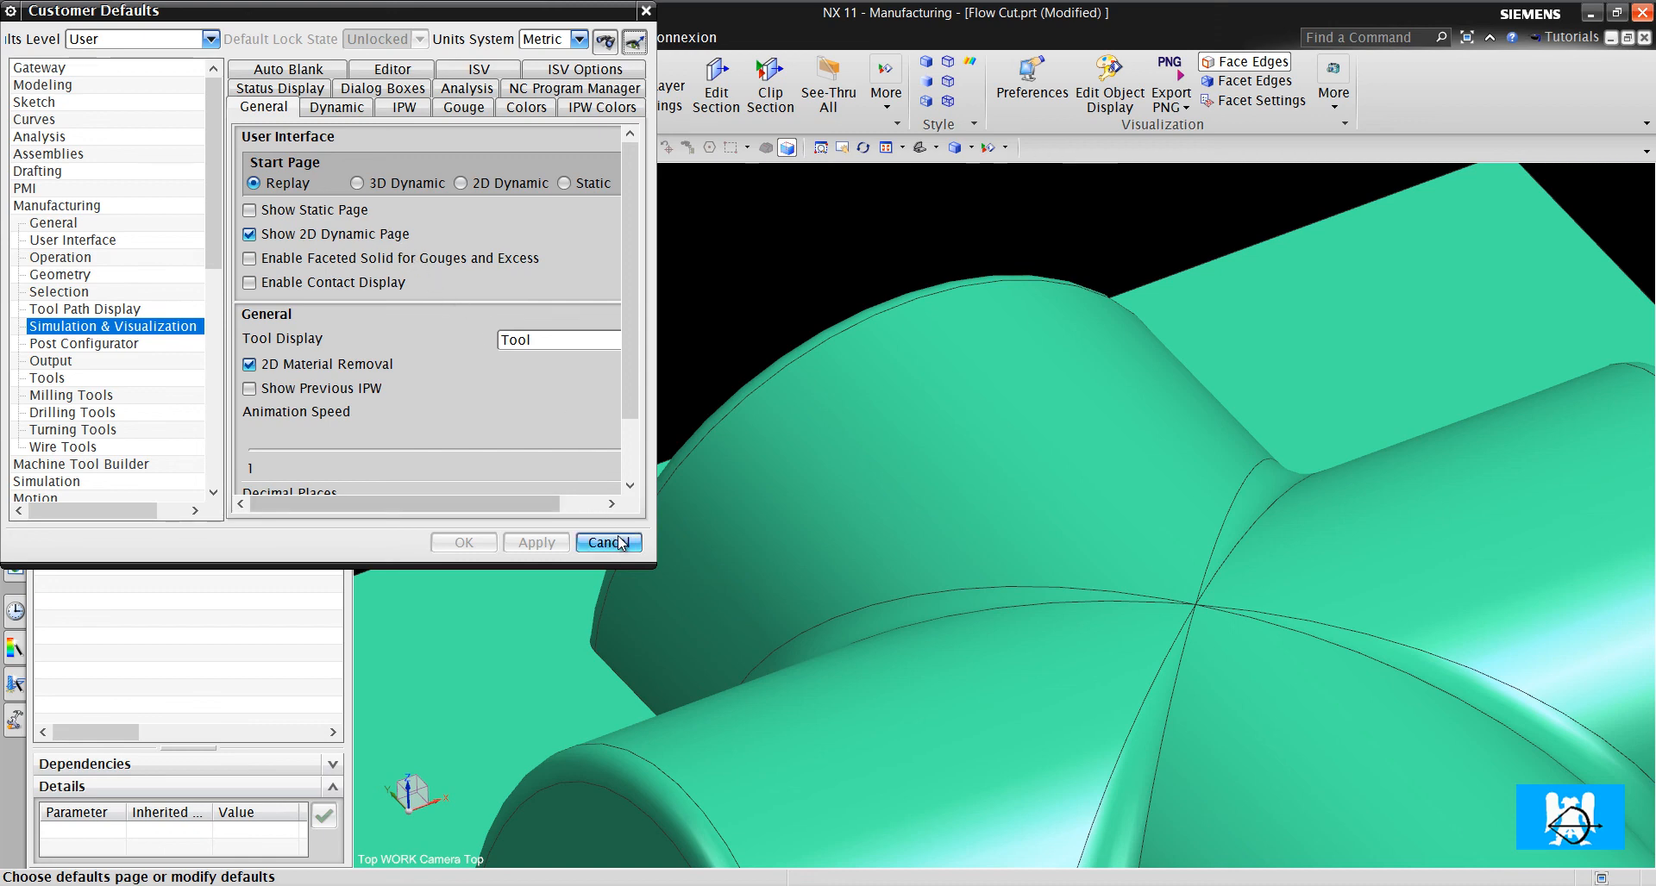
pyautogui.click(607, 542)
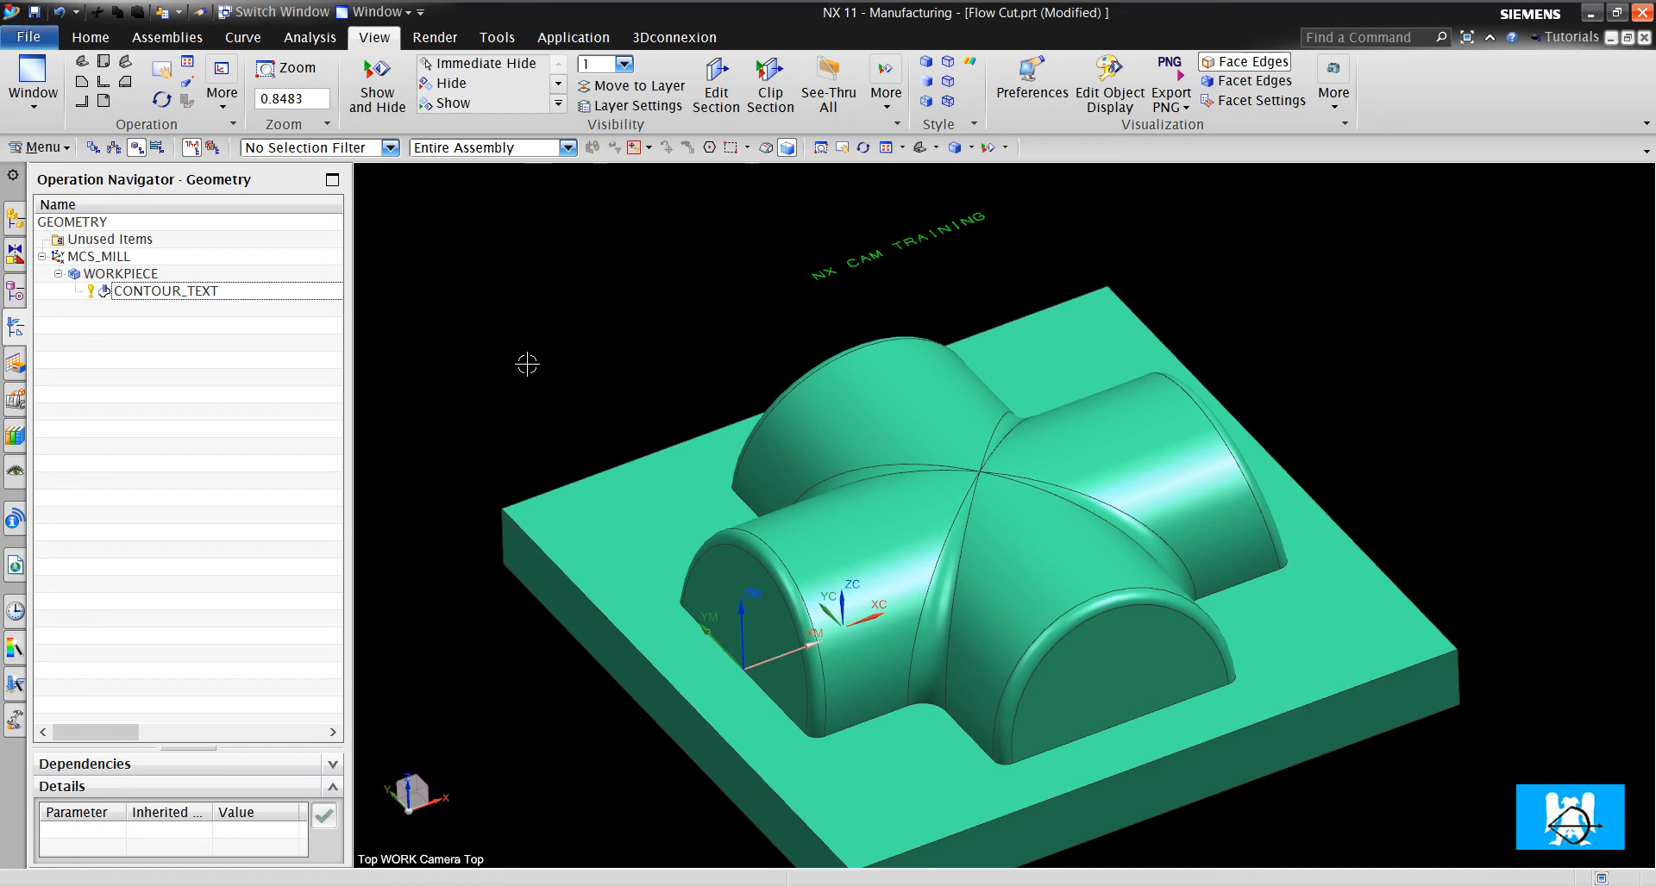
pyautogui.moveTo(412, 621)
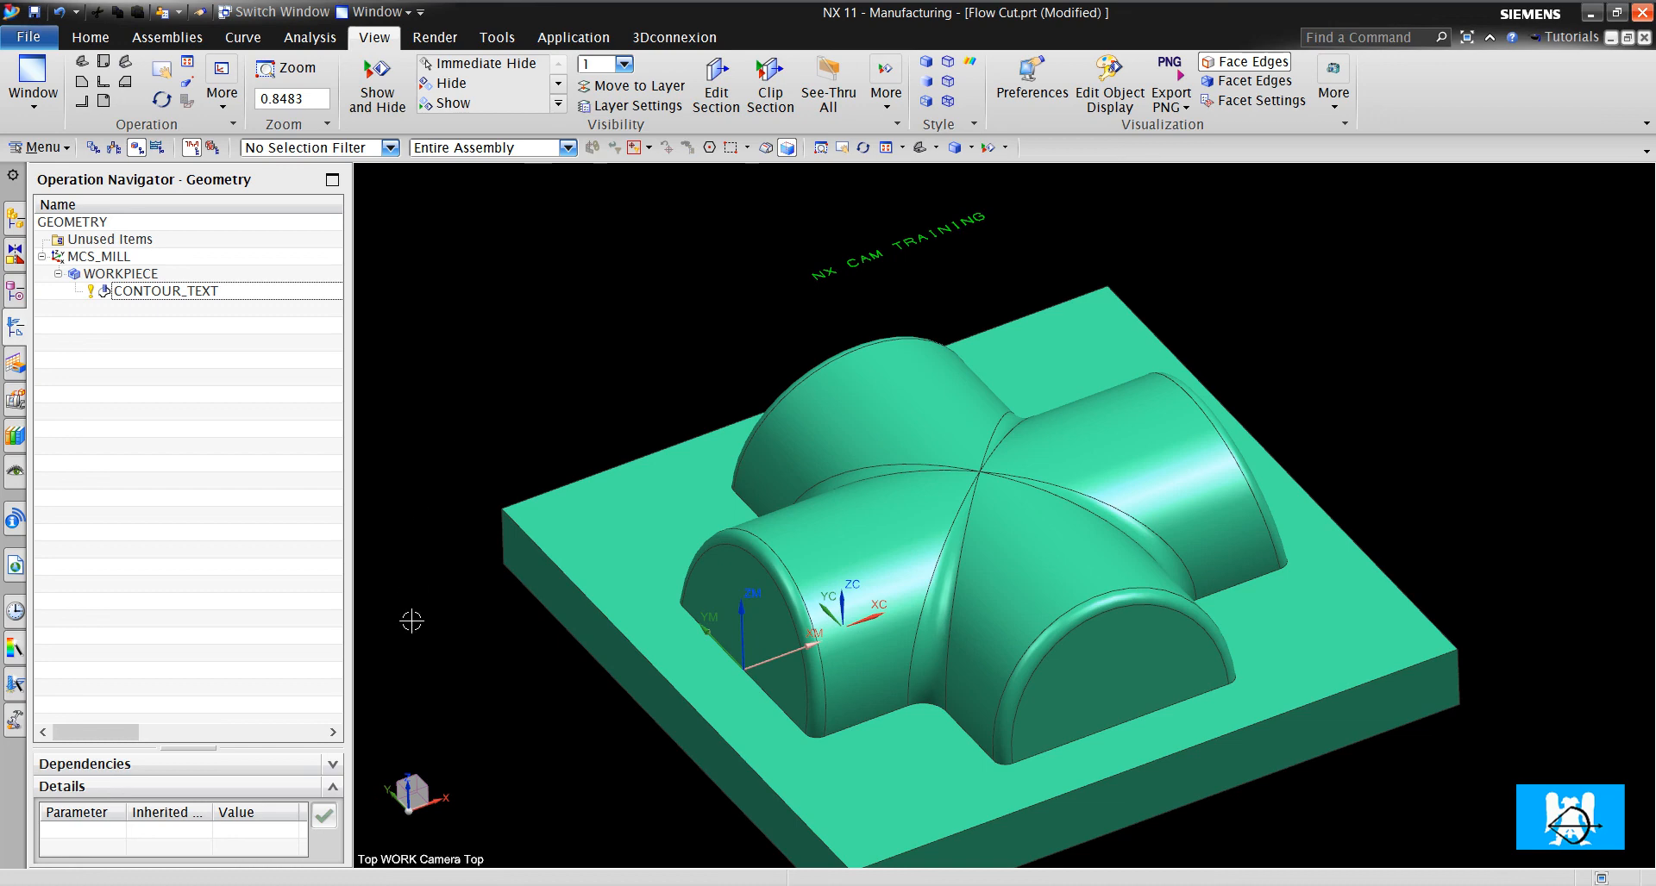